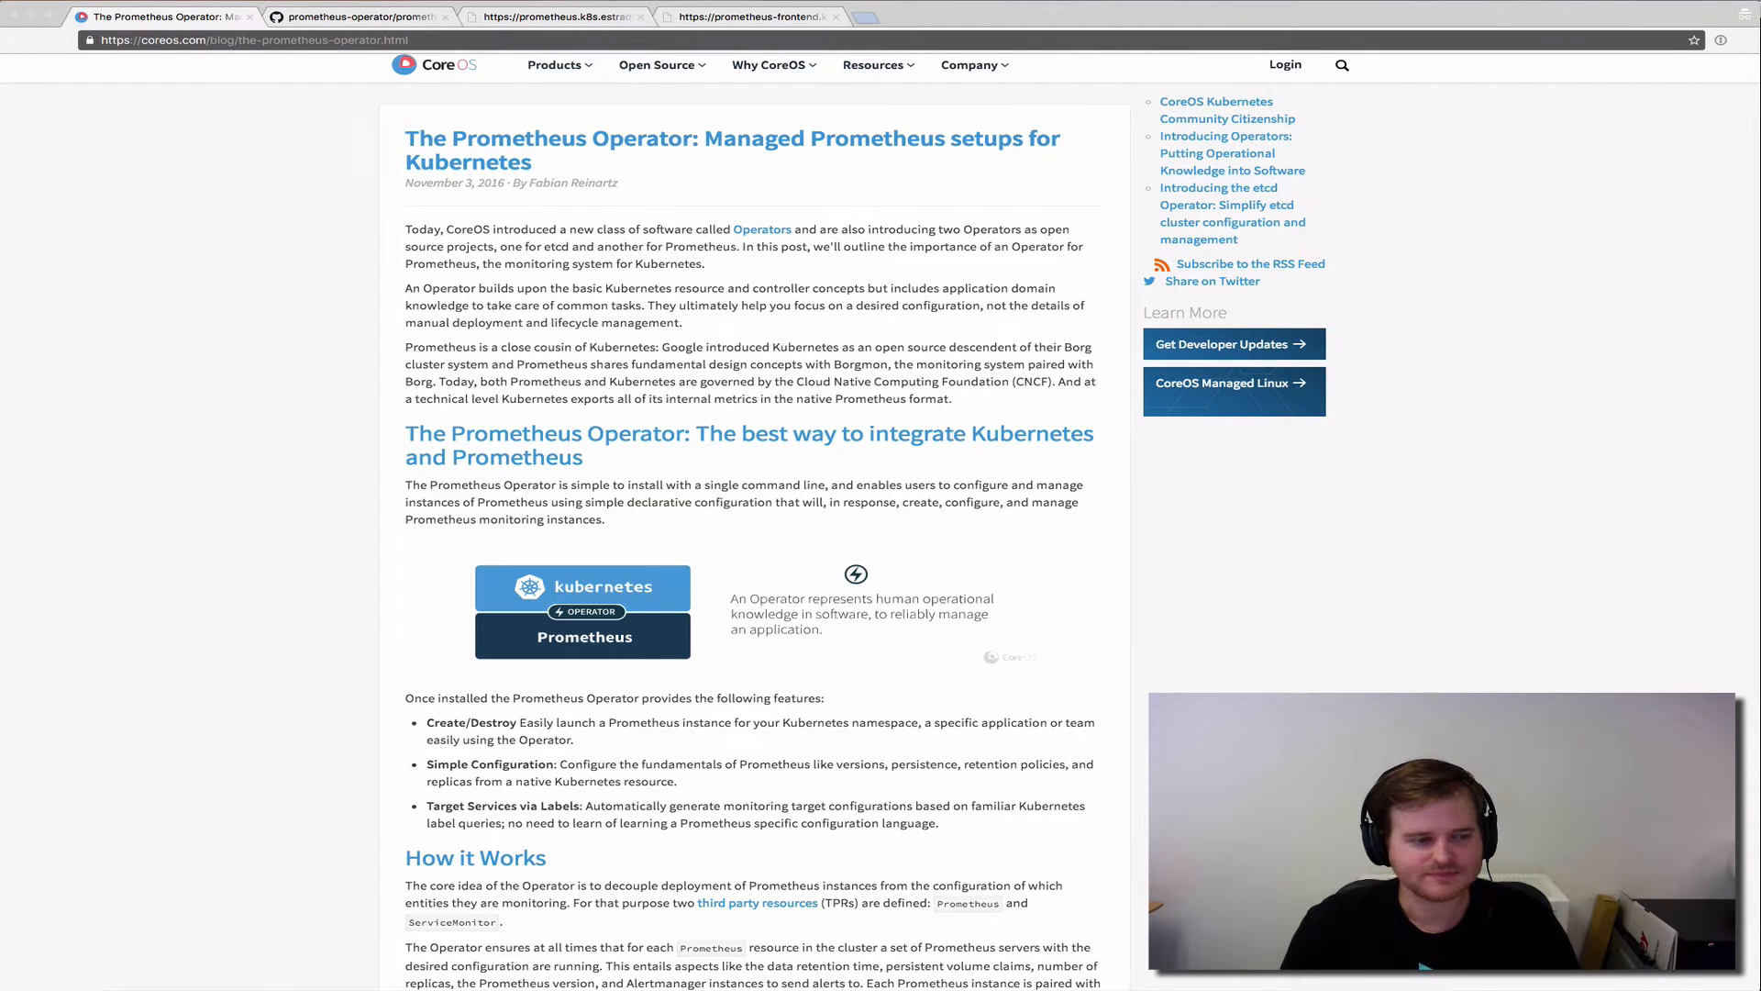
- Create the Prometheus Operator from 01_prometheus-operator.yaml and list the pods
{"action": "scroll", "scroll_direction": "down", "scroll_amount": 3}
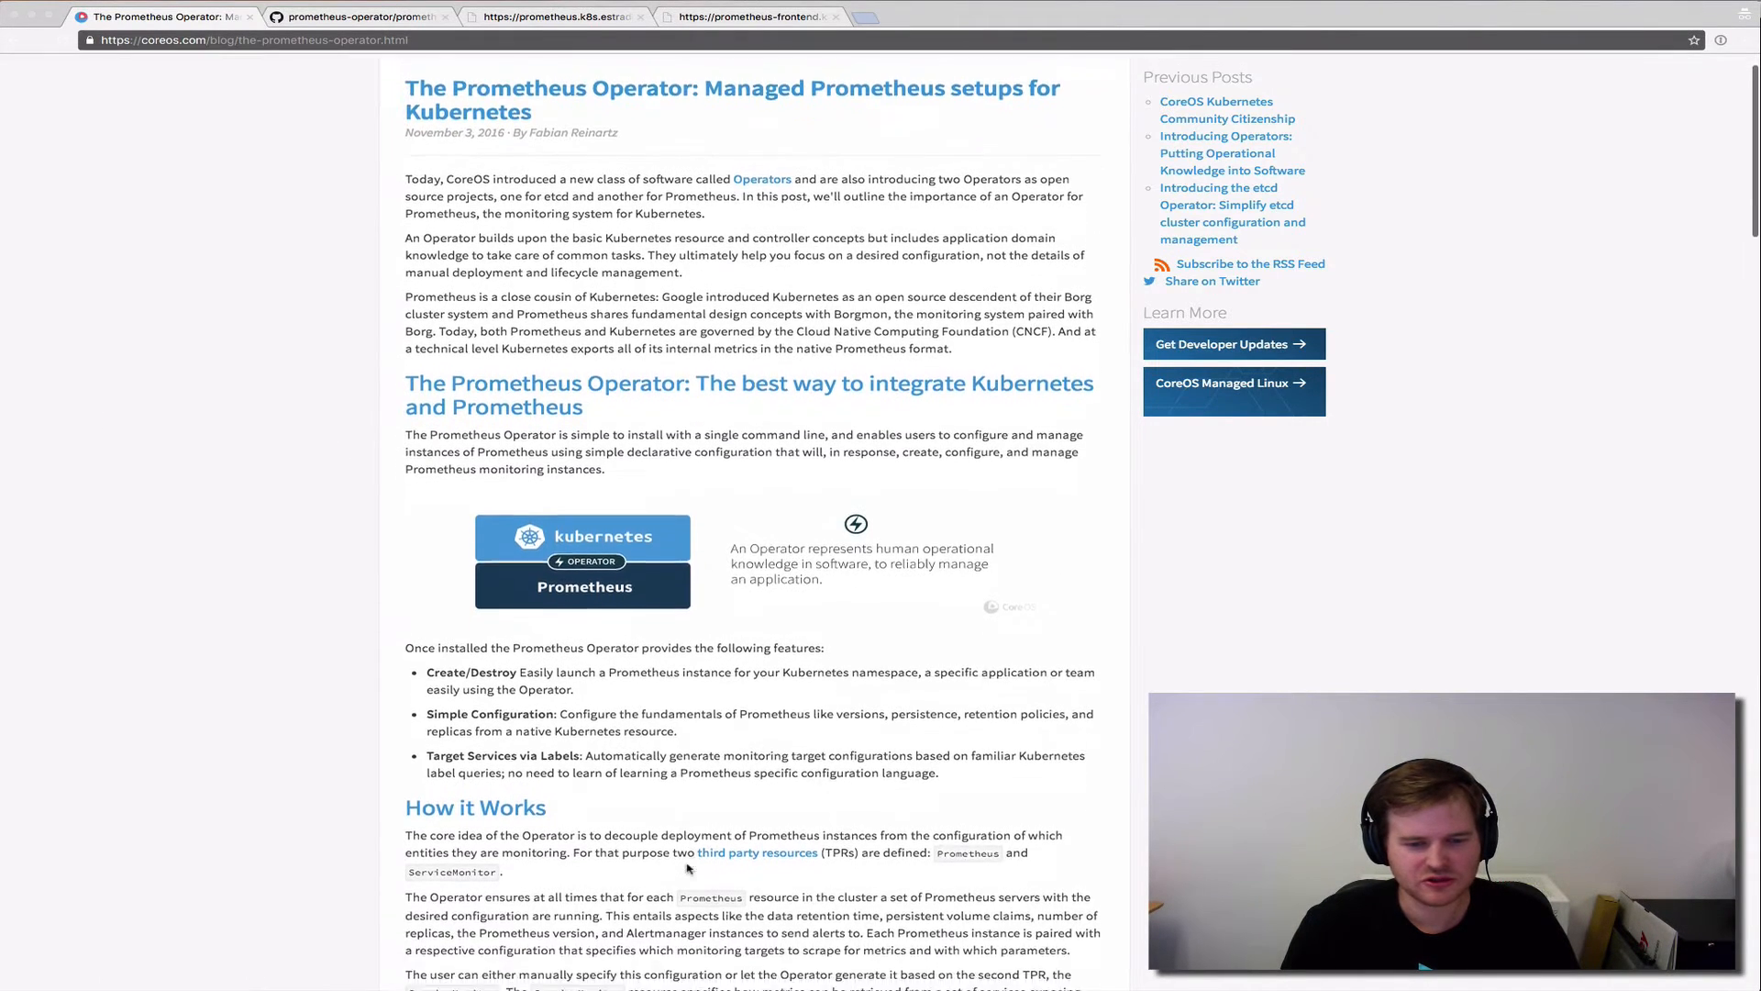
{"action": "scroll", "scroll_direction": "down", "scroll_amount": 3}
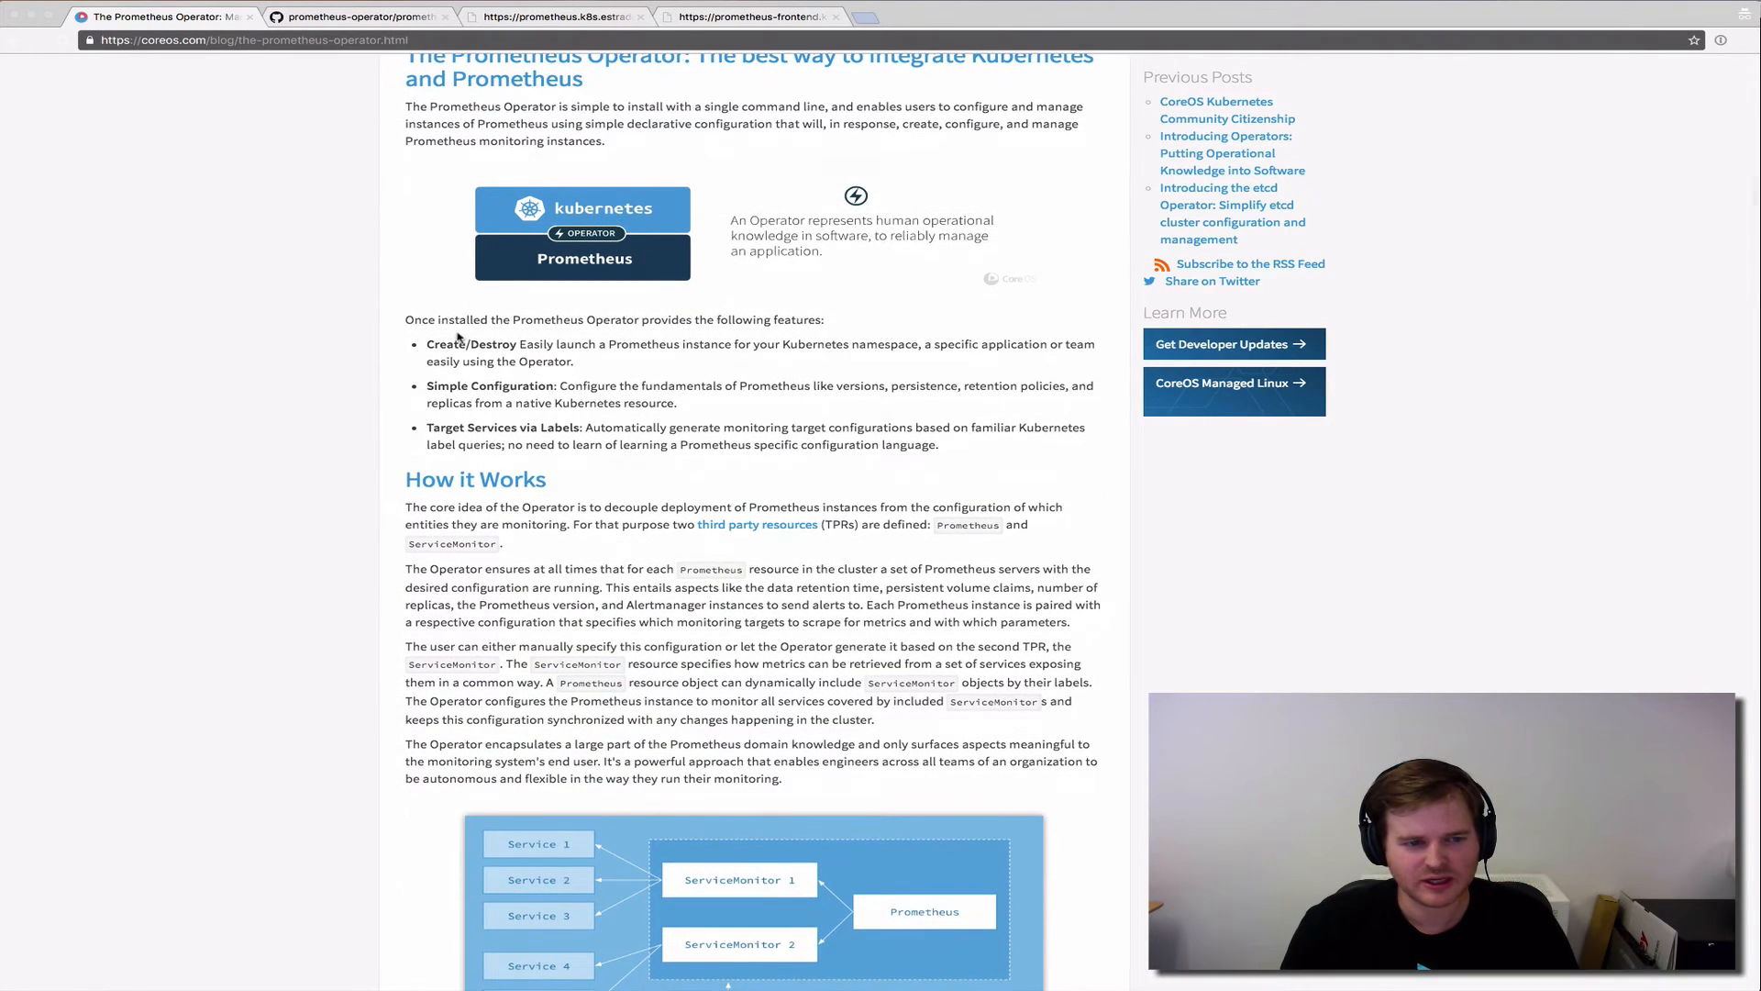
{"action": "mouse_move", "coordinate": [760, 436]}
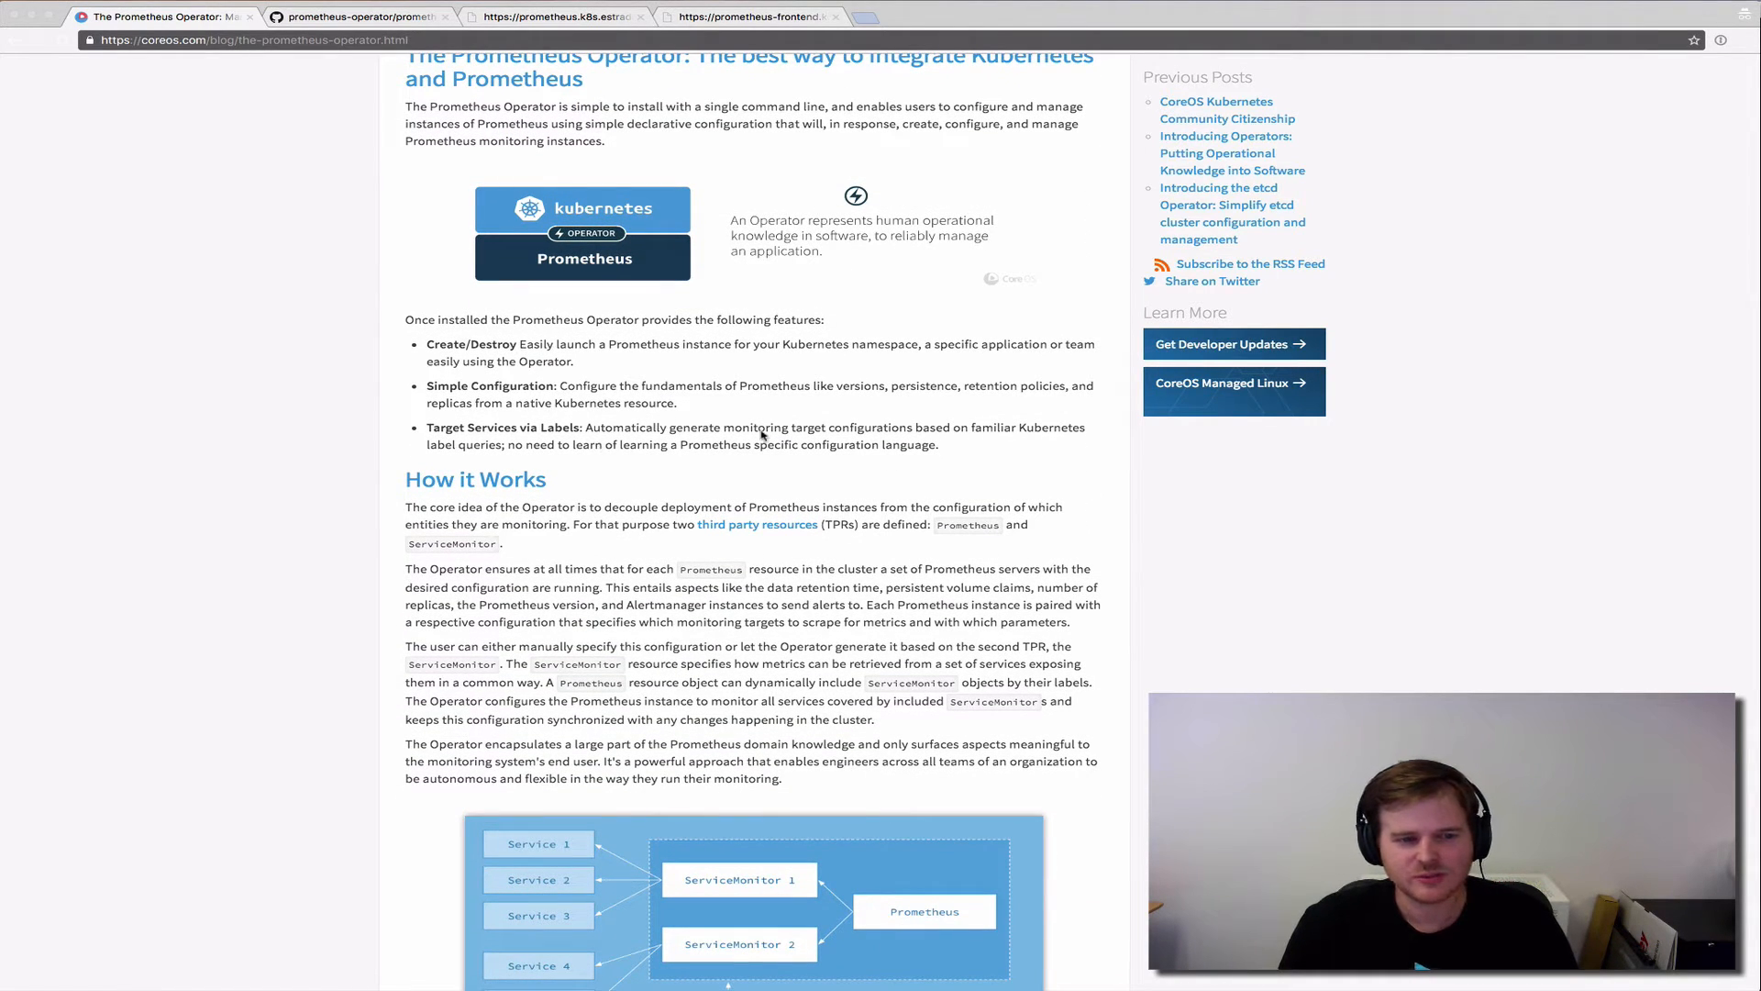
{"action": "mouse_move", "coordinate": [1042, 522]}
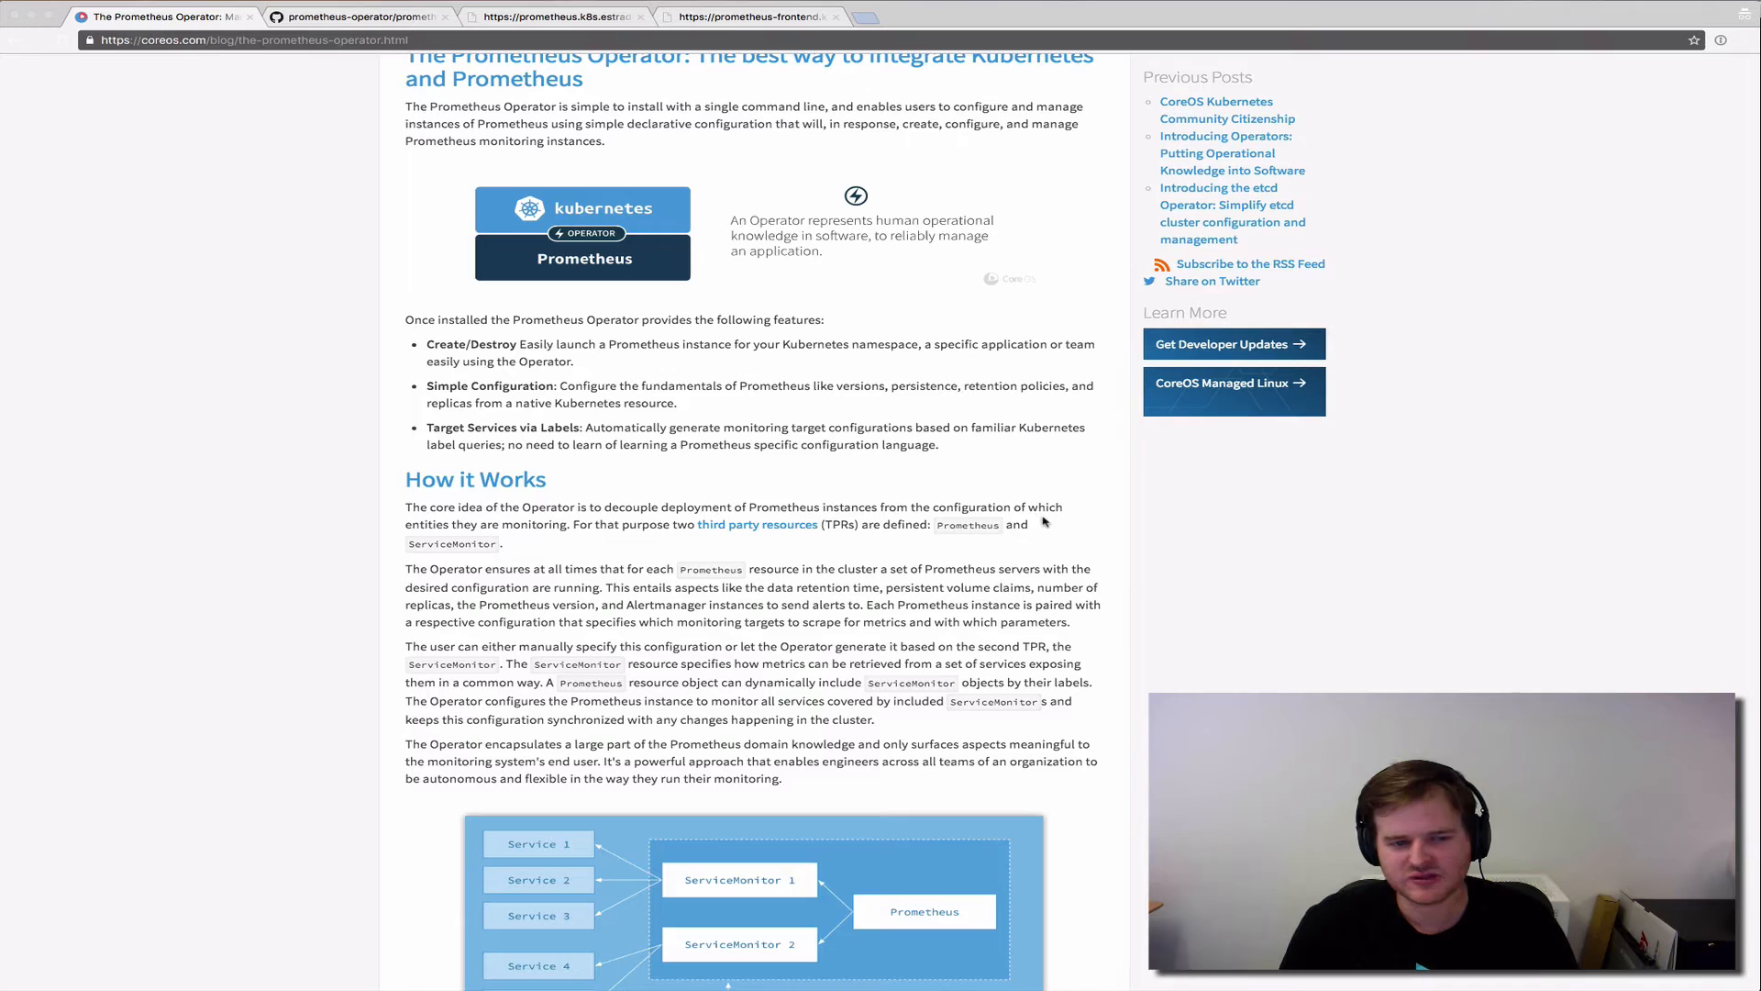
{"action": "scroll", "scroll_direction": "up", "scroll_amount": 3}
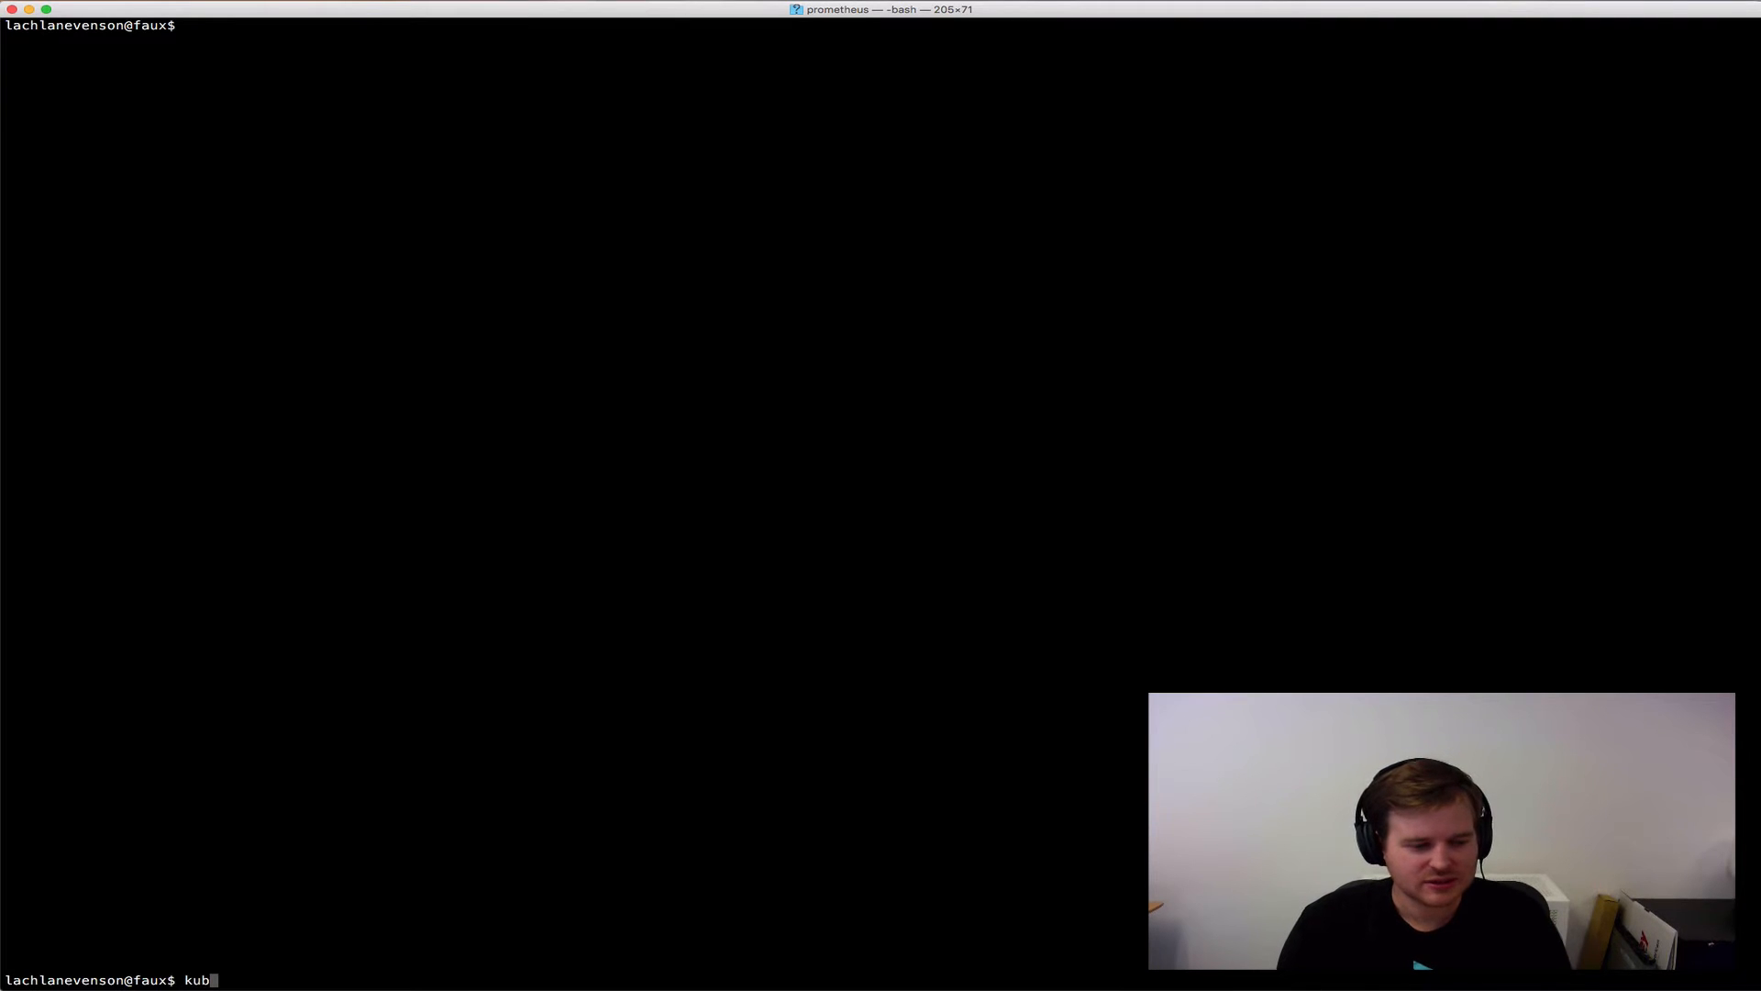
{"action": "type", "text": "ectl"}
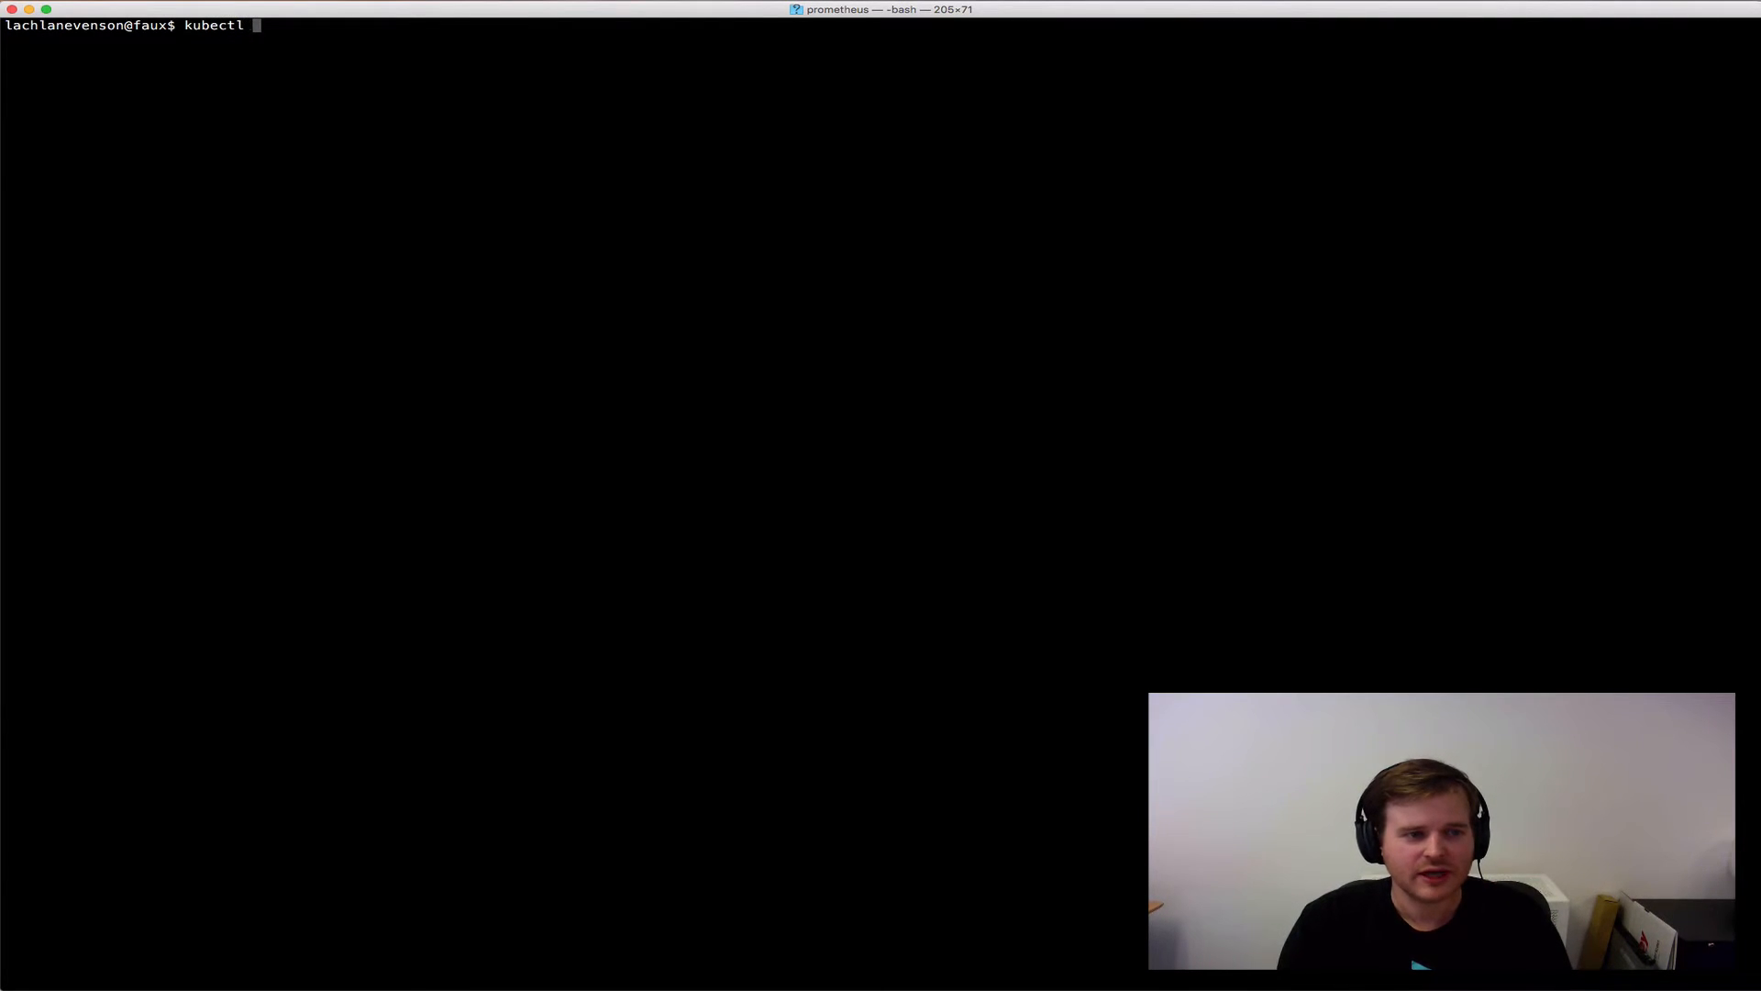
{"action": "key", "text": "Return"}
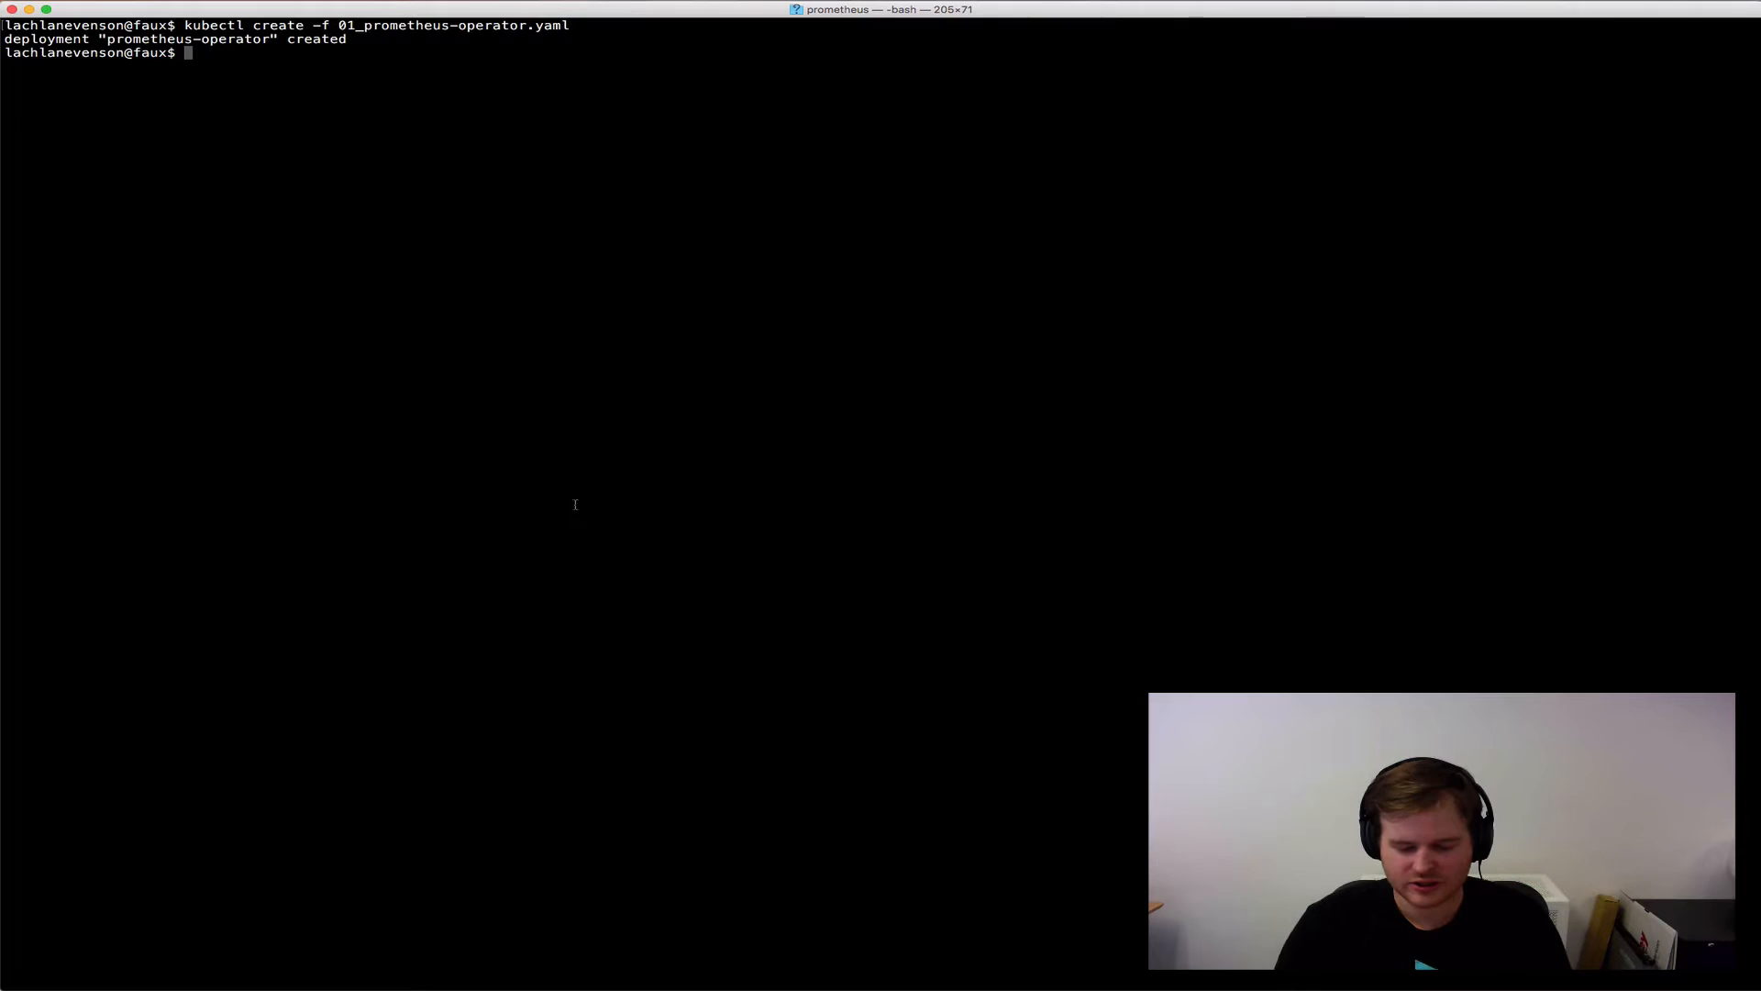
{"action": "type", "text": "kubectl get pods"}
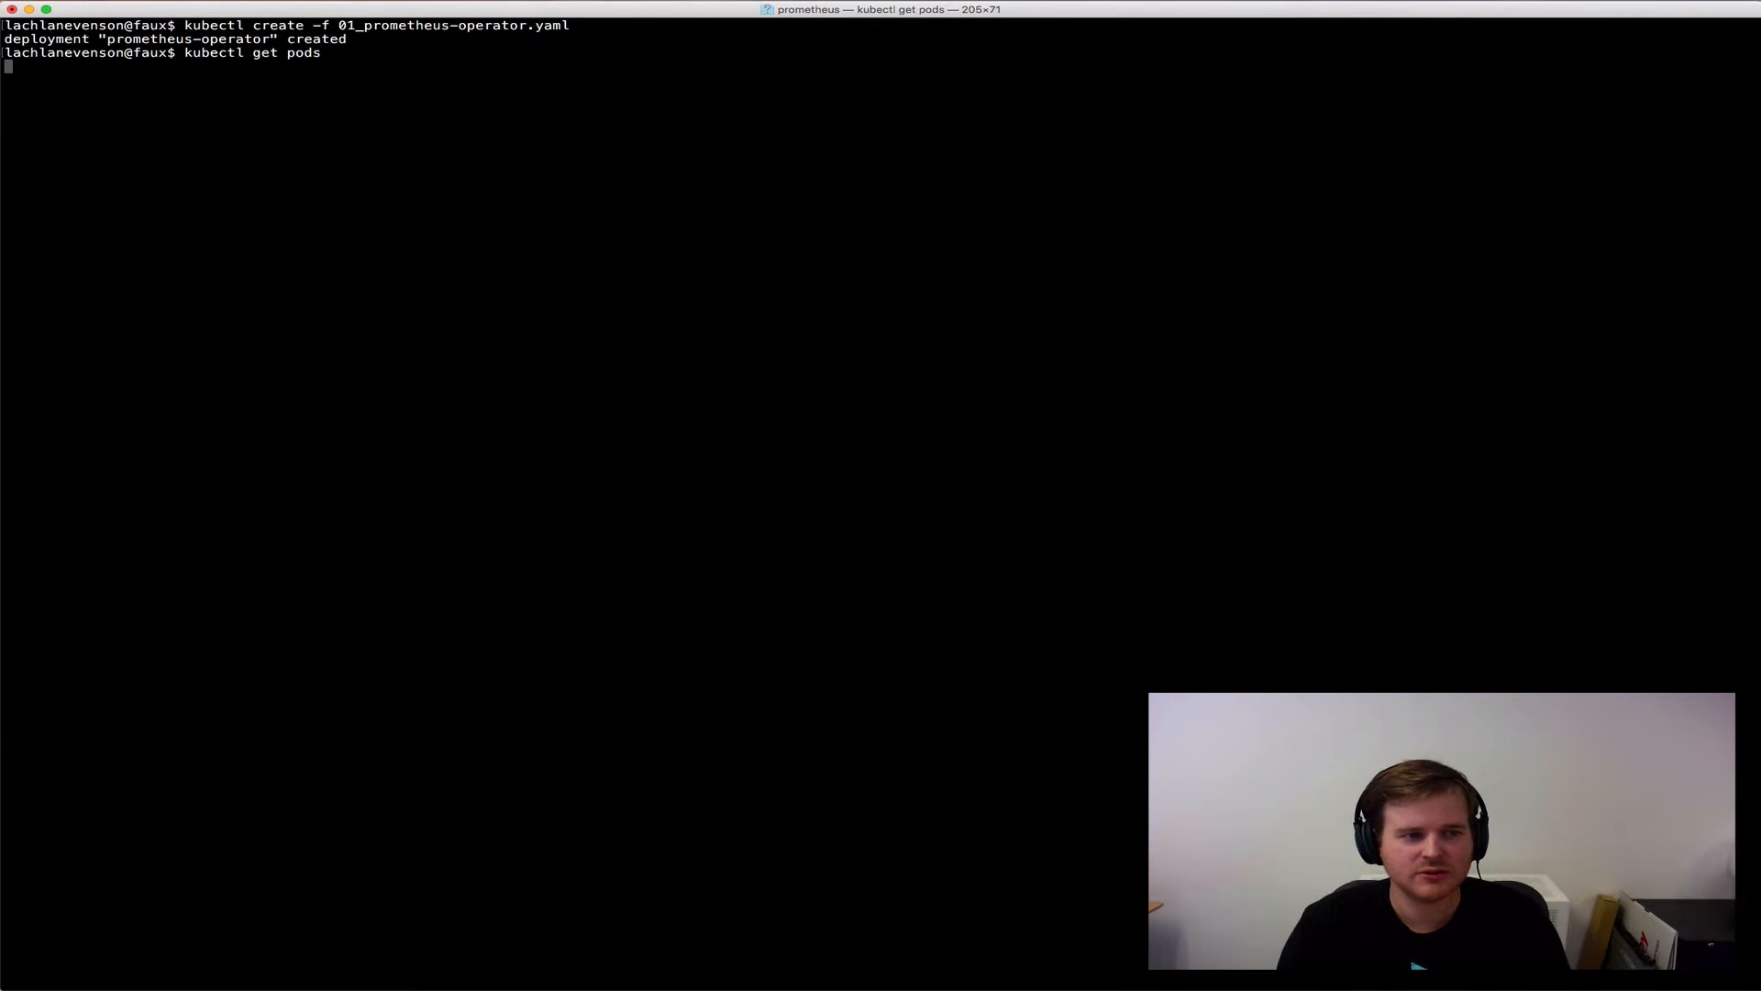
{"action": "key", "text": "Return"}
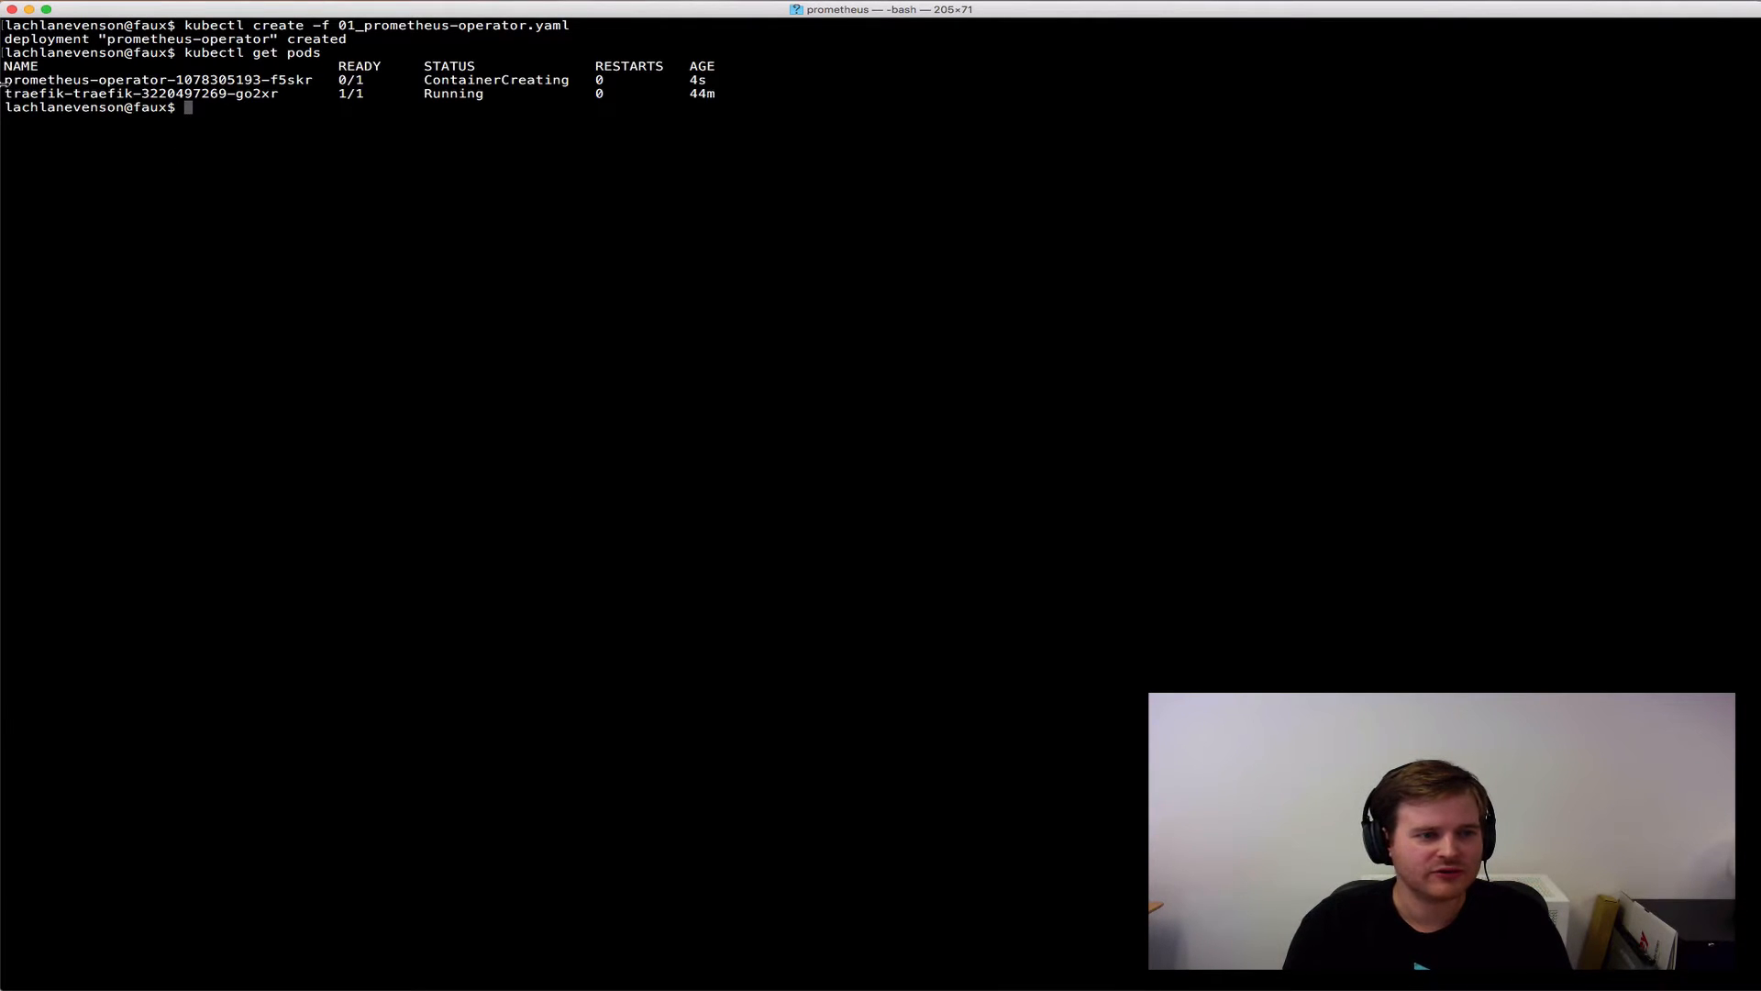
- View the operator pod's logs and list the registered third-party resources
{"action": "double_click", "coordinate": [157, 79]}
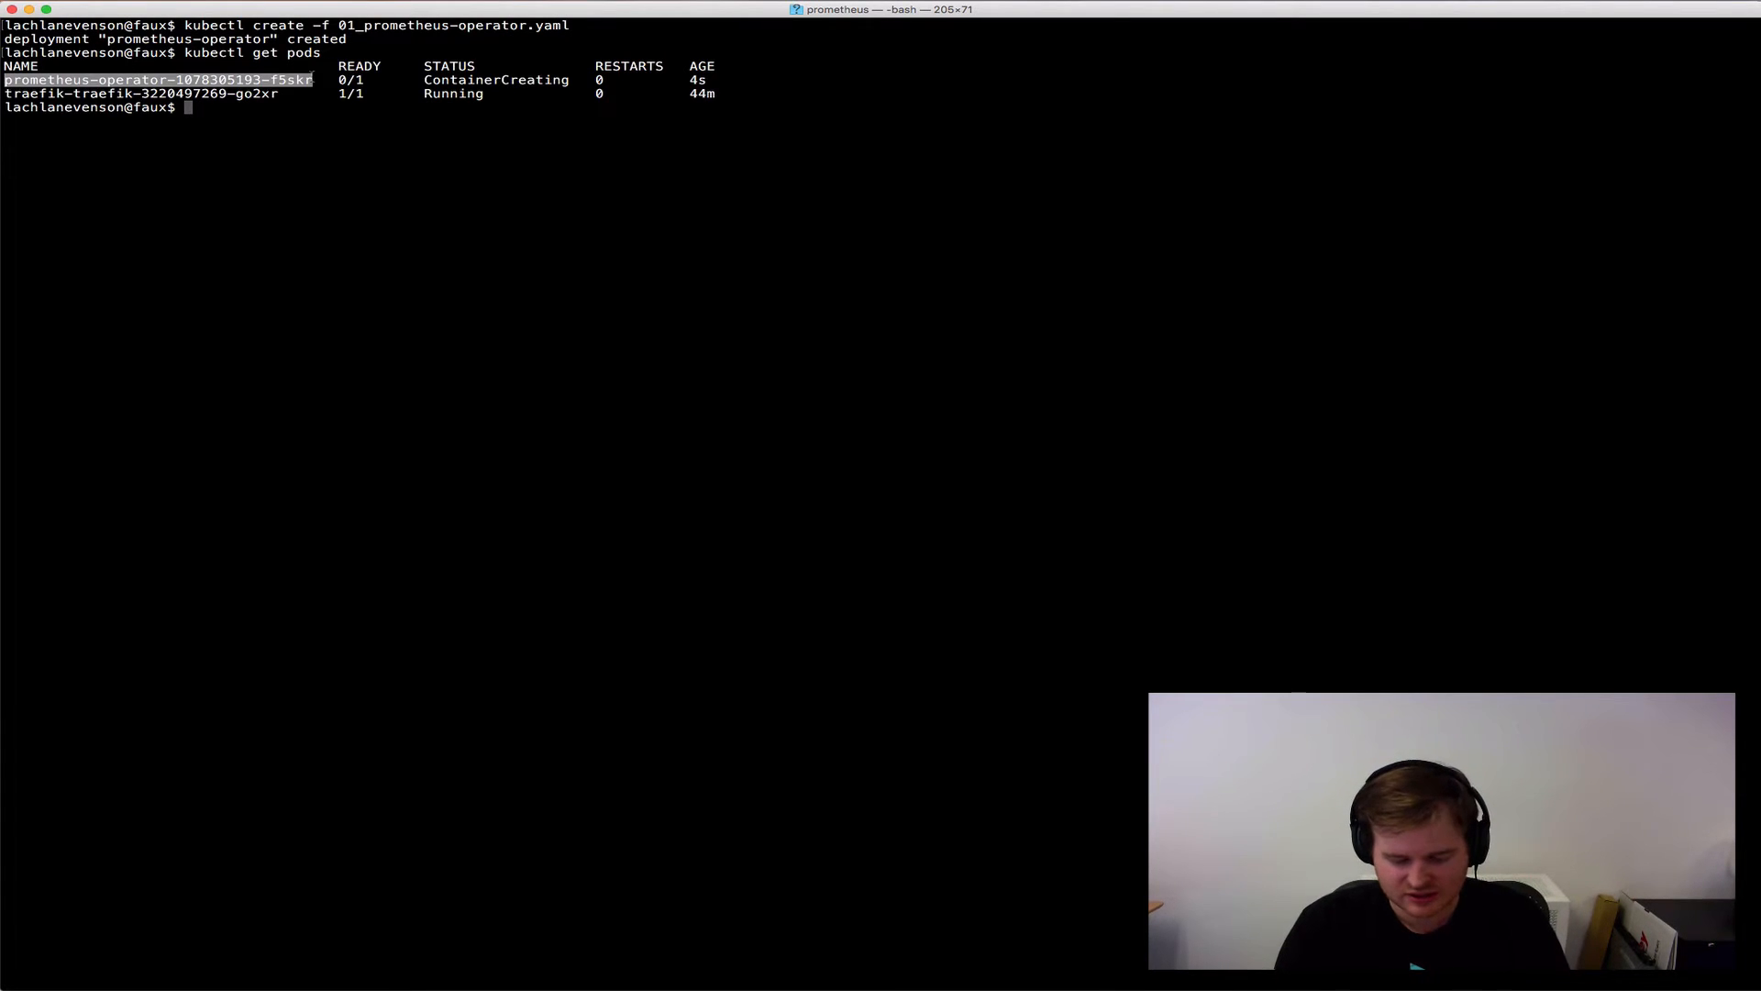
{"action": "type", "text": "kubectl"}
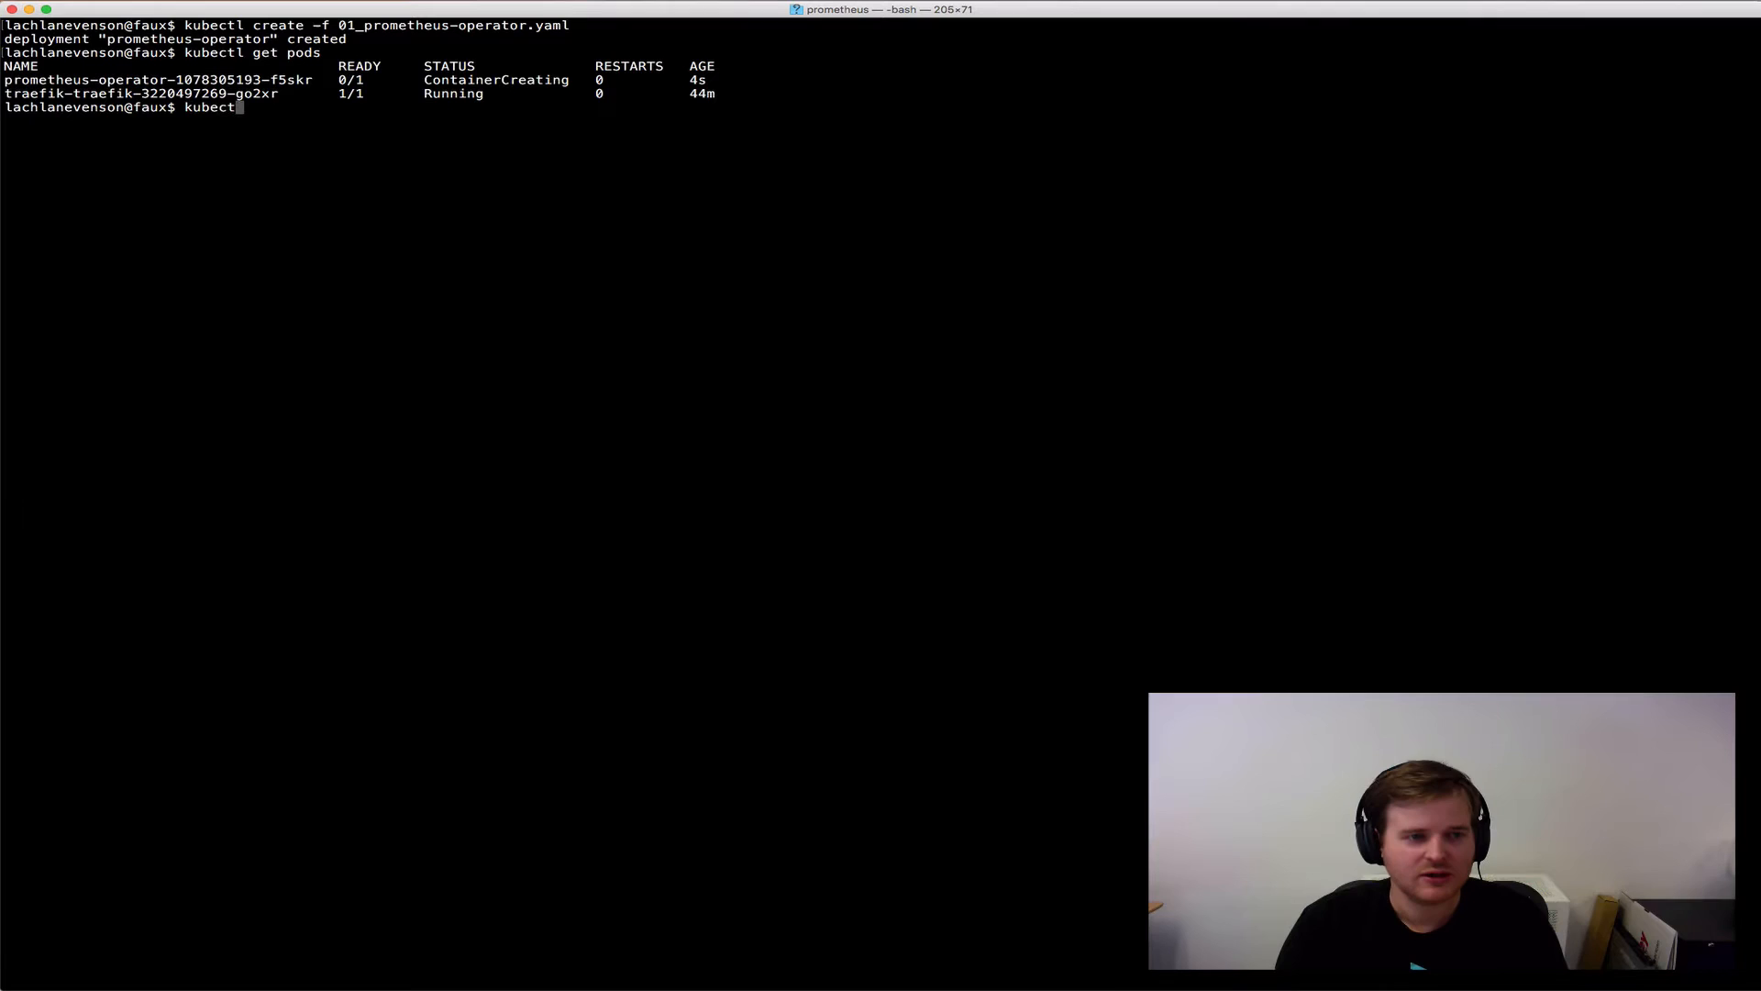
{"action": "key", "text": "Return"}
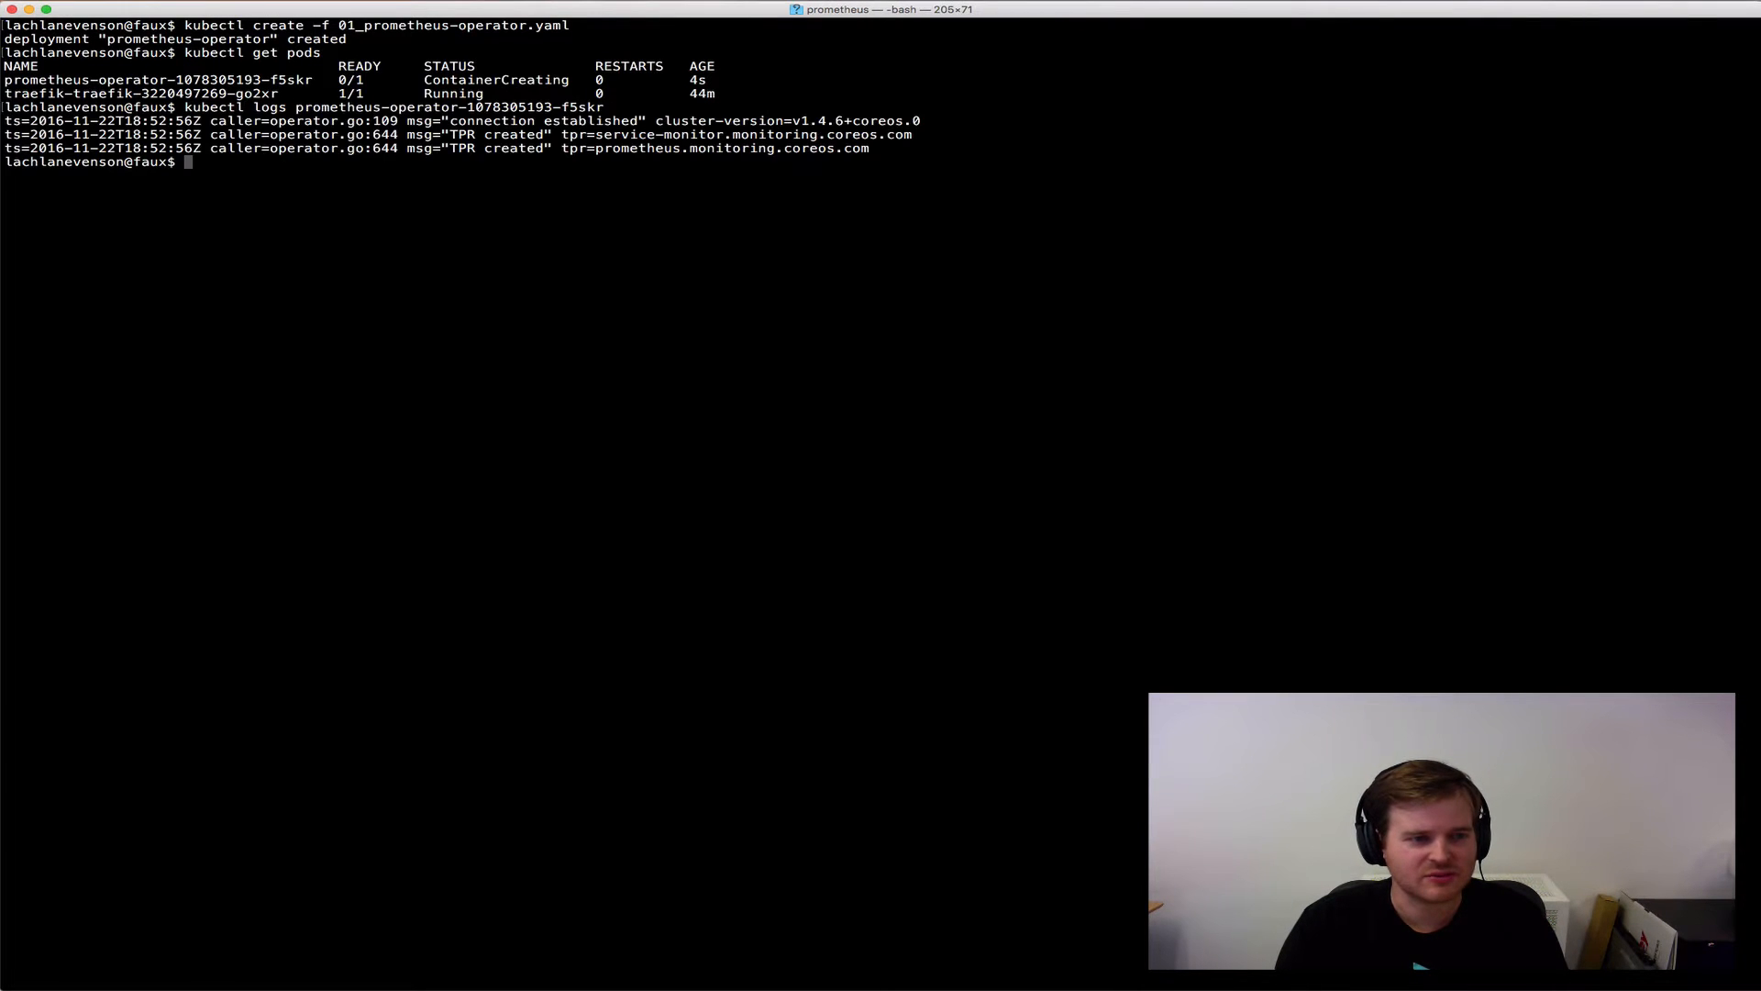
{"action": "key", "text": "Return"}
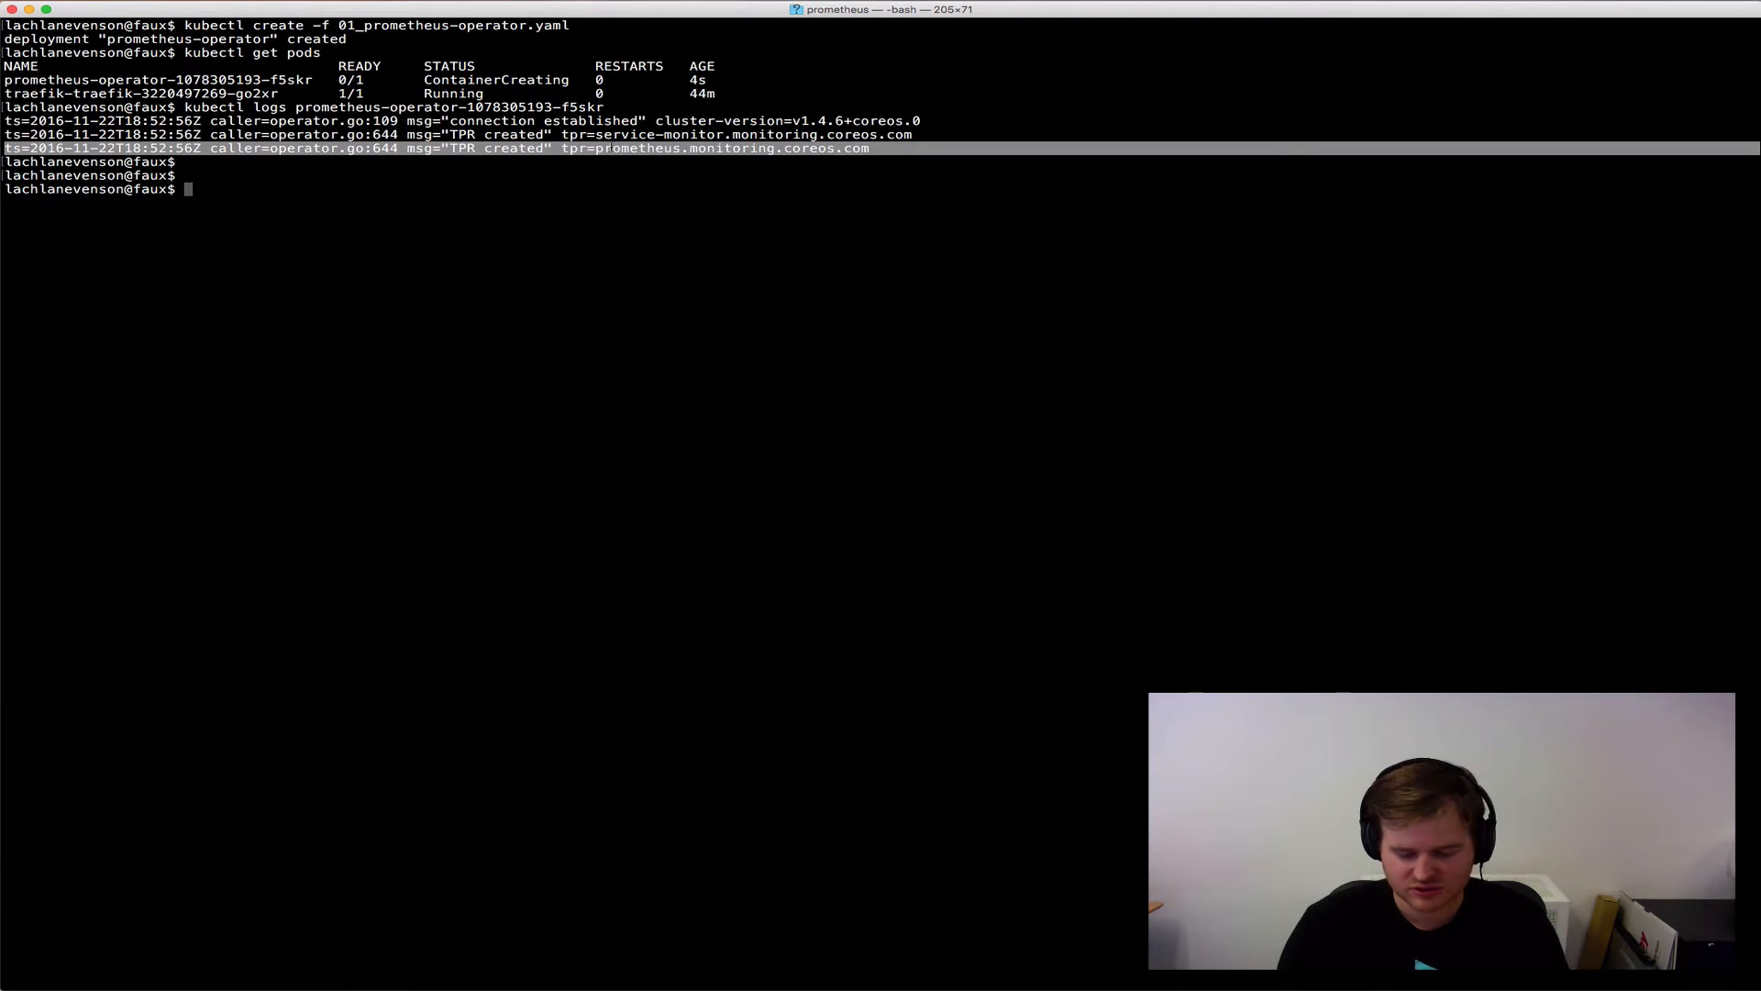
{"action": "type", "text": "kubectl gre thirdpartyresource"}
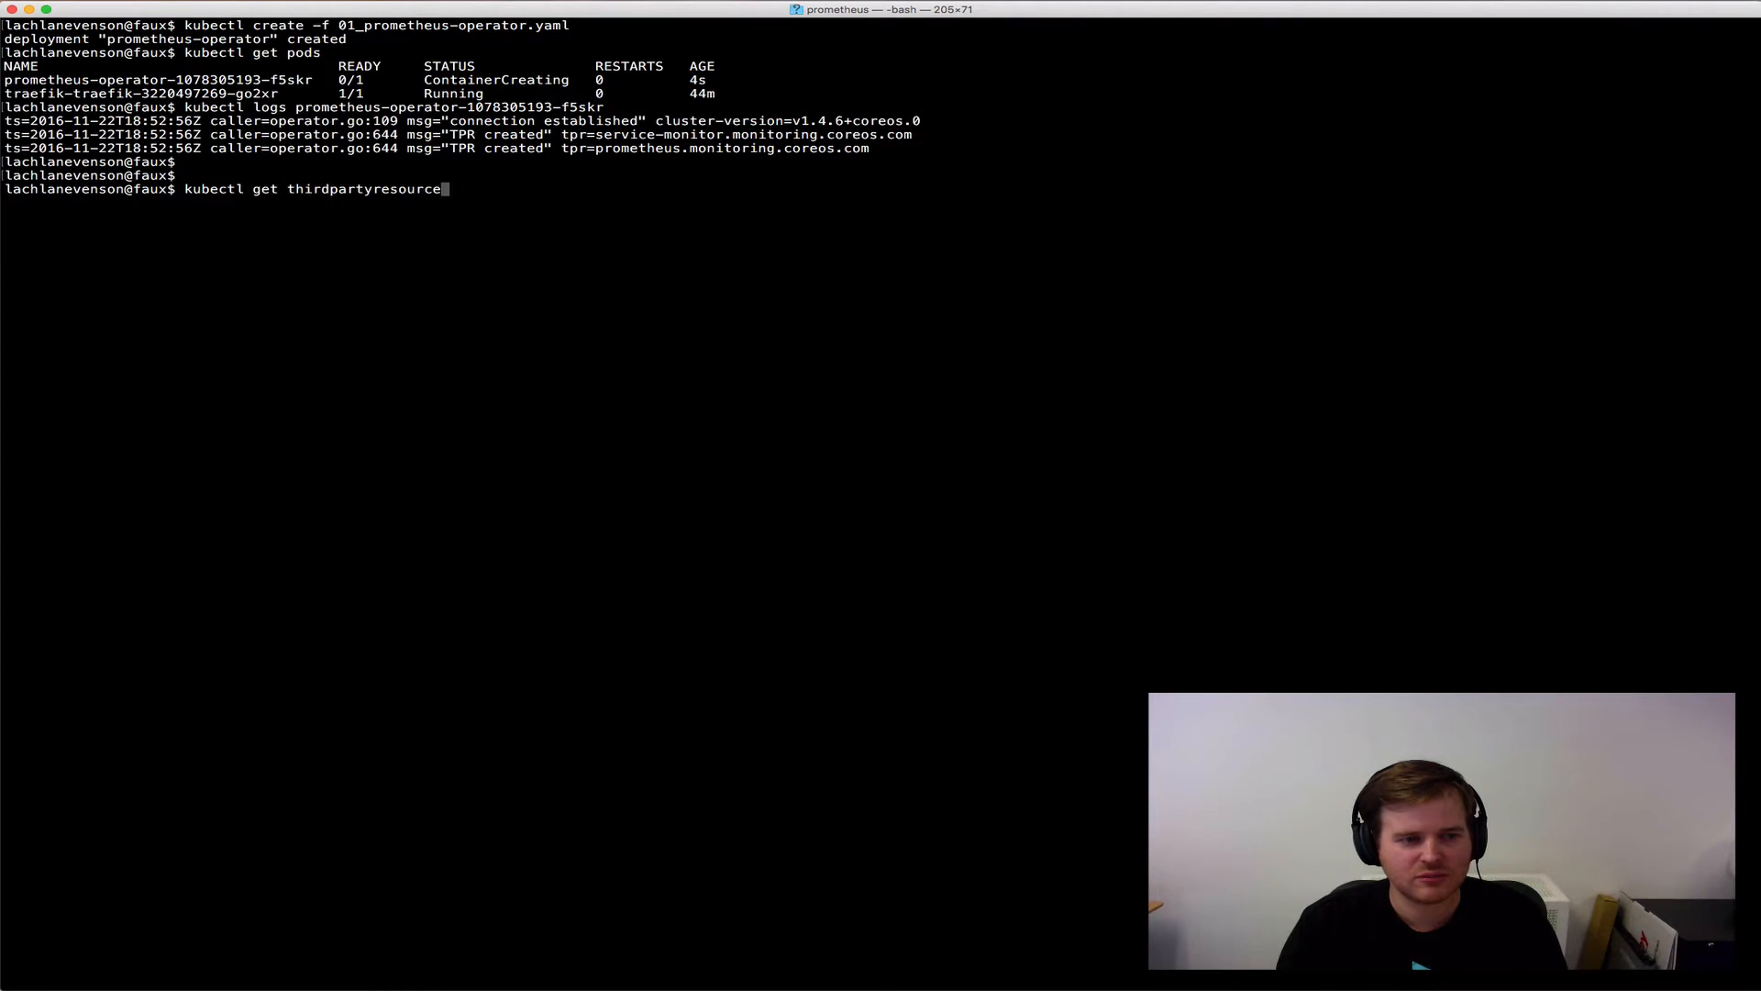
{"action": "key", "text": "Return"}
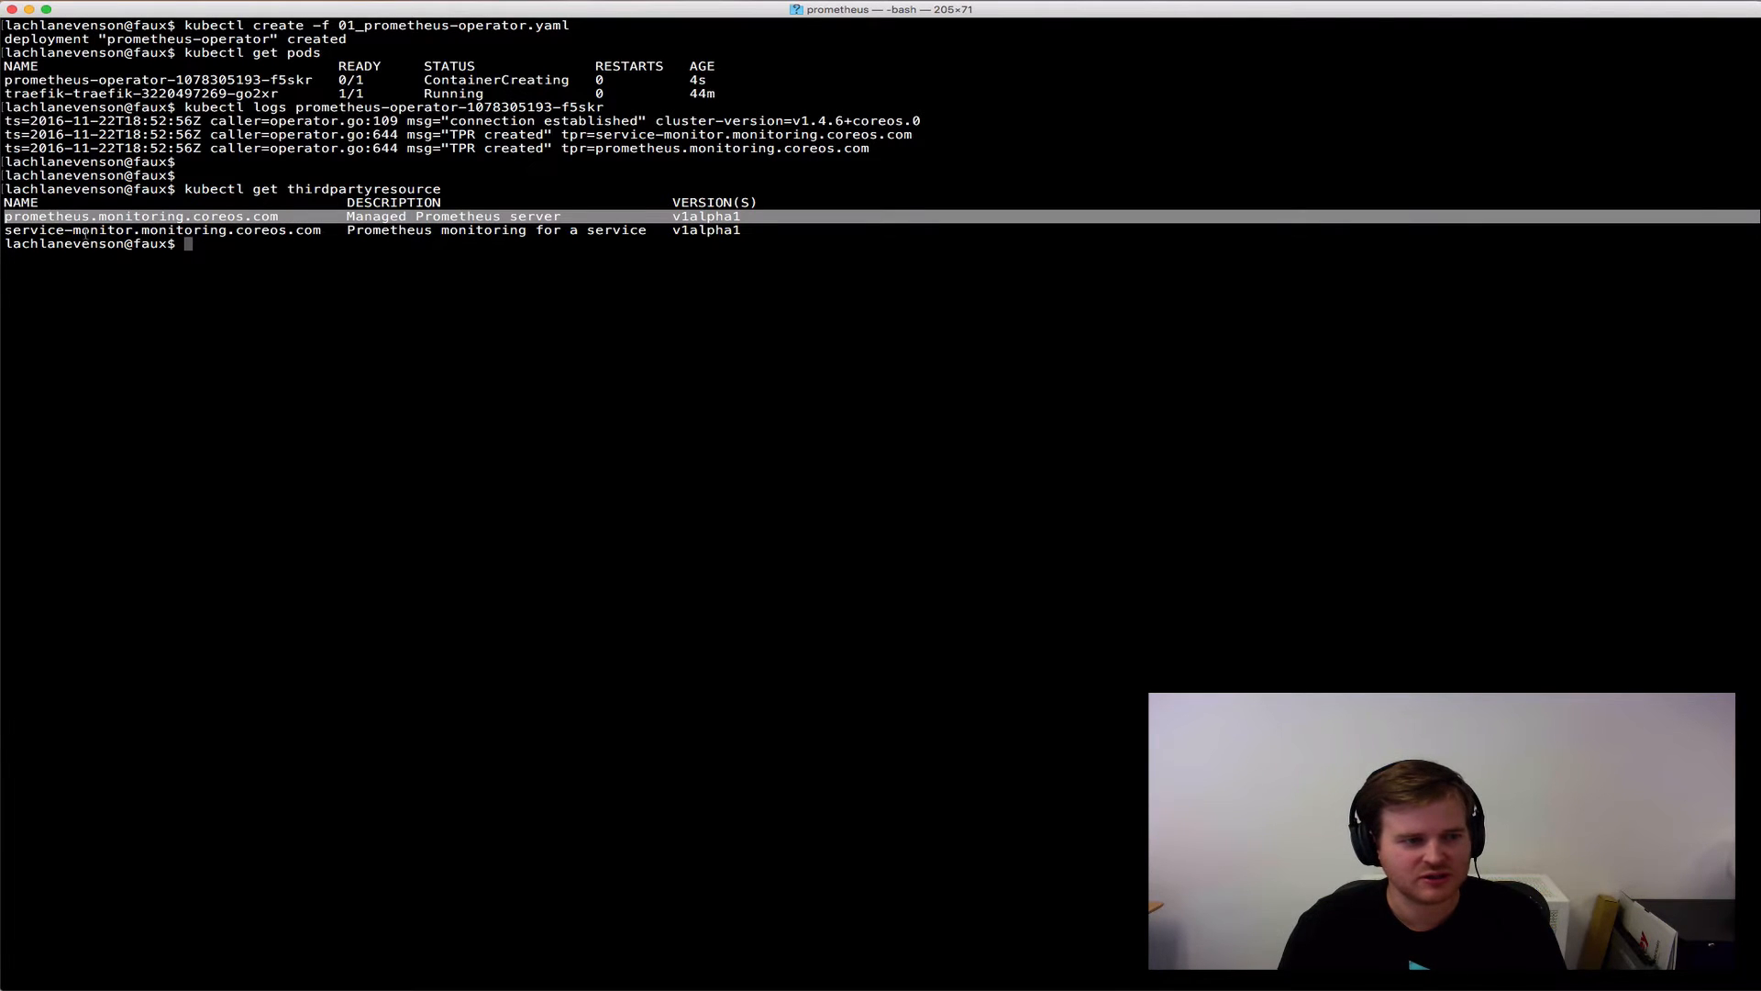
- Create prometheus-k8s from 02_prometheus-k8s.yaml, then list pods and services
{"action": "type", "text": "kubectl"}
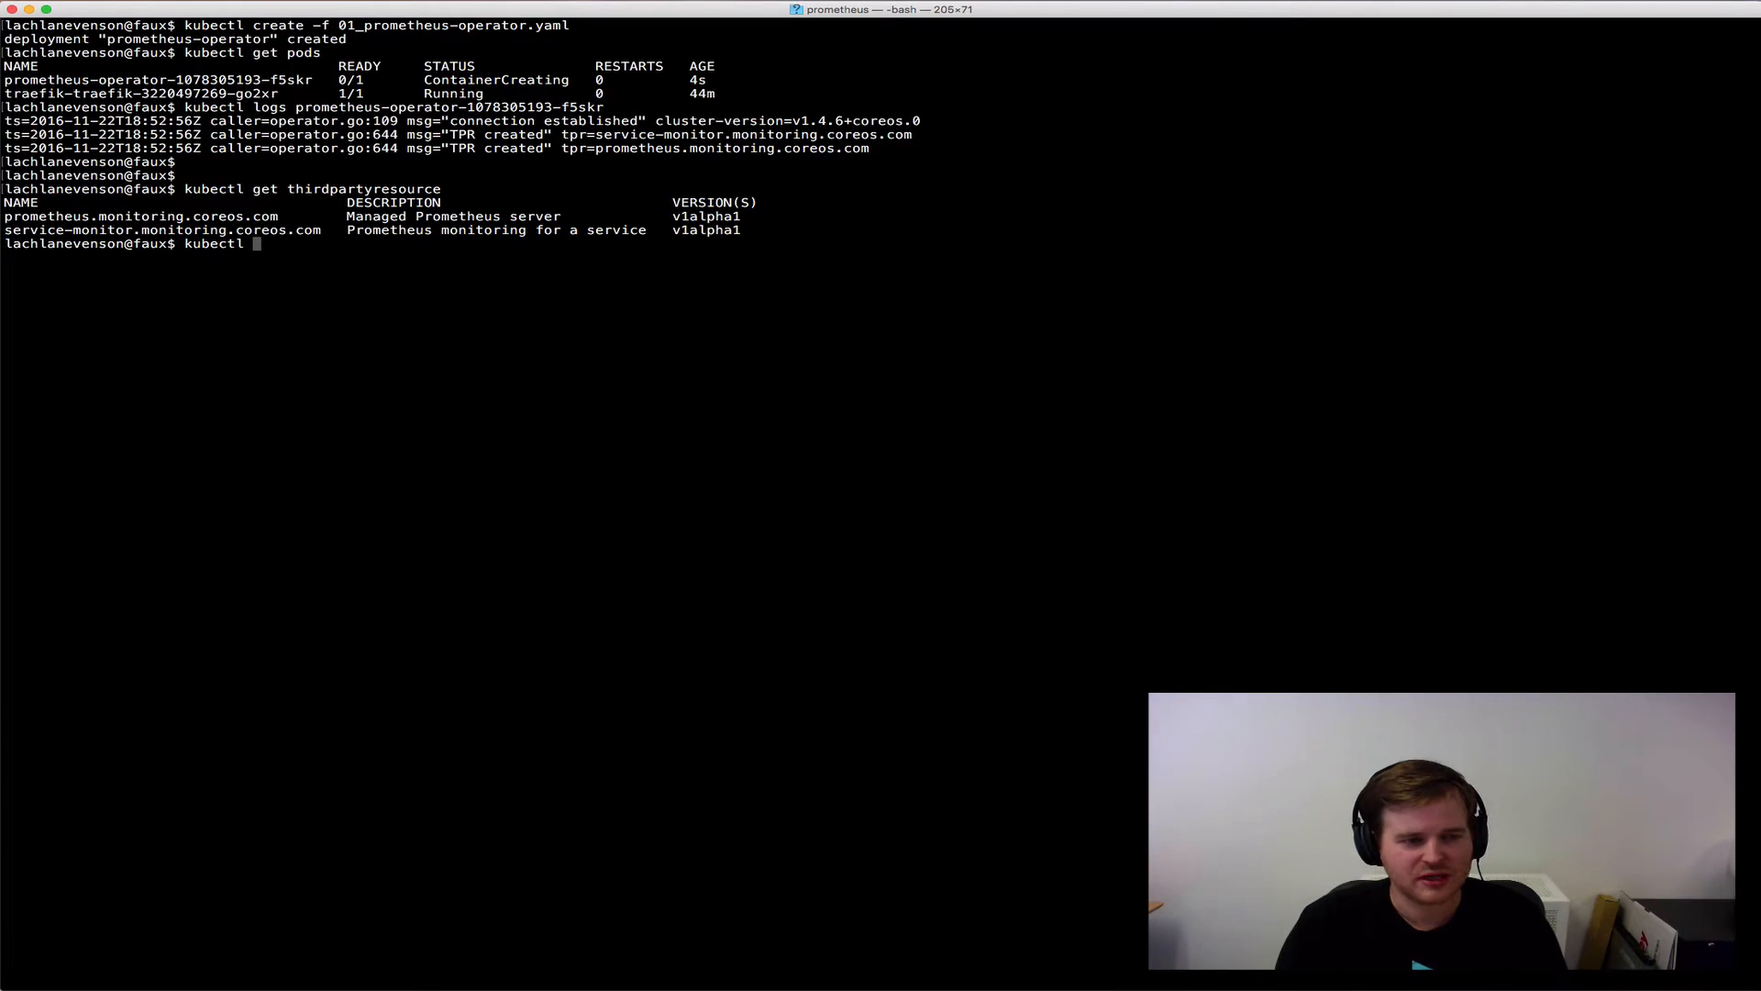
{"action": "type", "text": "crete -f 02"}
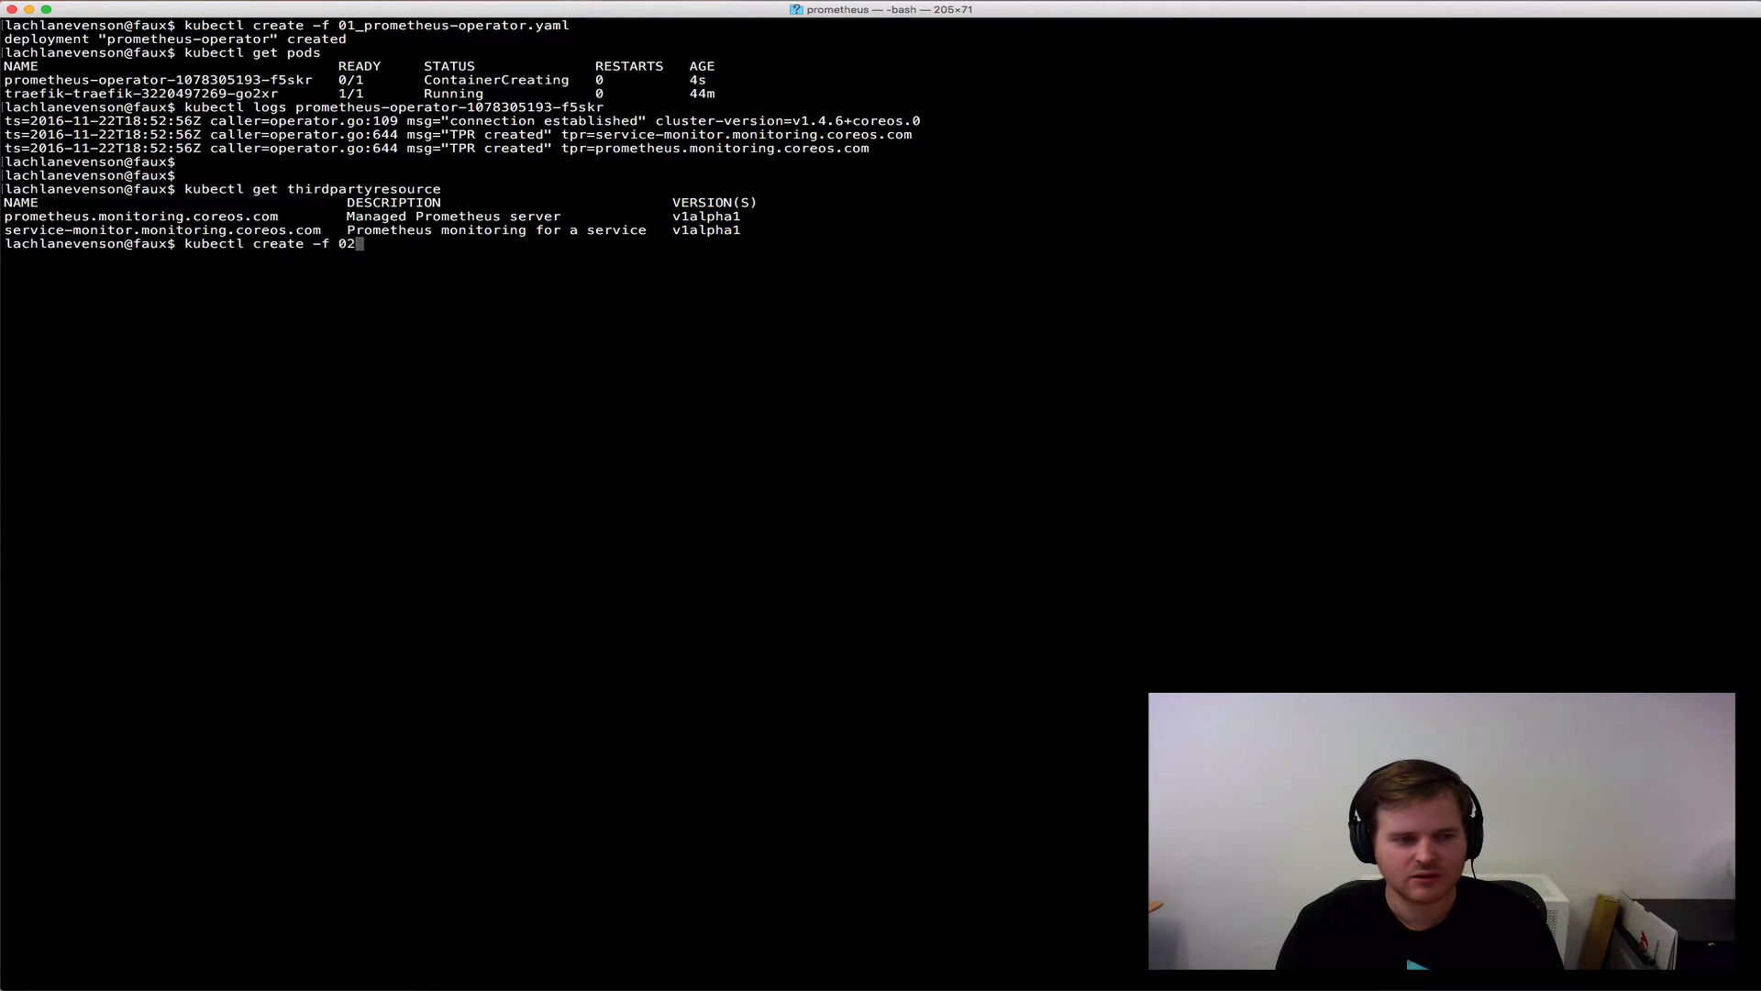
{"action": "key", "text": "Return"}
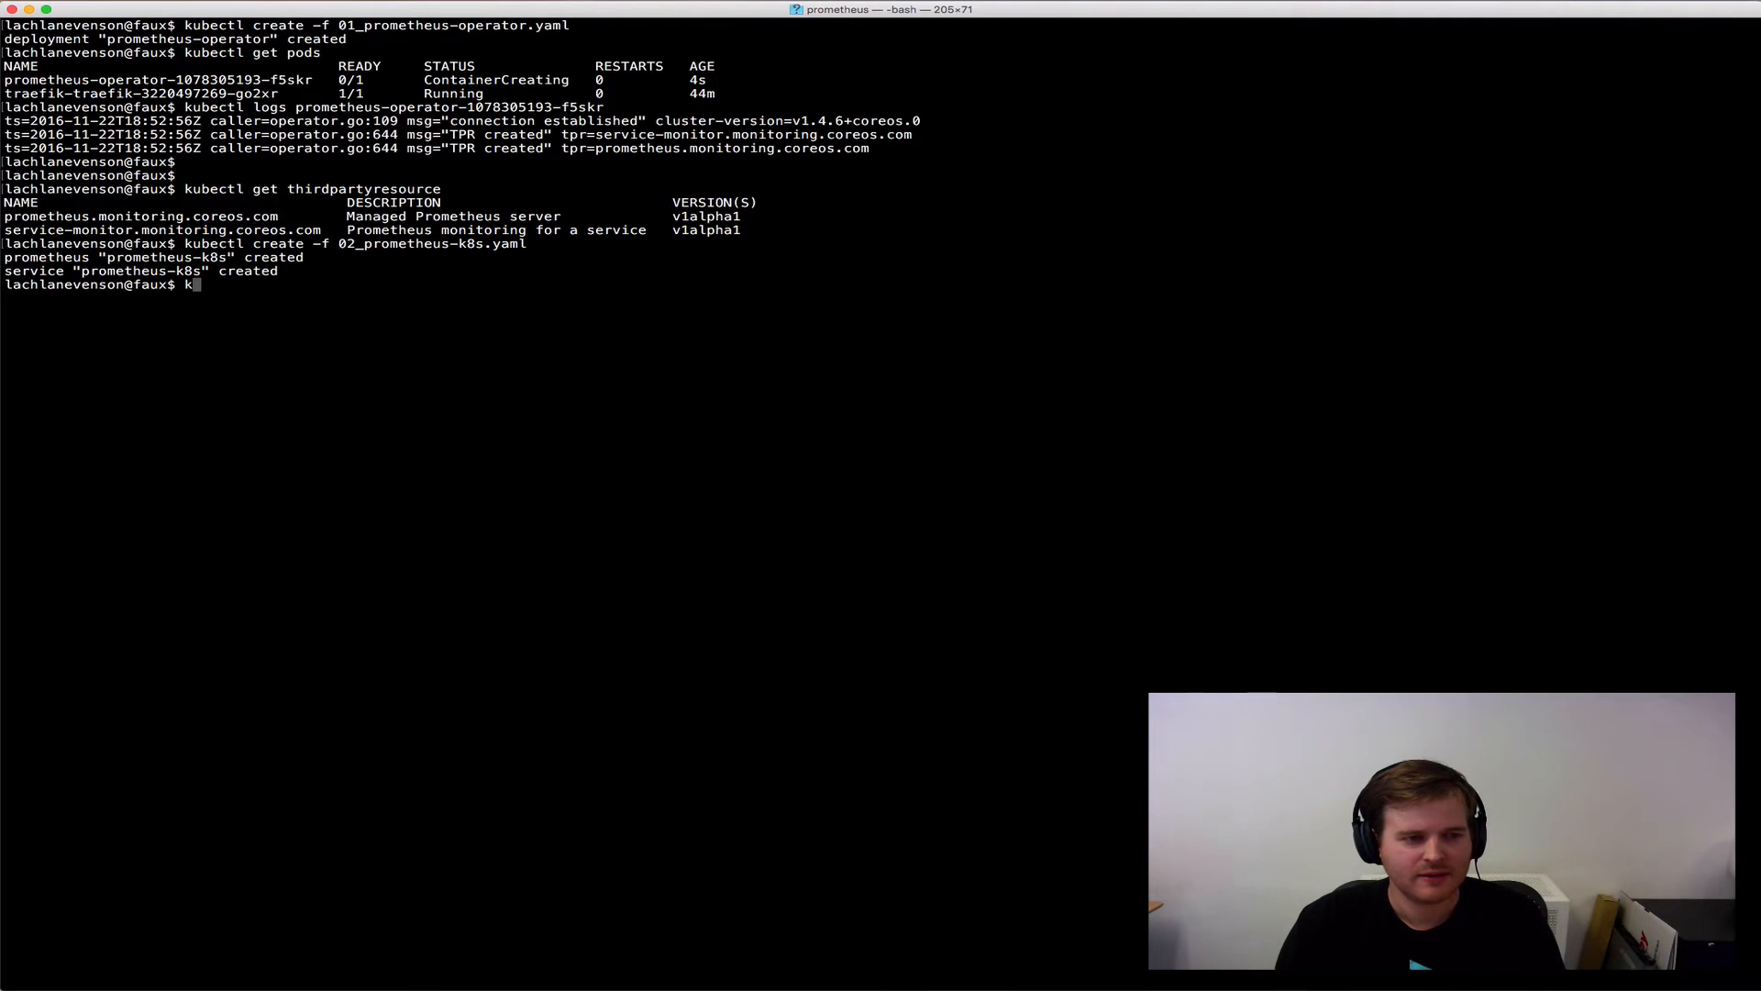
{"action": "type", "text": "ubectl get"}
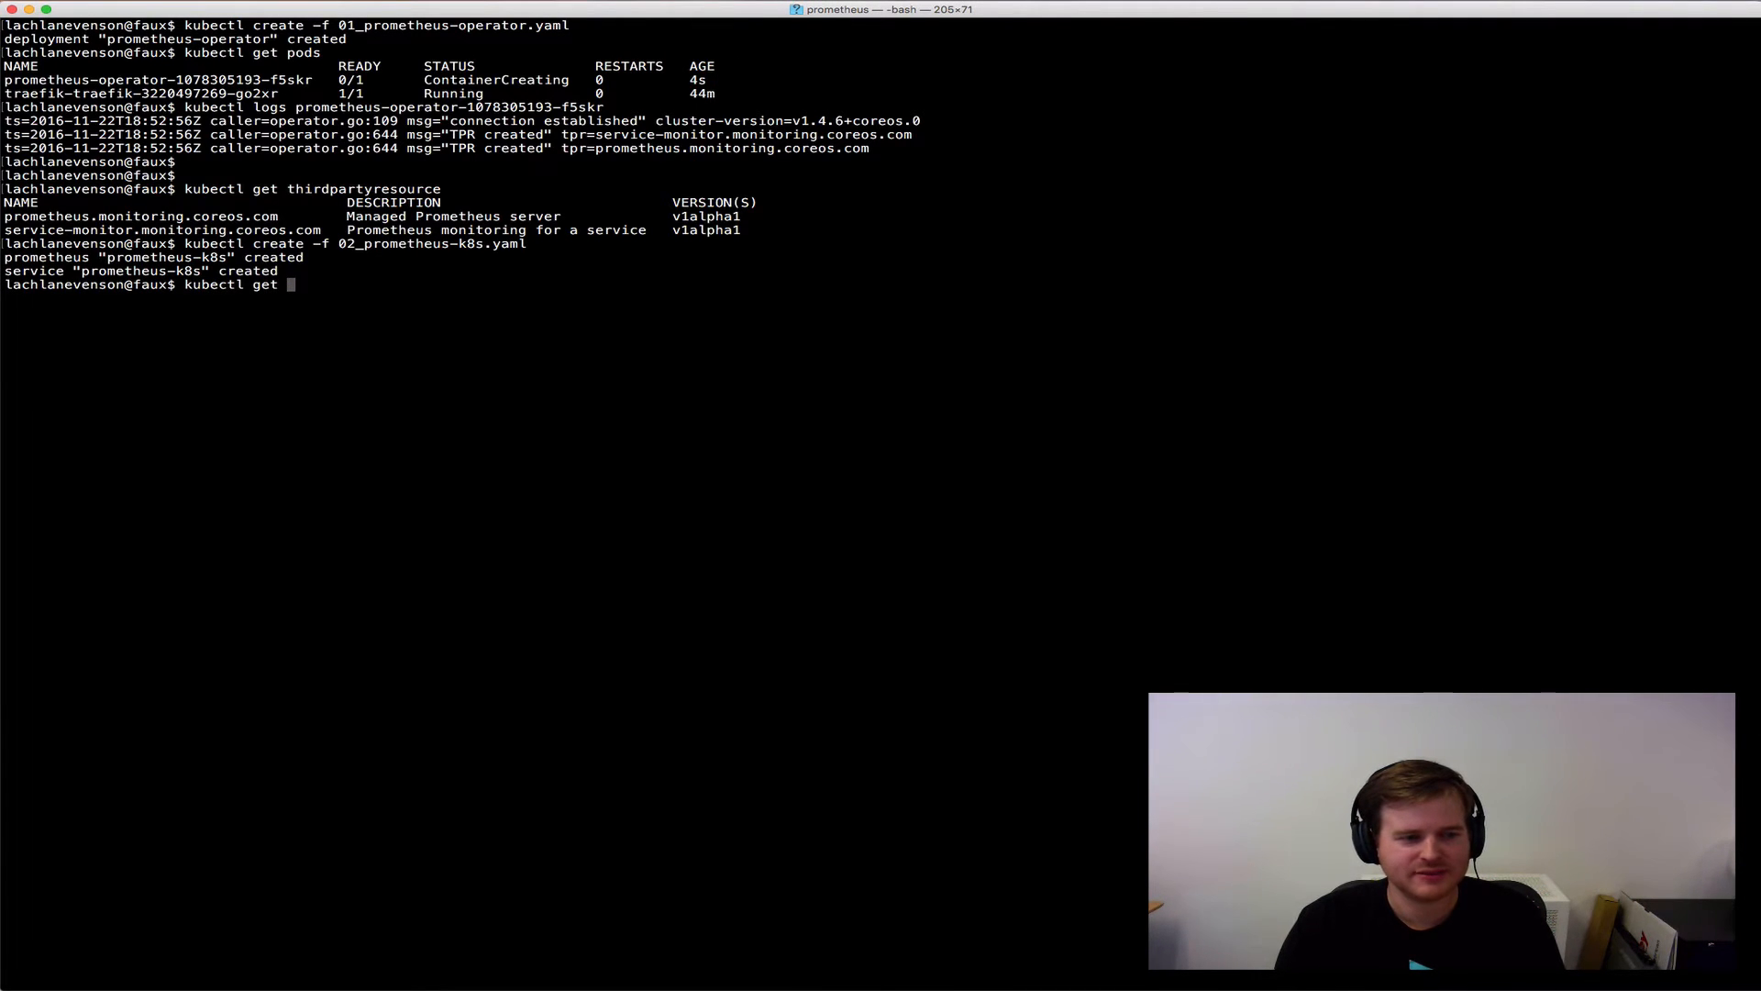
{"action": "type", "text": "pods,sv"}
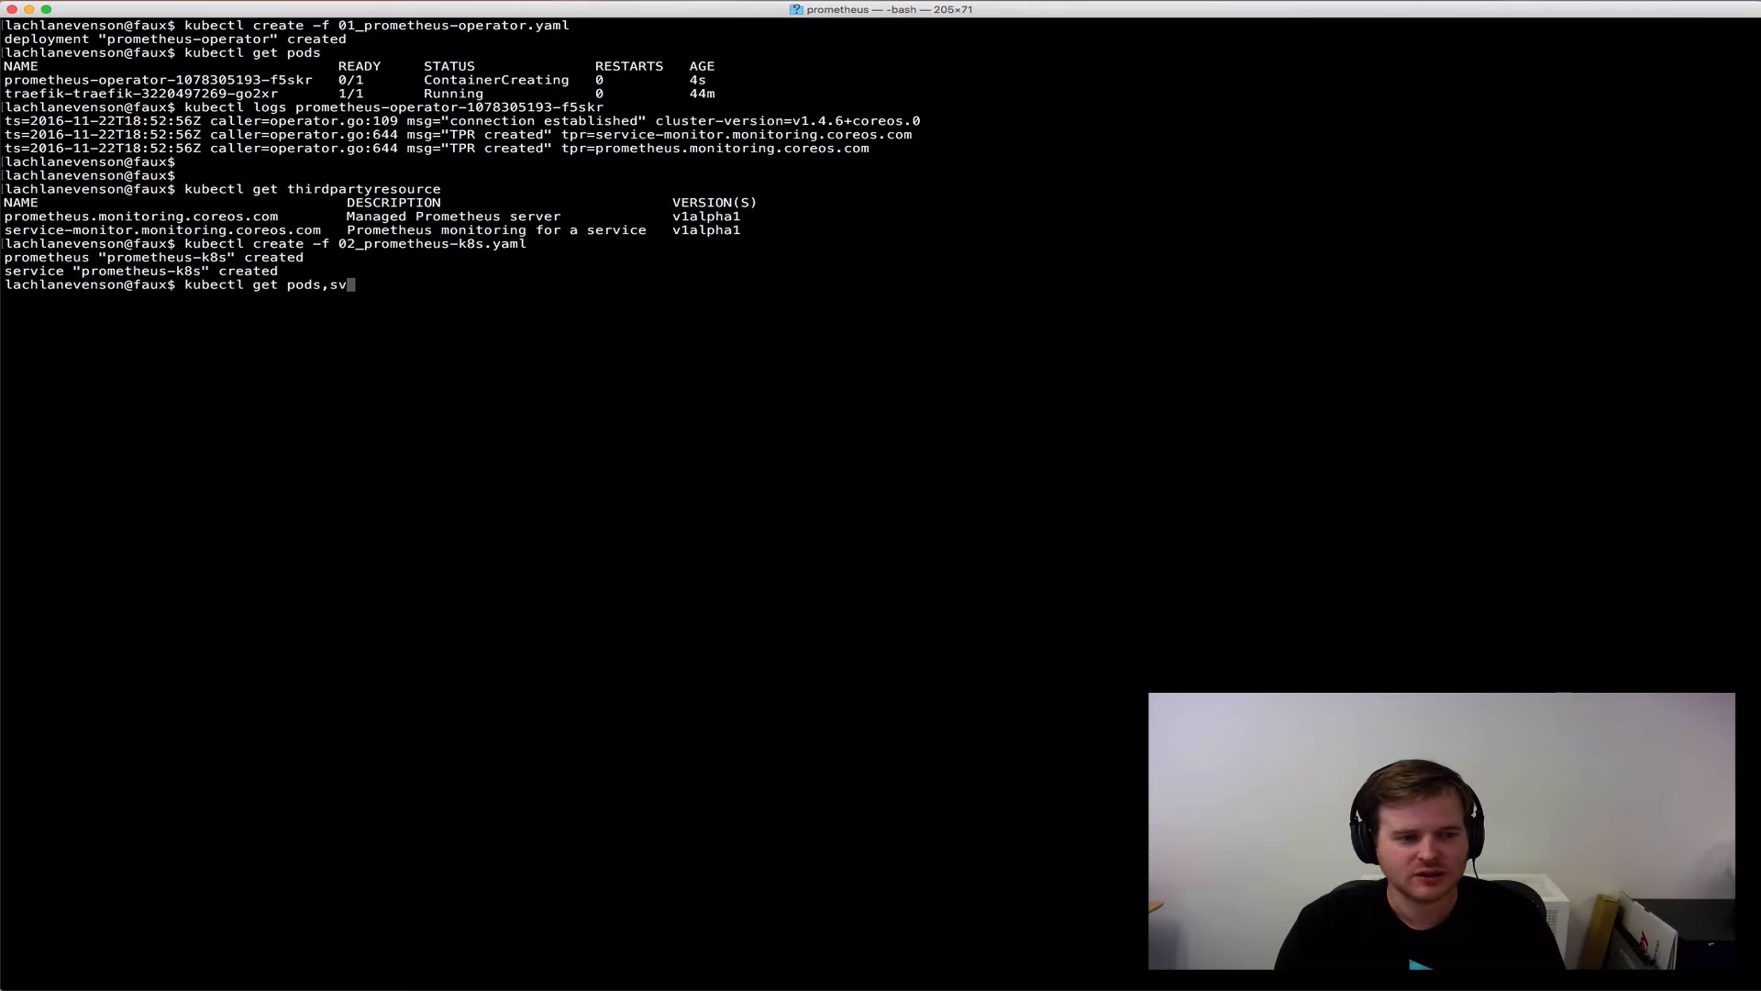
{"action": "key", "text": "Return"}
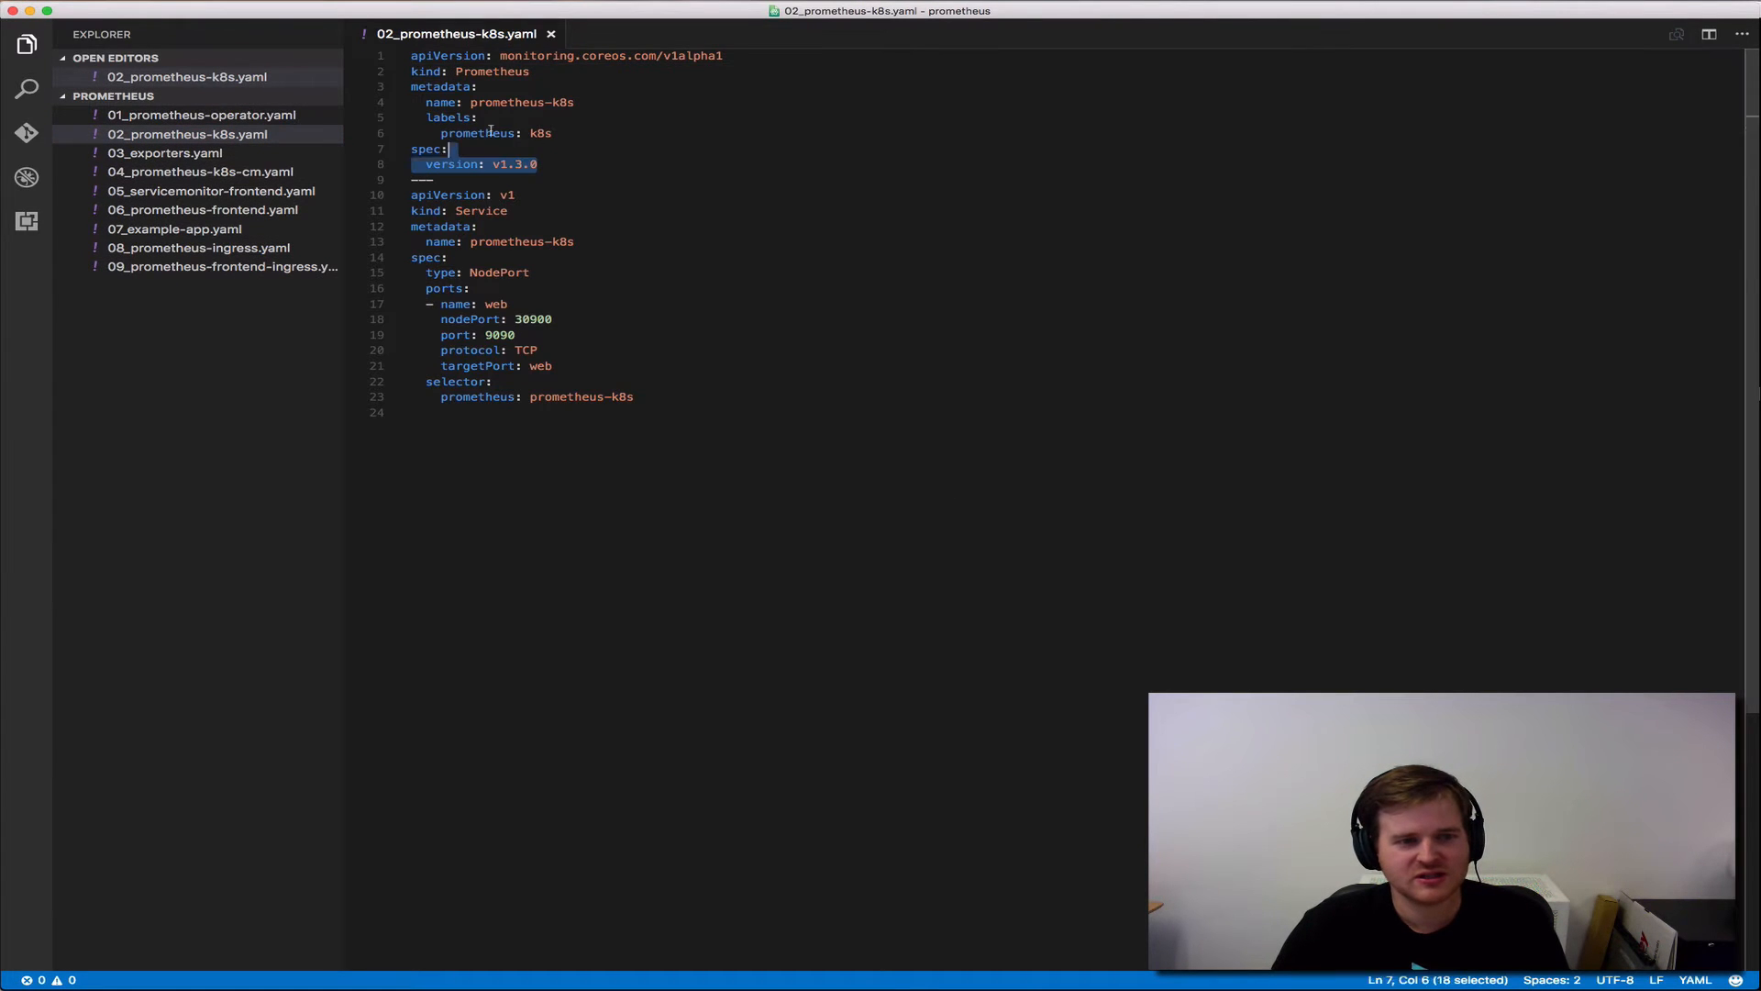
- Review 02_prometheus-k8s.yaml in VS Code, then bring back the Prometheus Operator article in Chrome
{"action": "left_click", "coordinate": [481, 86]}
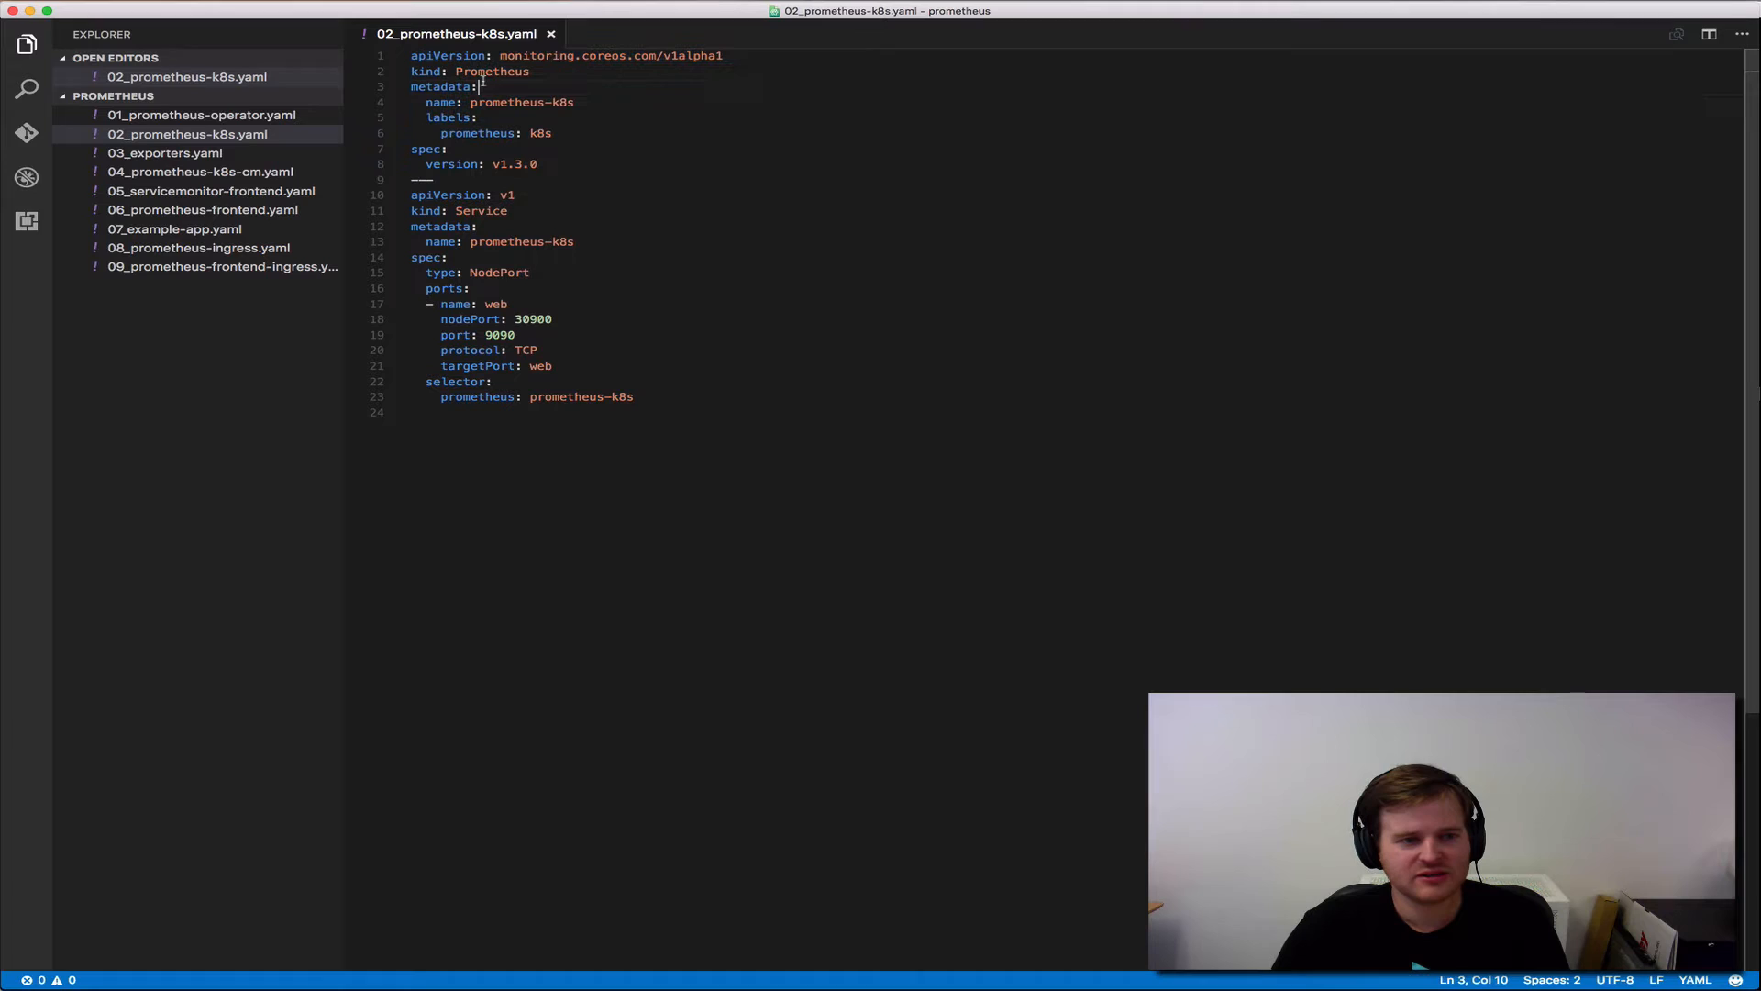
{"action": "left_click", "coordinate": [504, 55]}
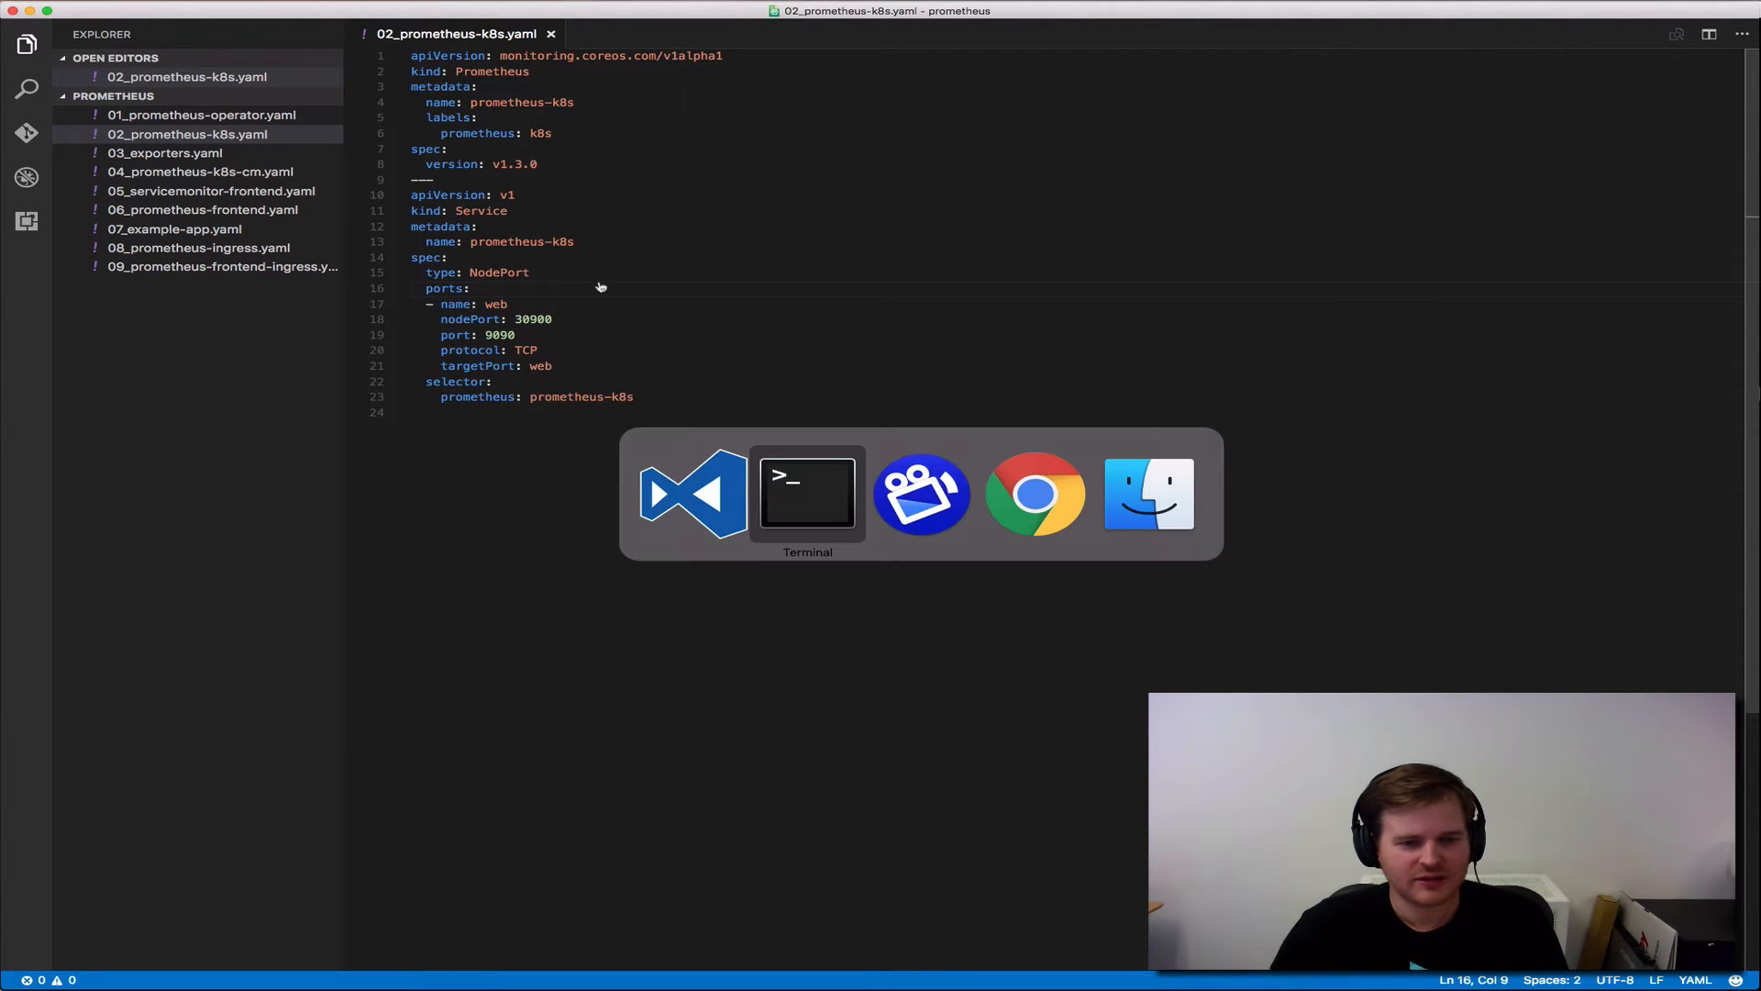
{"action": "left_click", "coordinate": [1035, 492]}
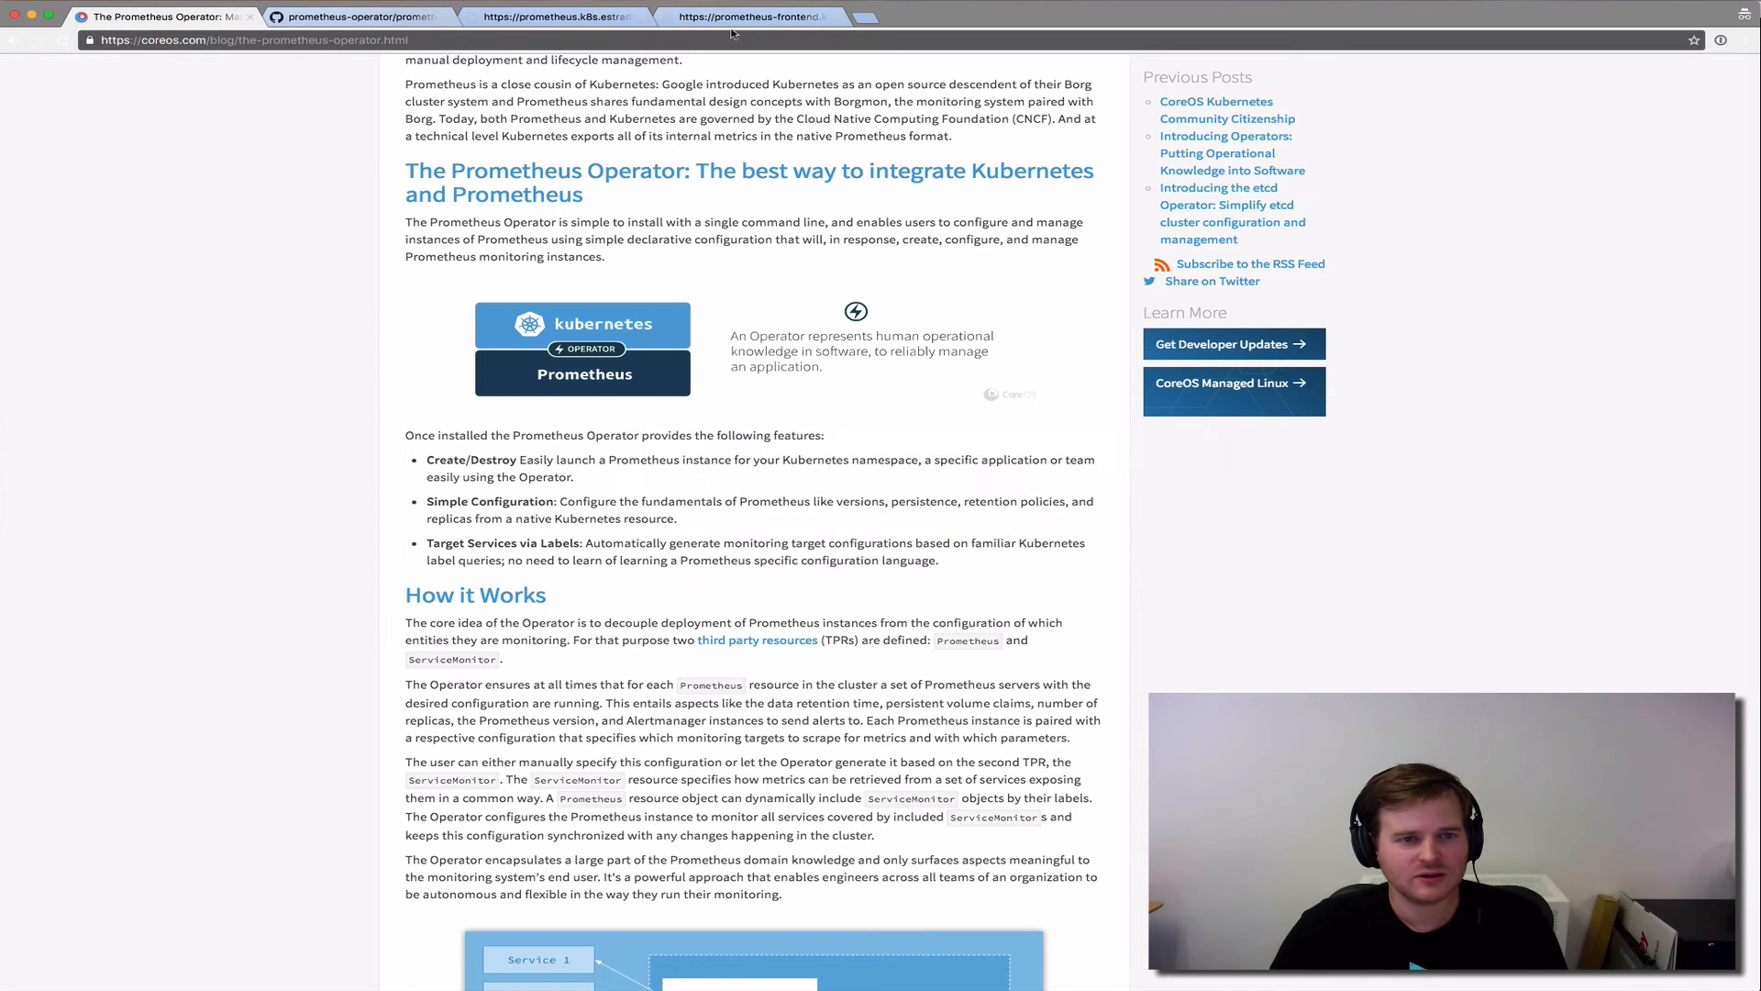
- Load prometheus.k8s.estrado.io/targets in its Chrome tab, which shows no targets yet
{"action": "left_click", "coordinate": [551, 16]}
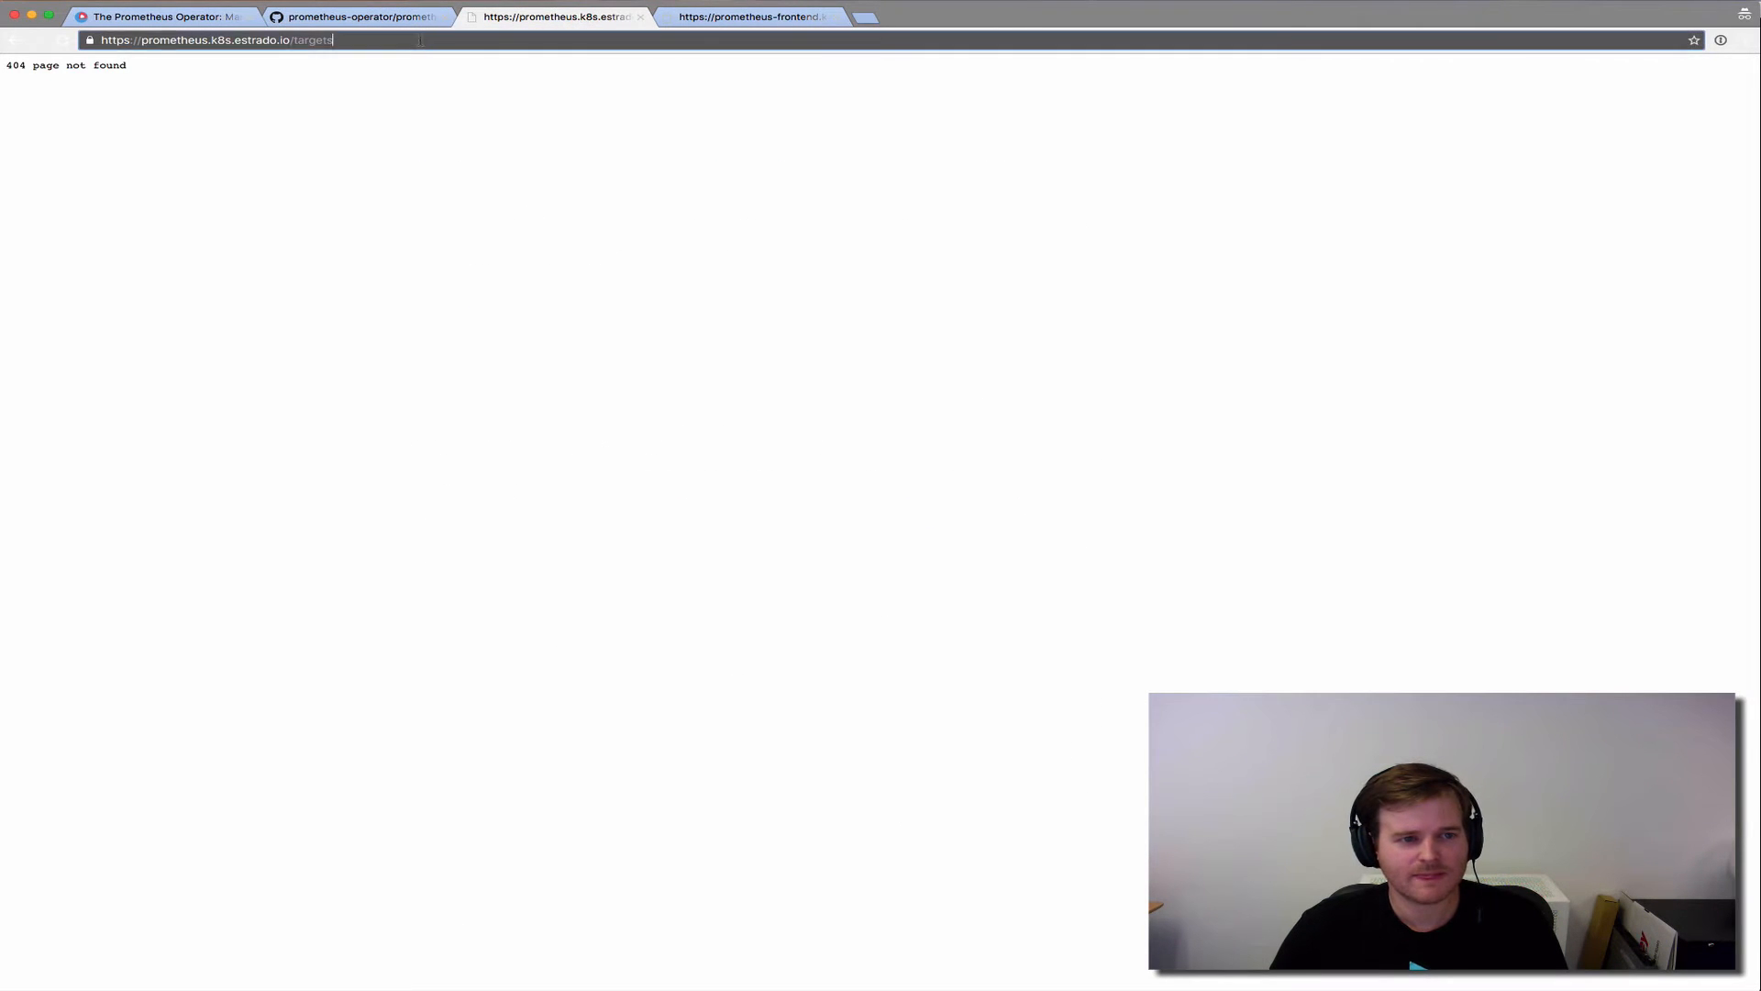
{"action": "key", "text": "Return"}
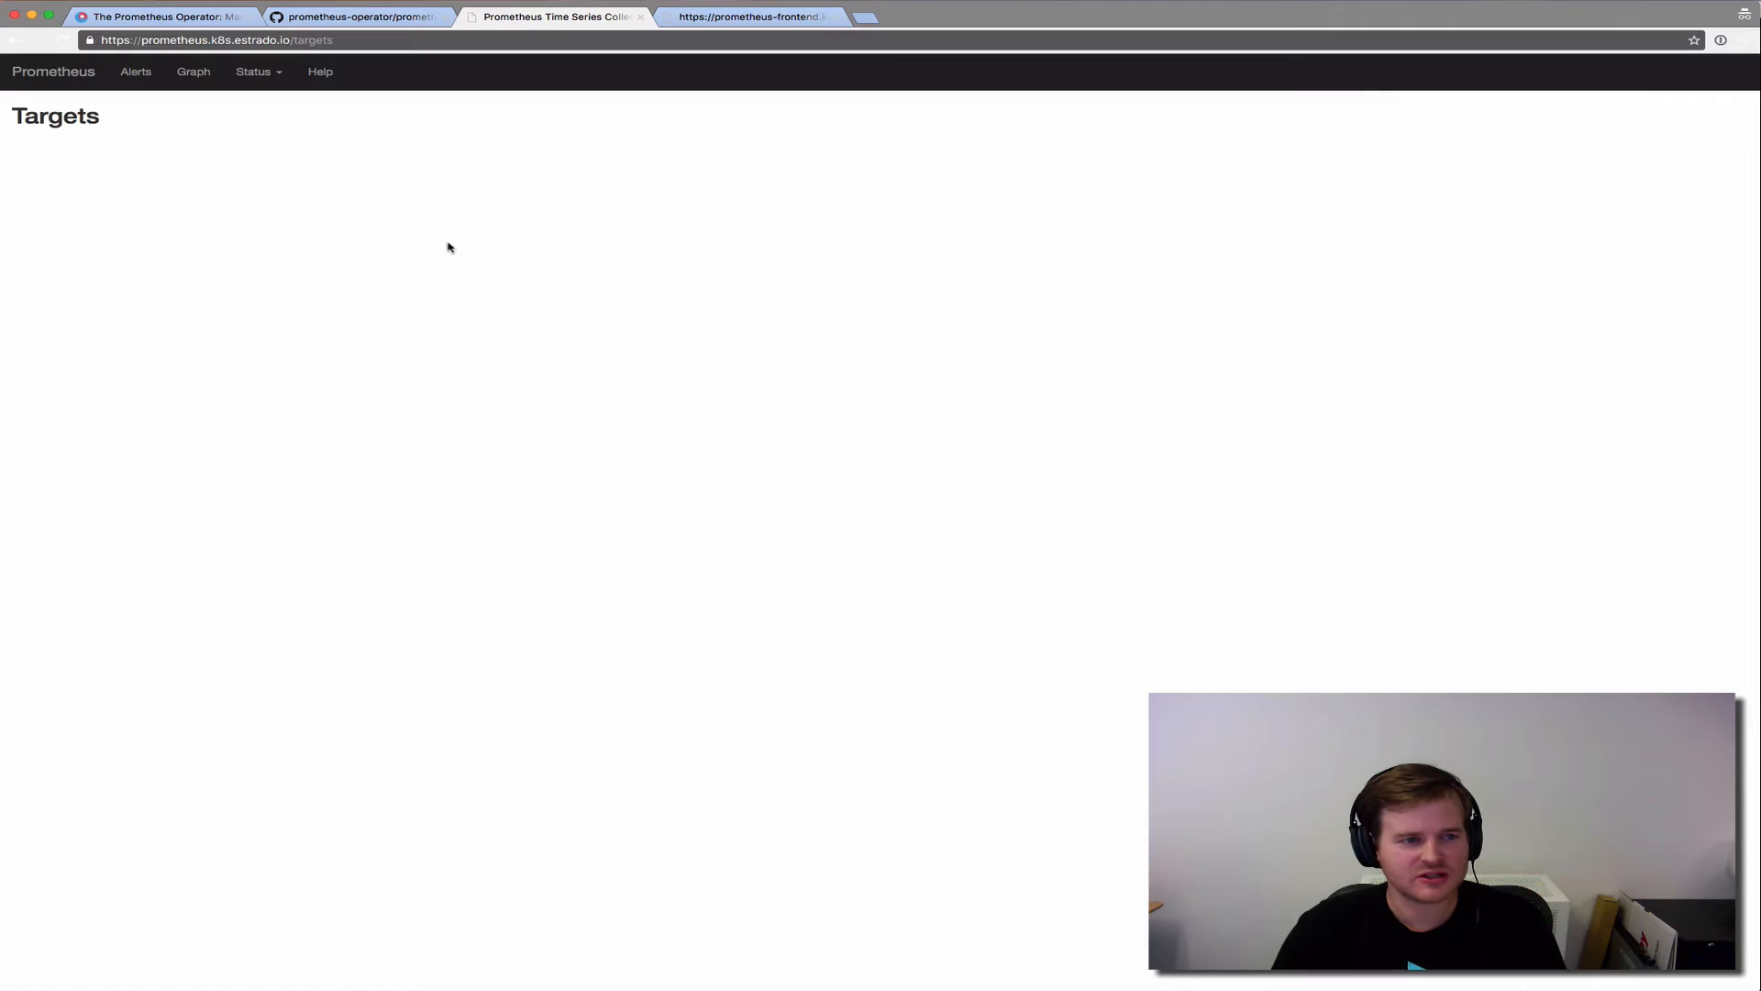
{"action": "mouse_move", "coordinate": [424, 324]}
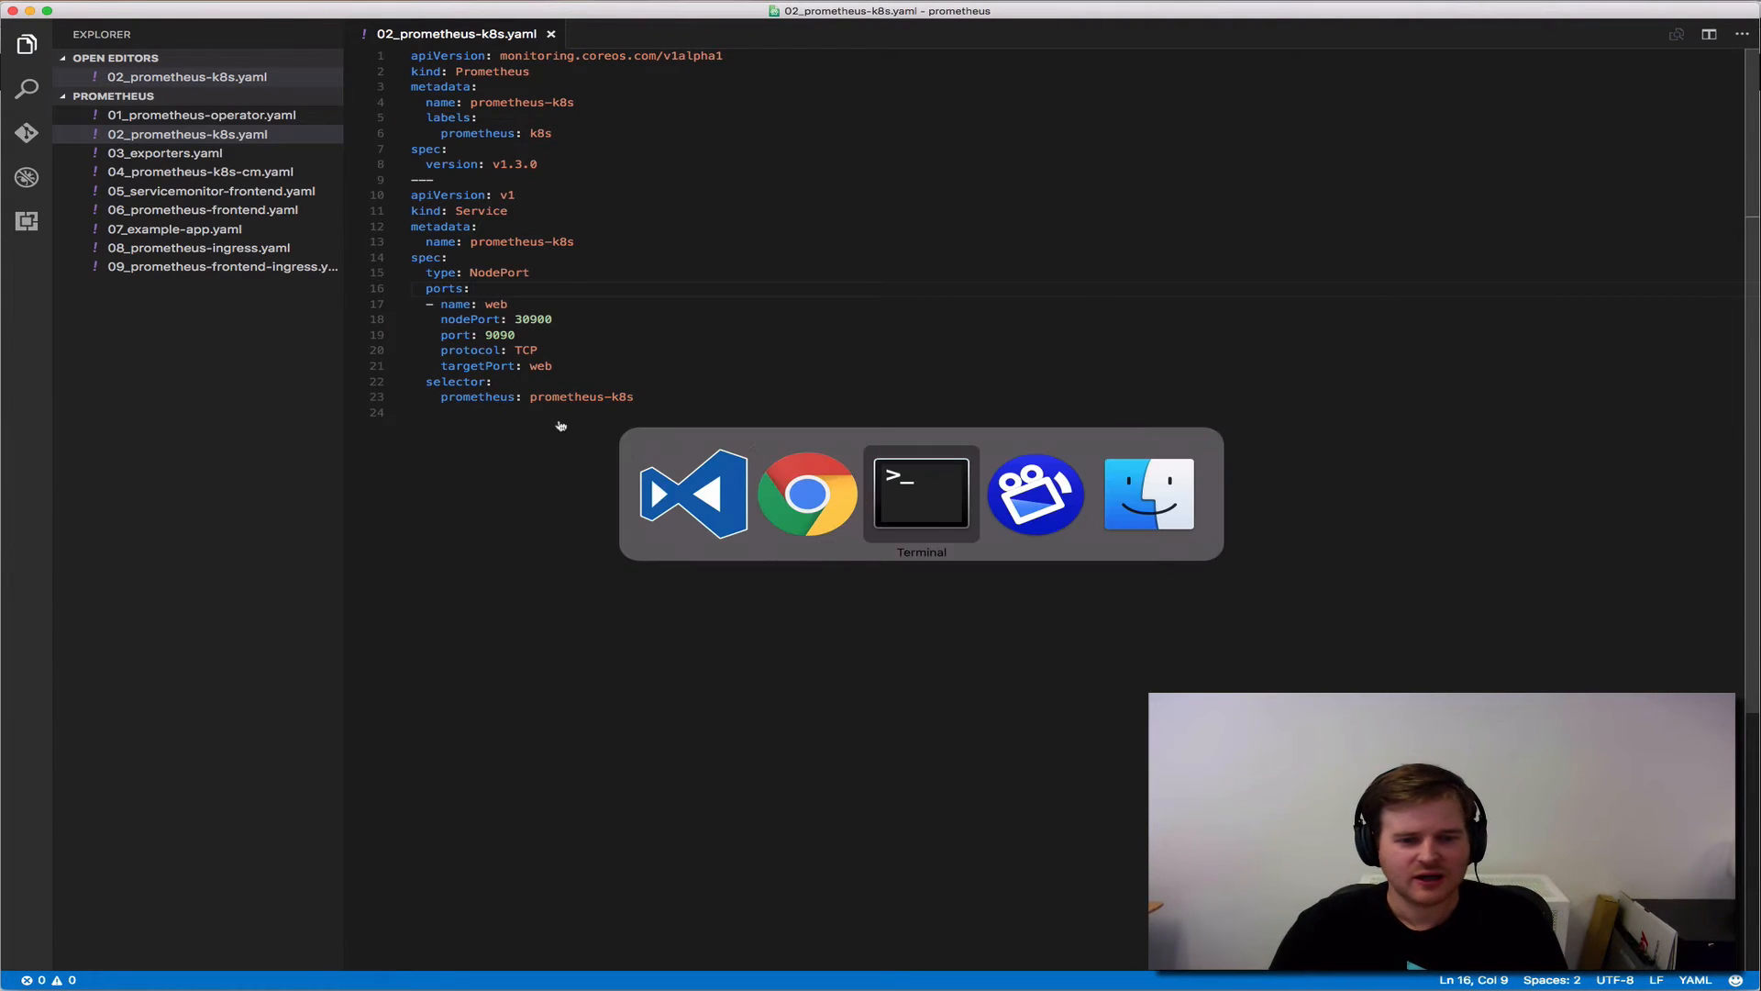
- Check in Terminal that prometheus-k8s-0 runs 3/3 and svc/prometheus-k8s exposes port 9090
{"action": "left_click", "coordinate": [920, 493]}
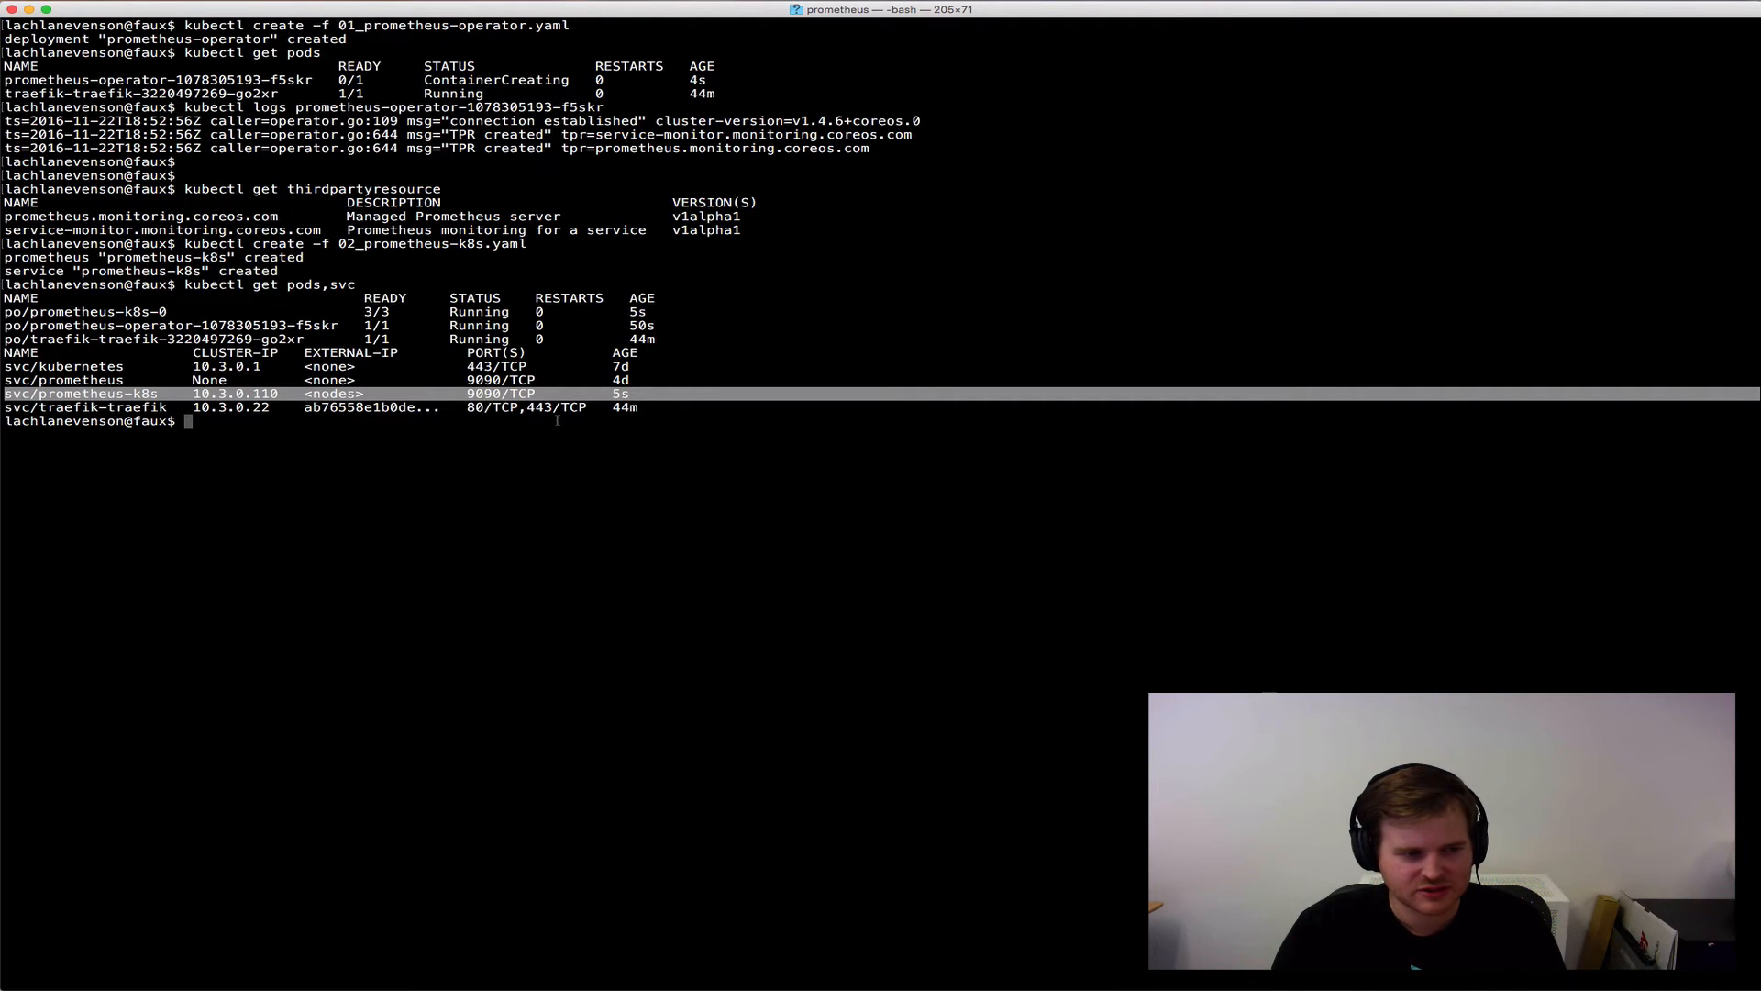
{"action": "key", "text": "Return"}
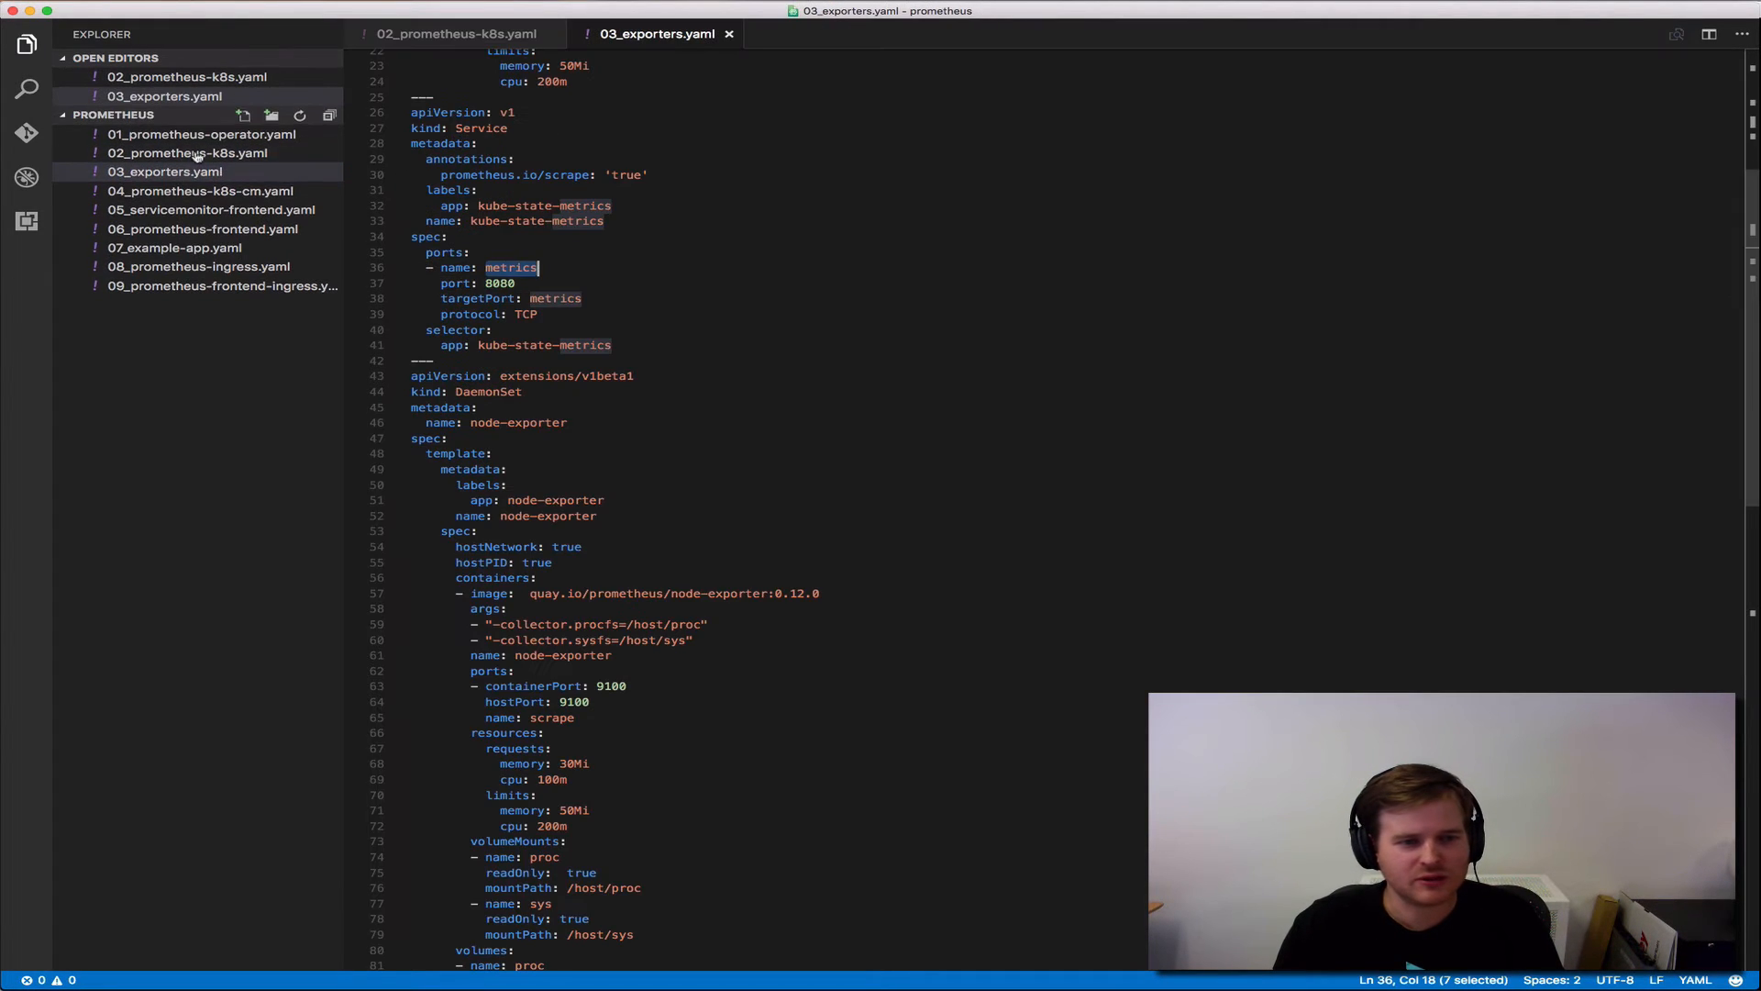
- Scroll through the node-exporter DaemonSet and Service definitions in 03_exporters.yaml
{"action": "scroll", "scroll_direction": "up", "scroll_amount": 3}
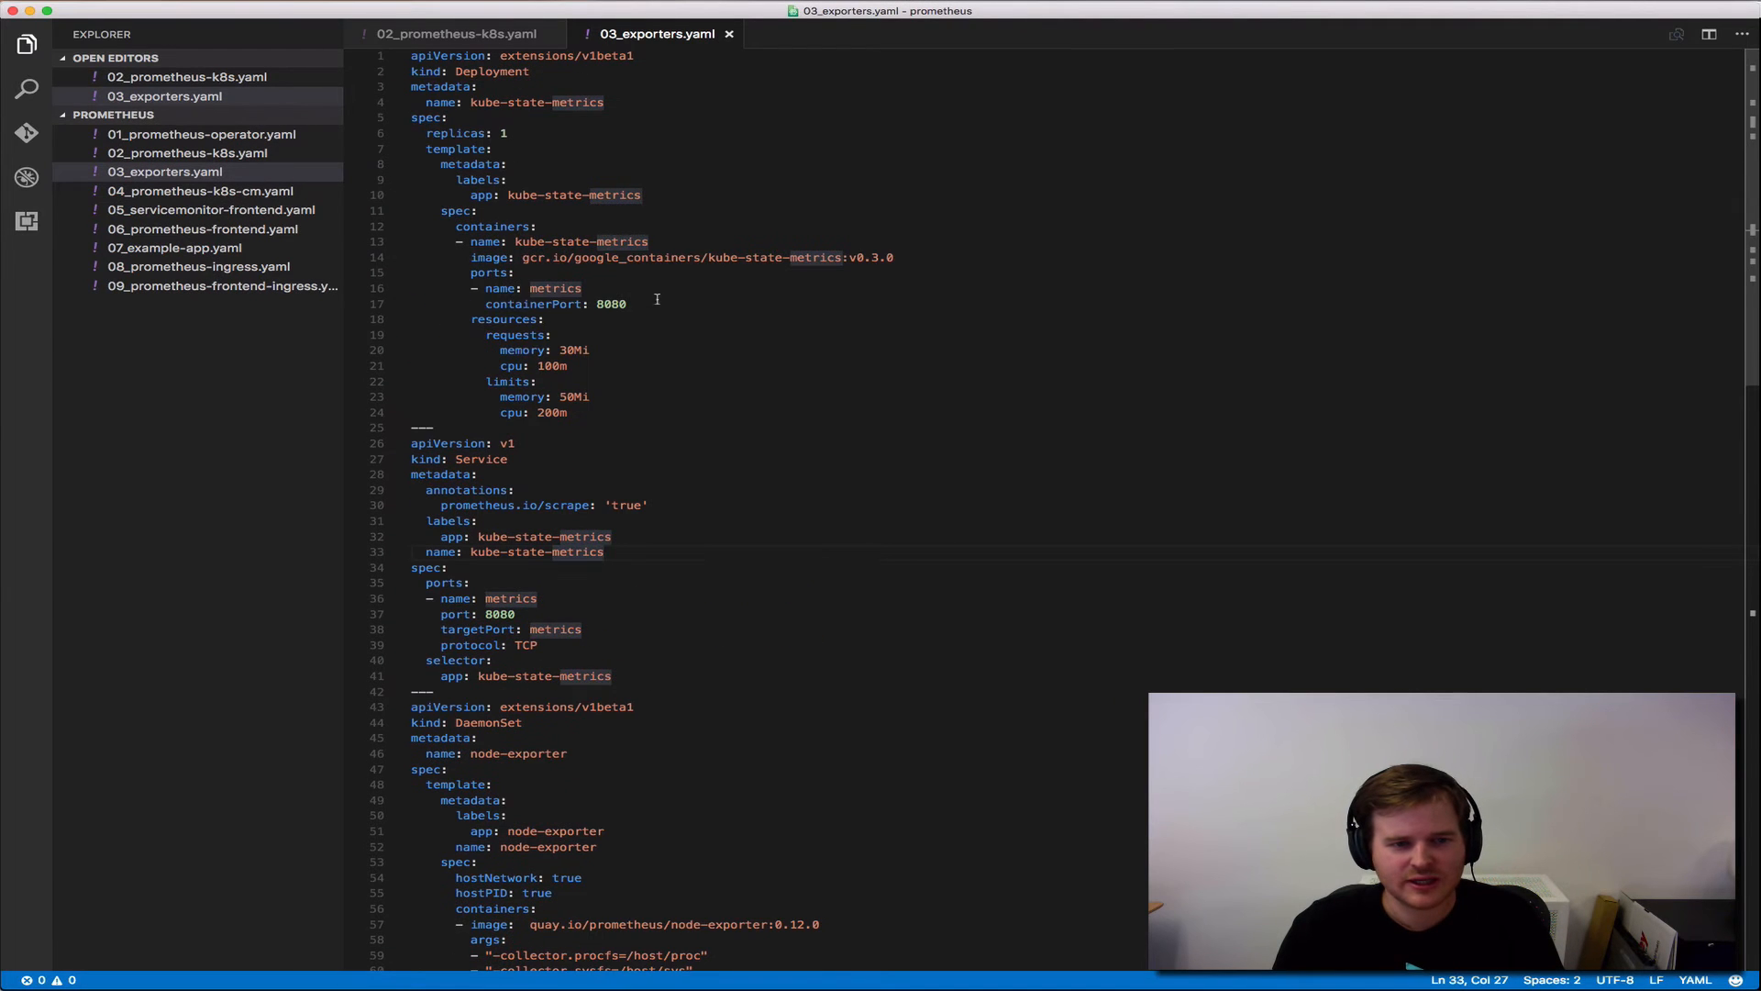
{"action": "scroll", "scroll_direction": "down", "scroll_amount": 3}
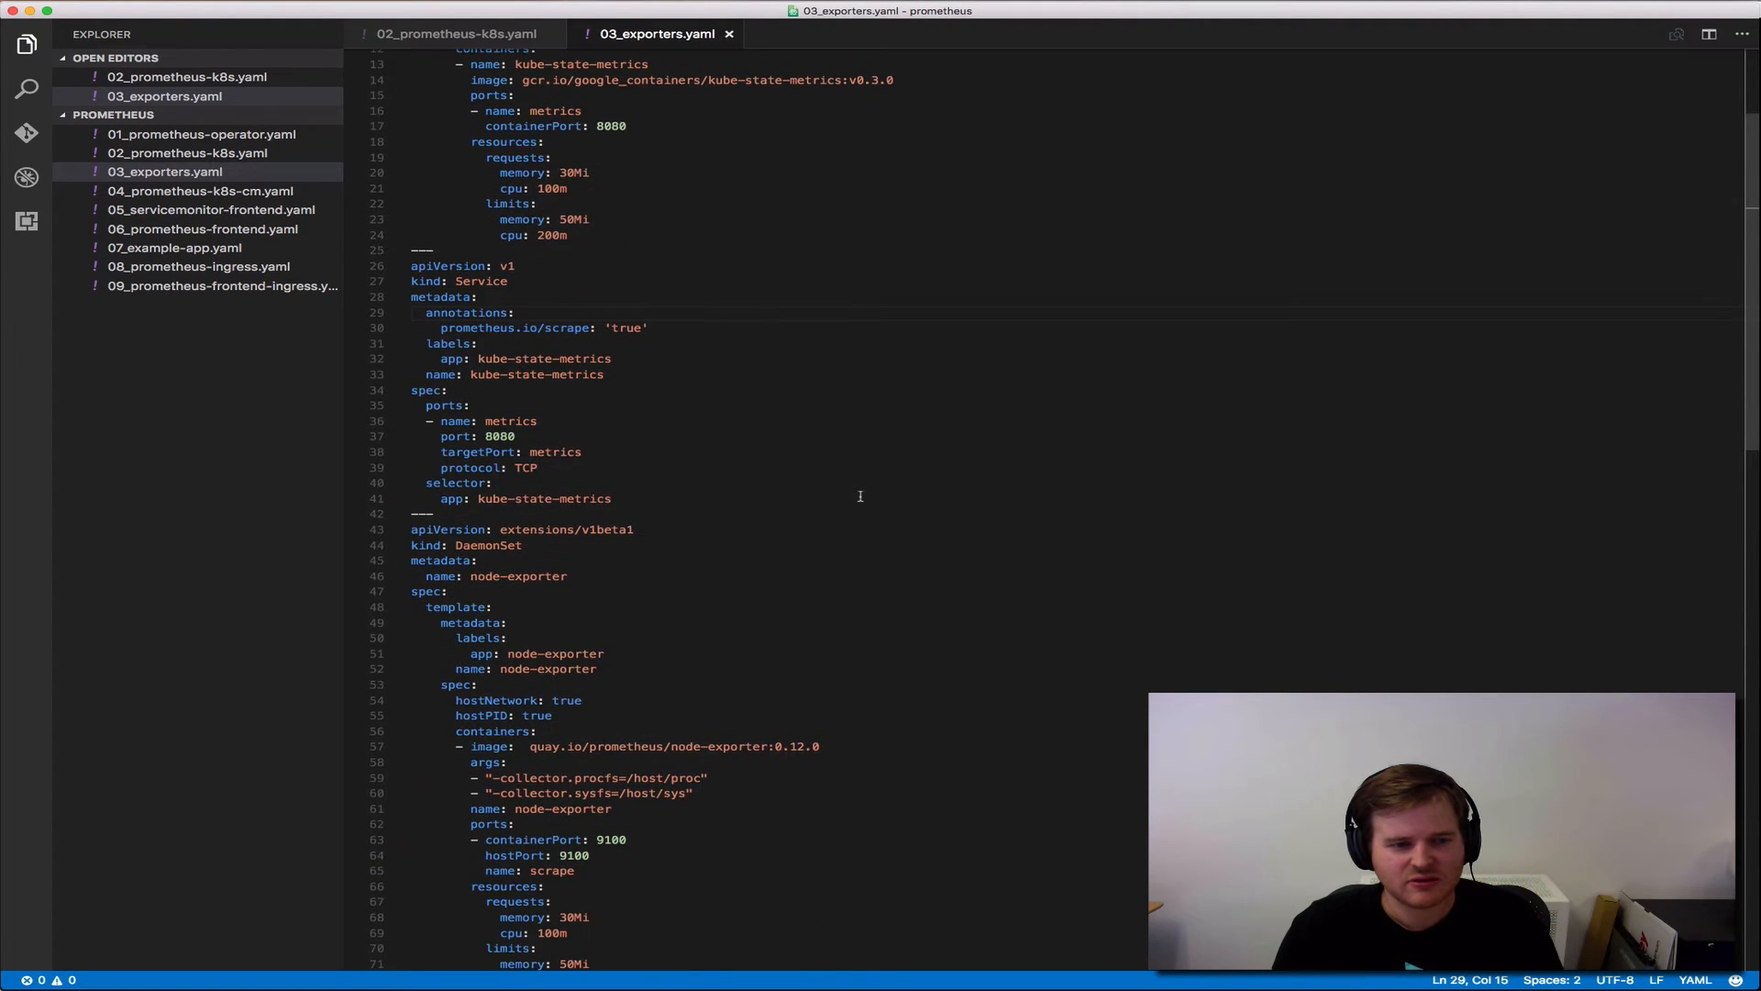
{"action": "scroll", "scroll_direction": "down", "scroll_amount": 3}
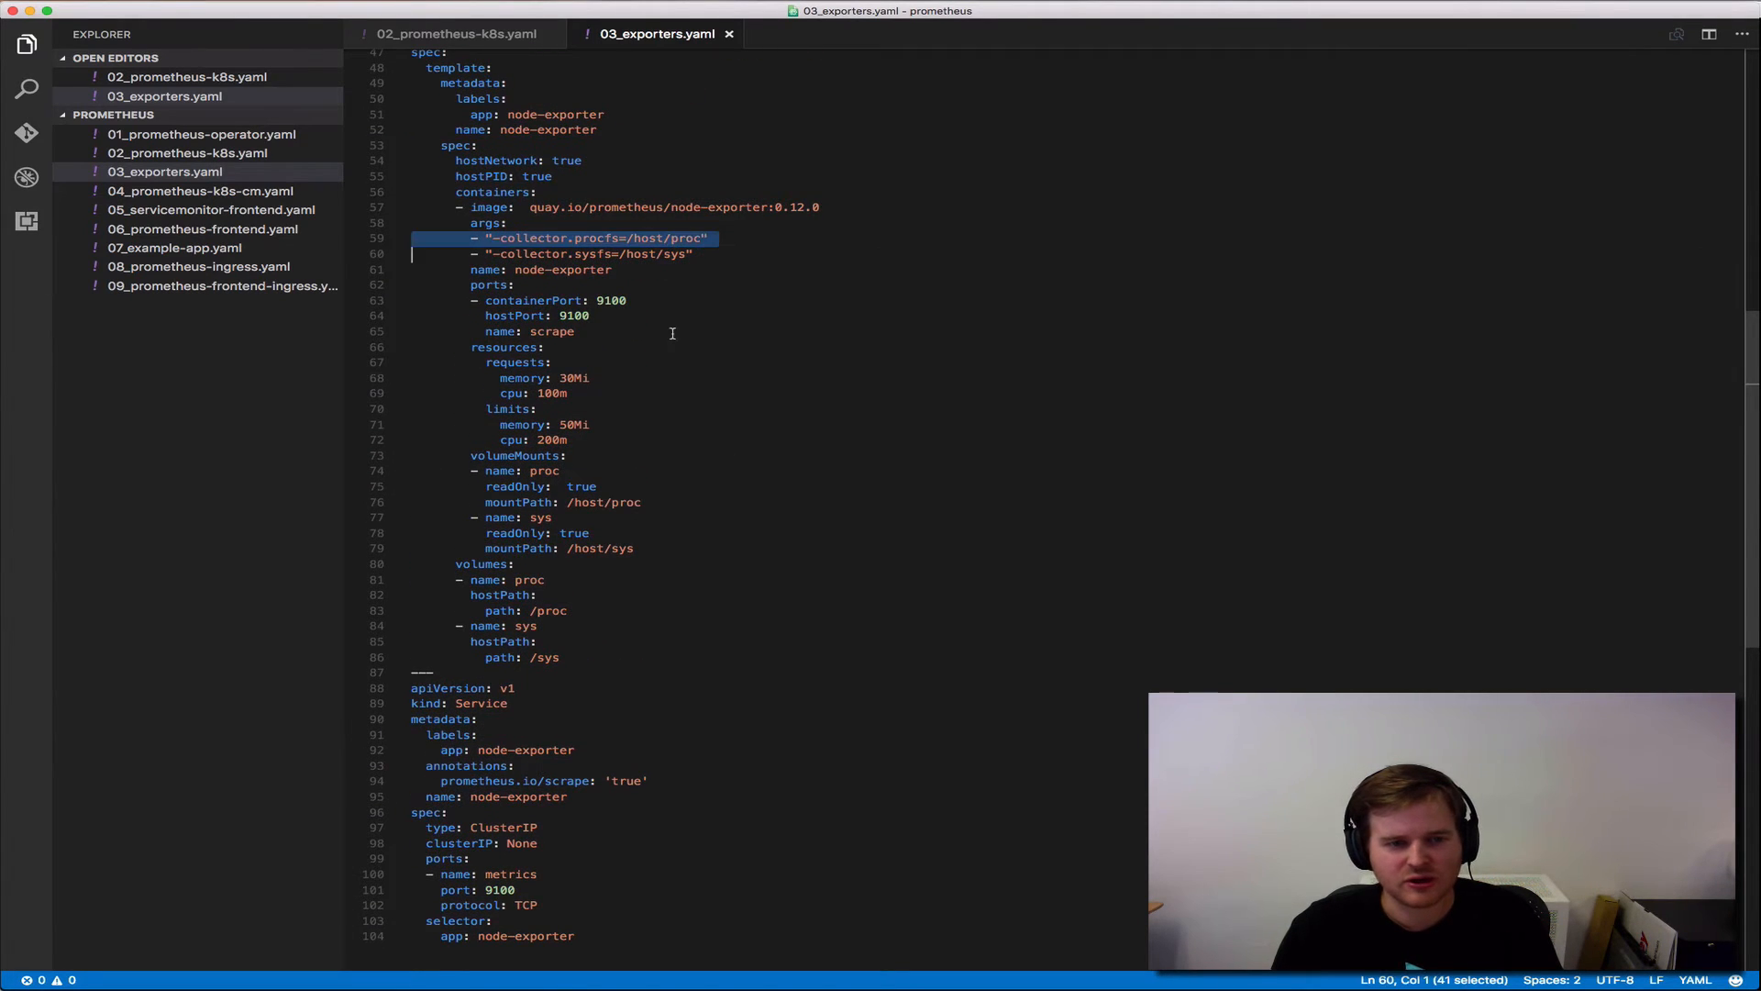
{"action": "scroll", "scroll_direction": "up", "scroll_amount": 3}
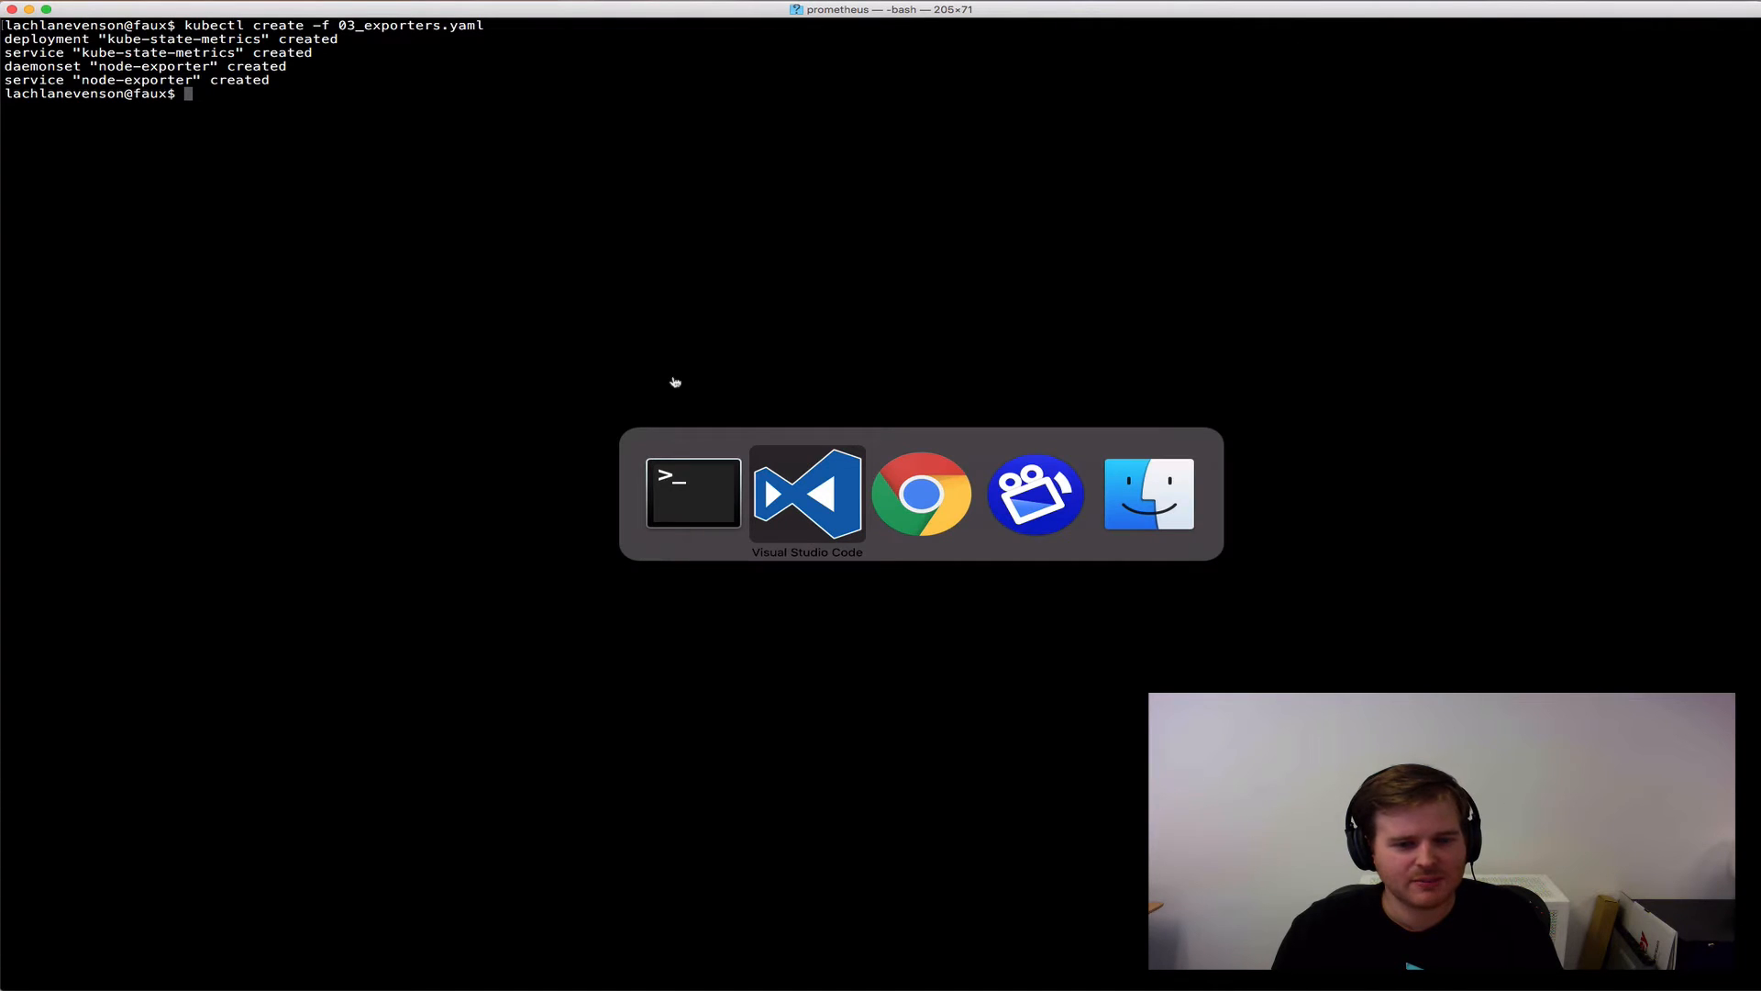
{"action": "left_click", "coordinate": [806, 492]}
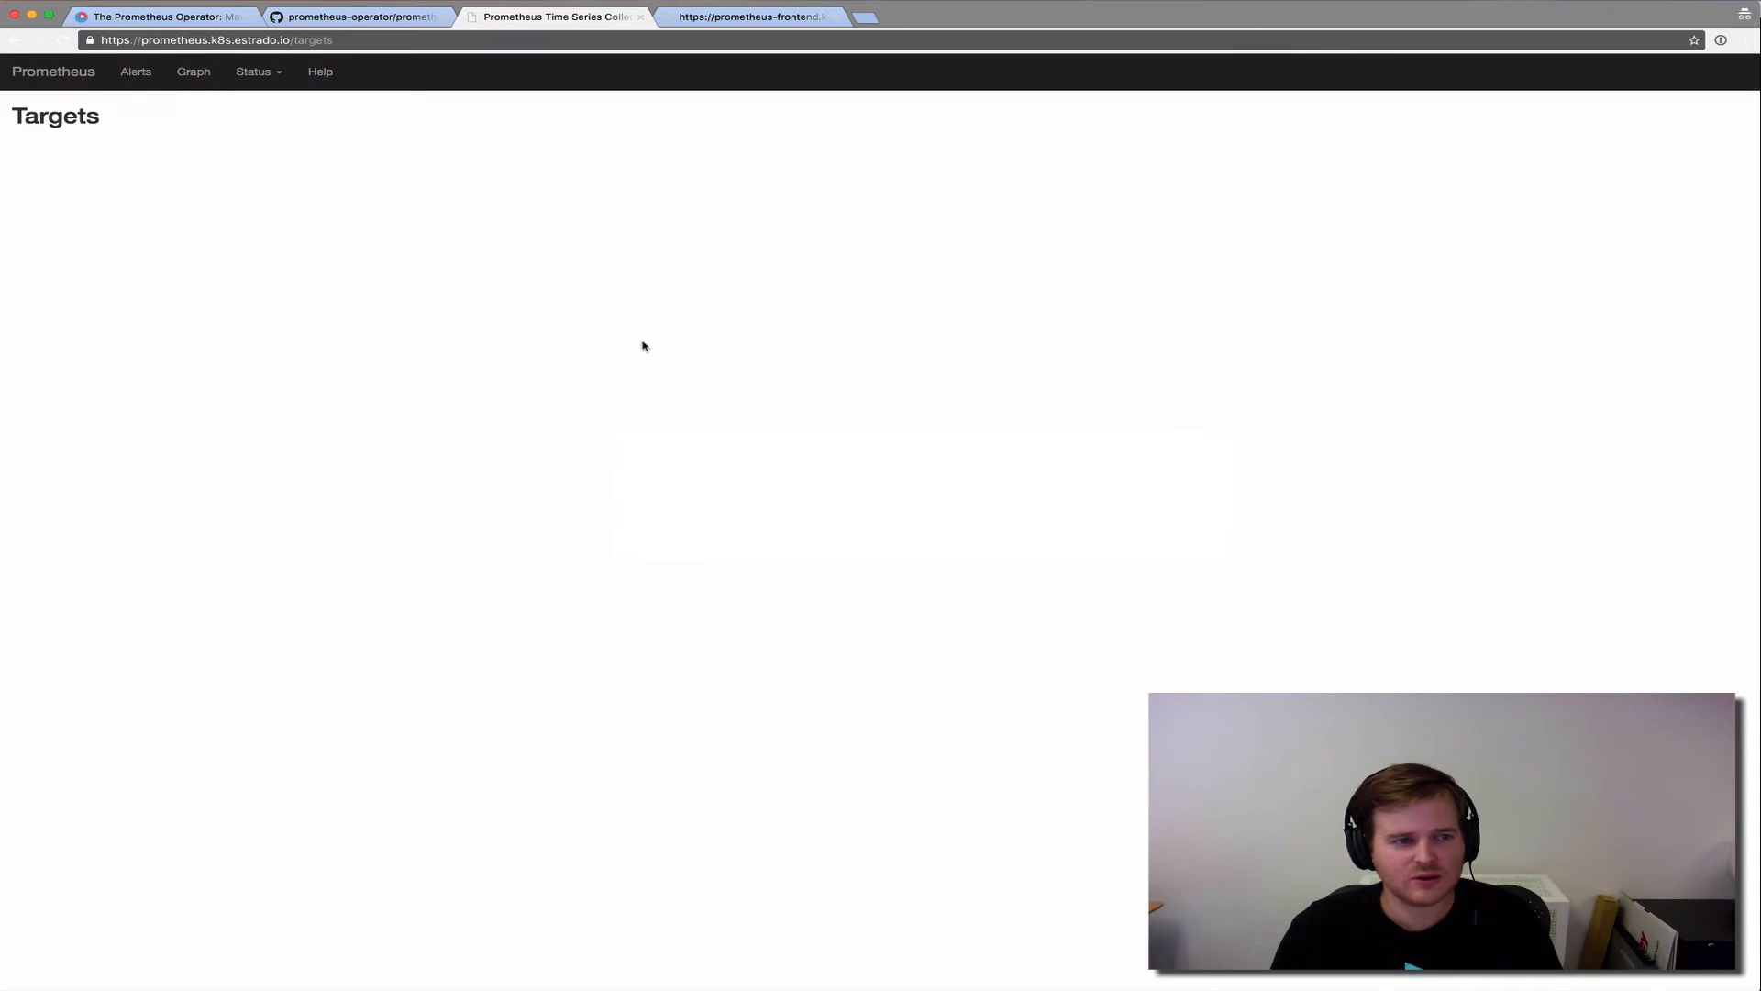
{"action": "mouse_move", "coordinate": [643, 346]}
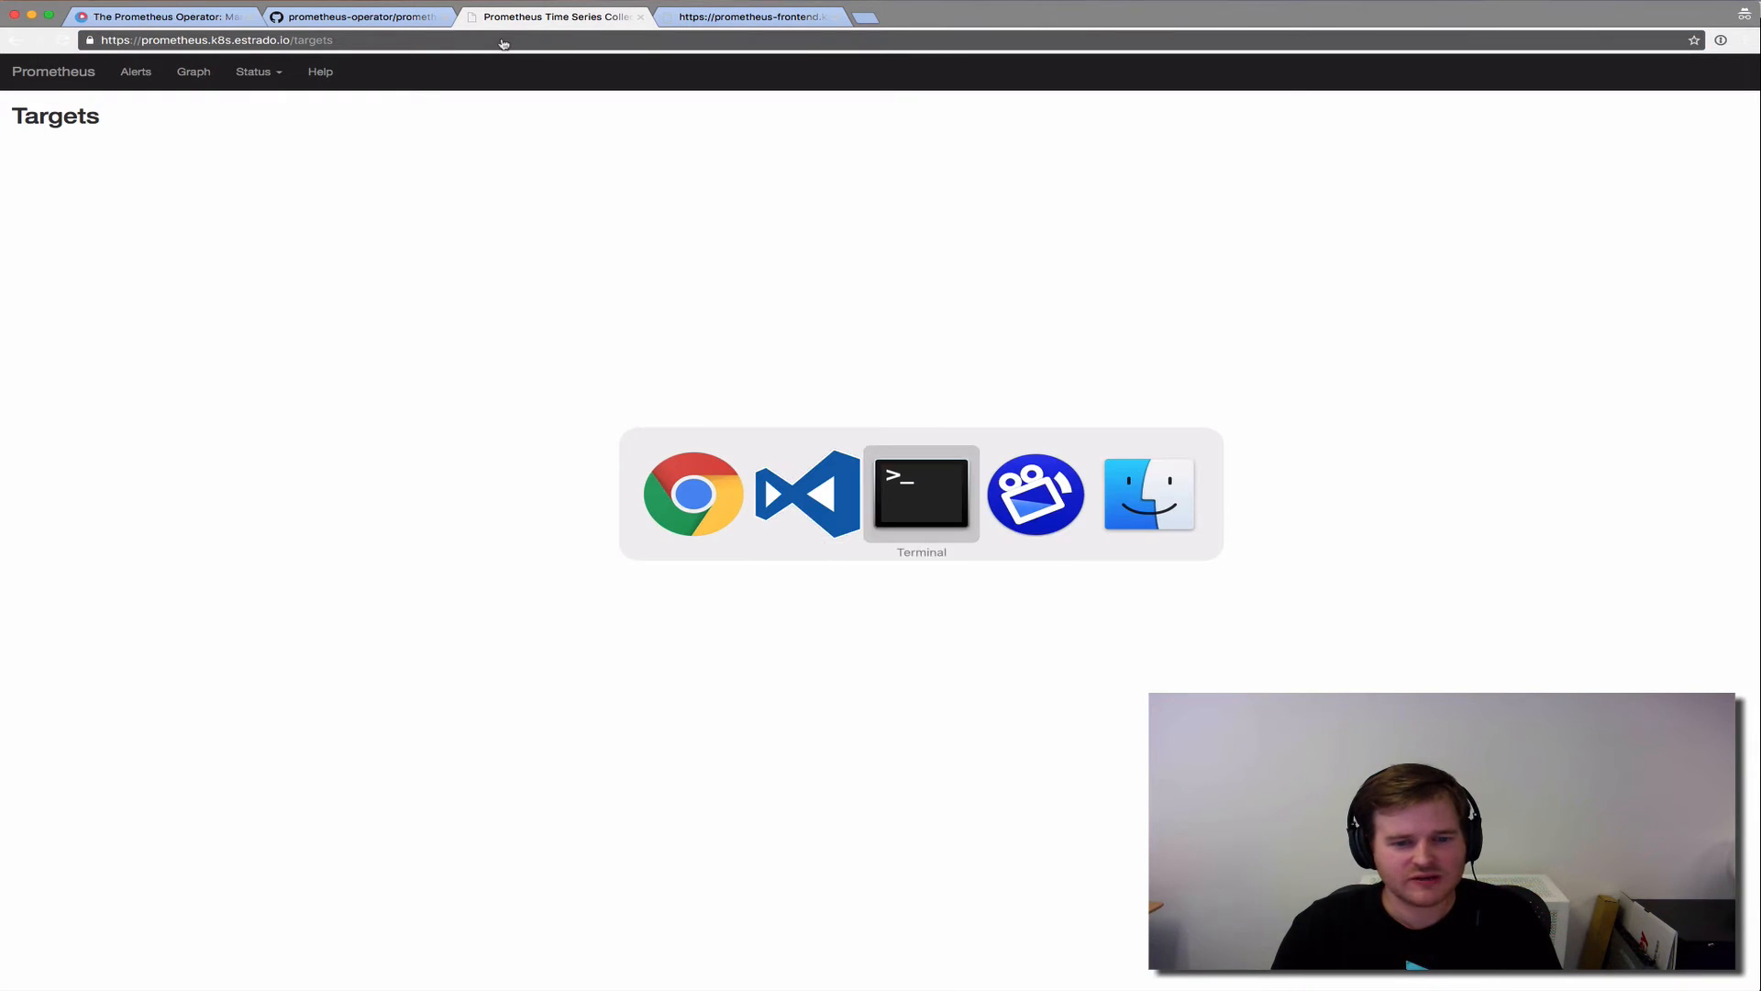
{"action": "left_click", "coordinate": [921, 492]}
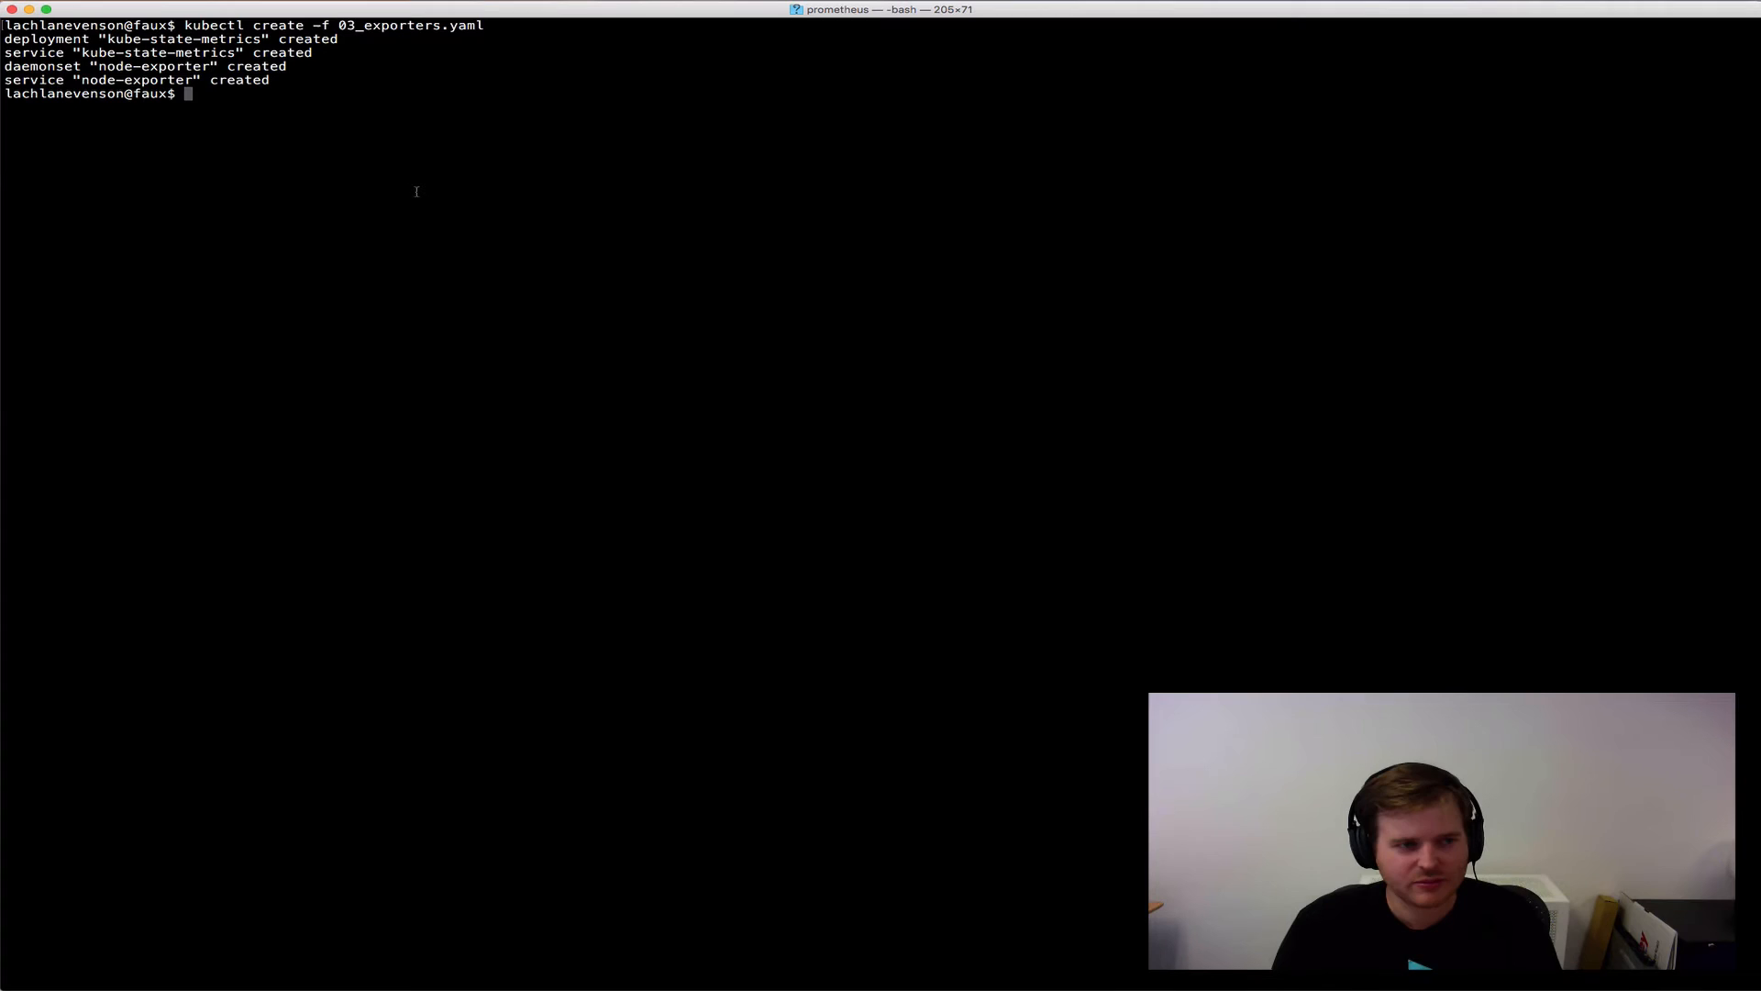
- Load the Prometheus config map from 04_prometheus-k8s-cm.yaml with kubectl
{"action": "type", "text": "kubectl c"}
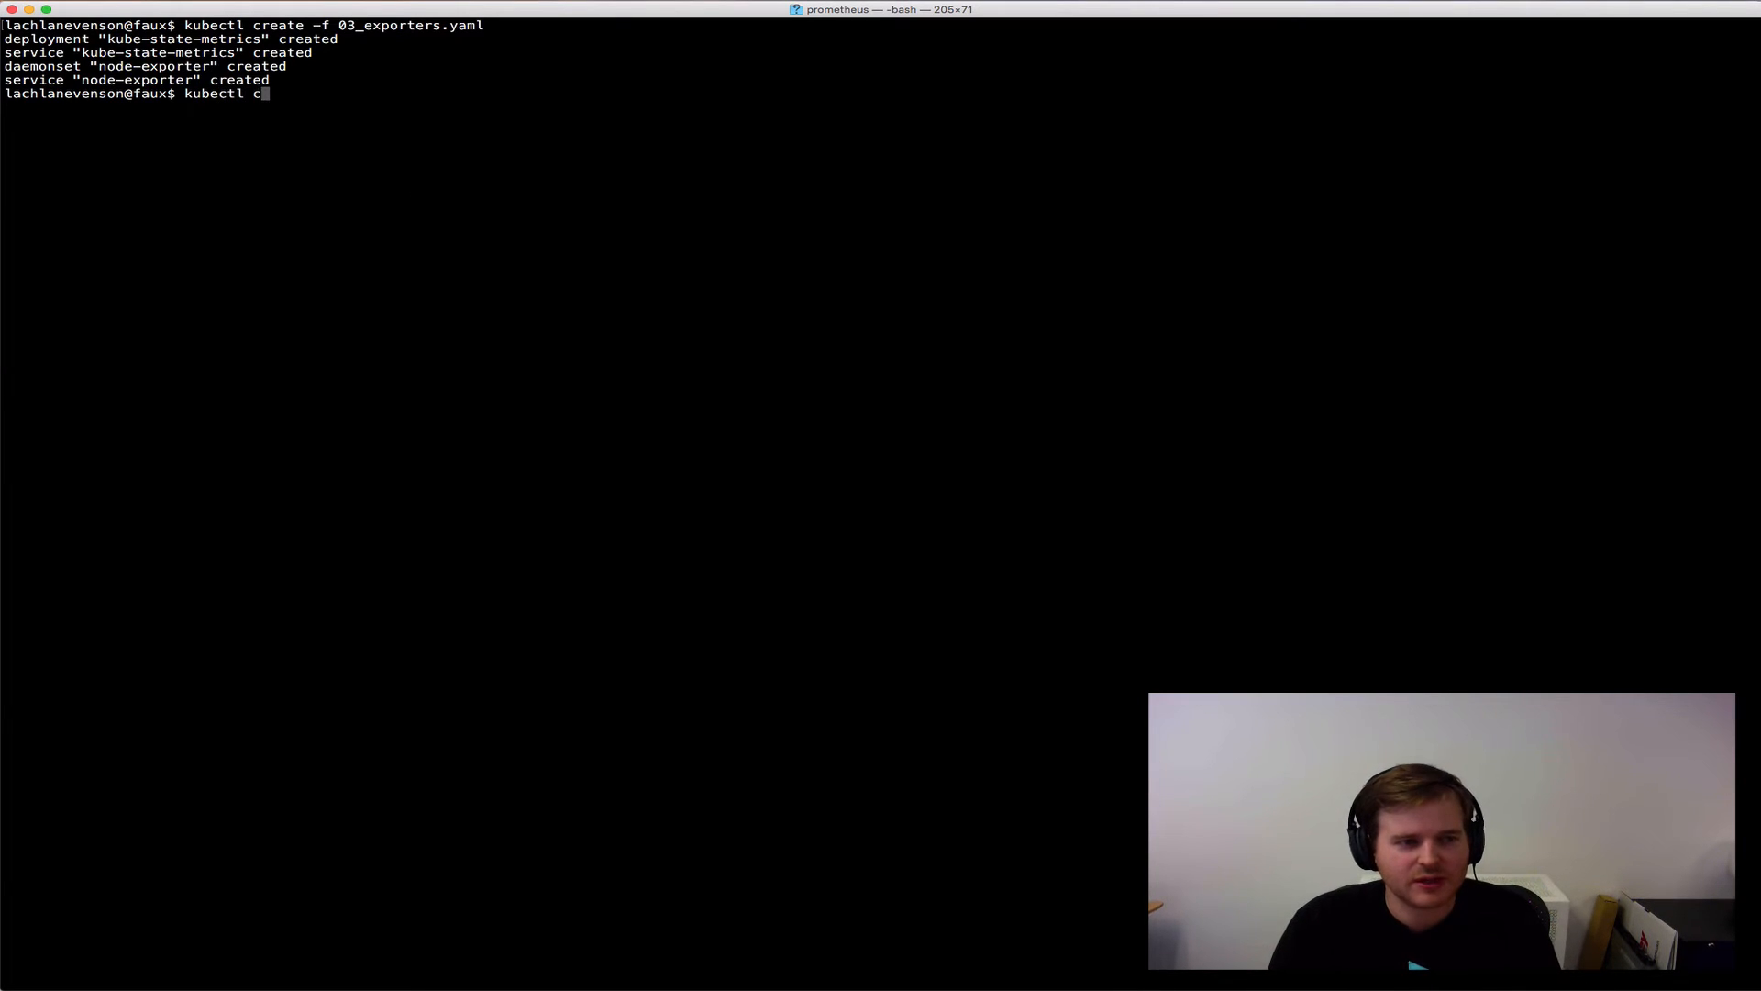
{"action": "type", "text": "reate -f"}
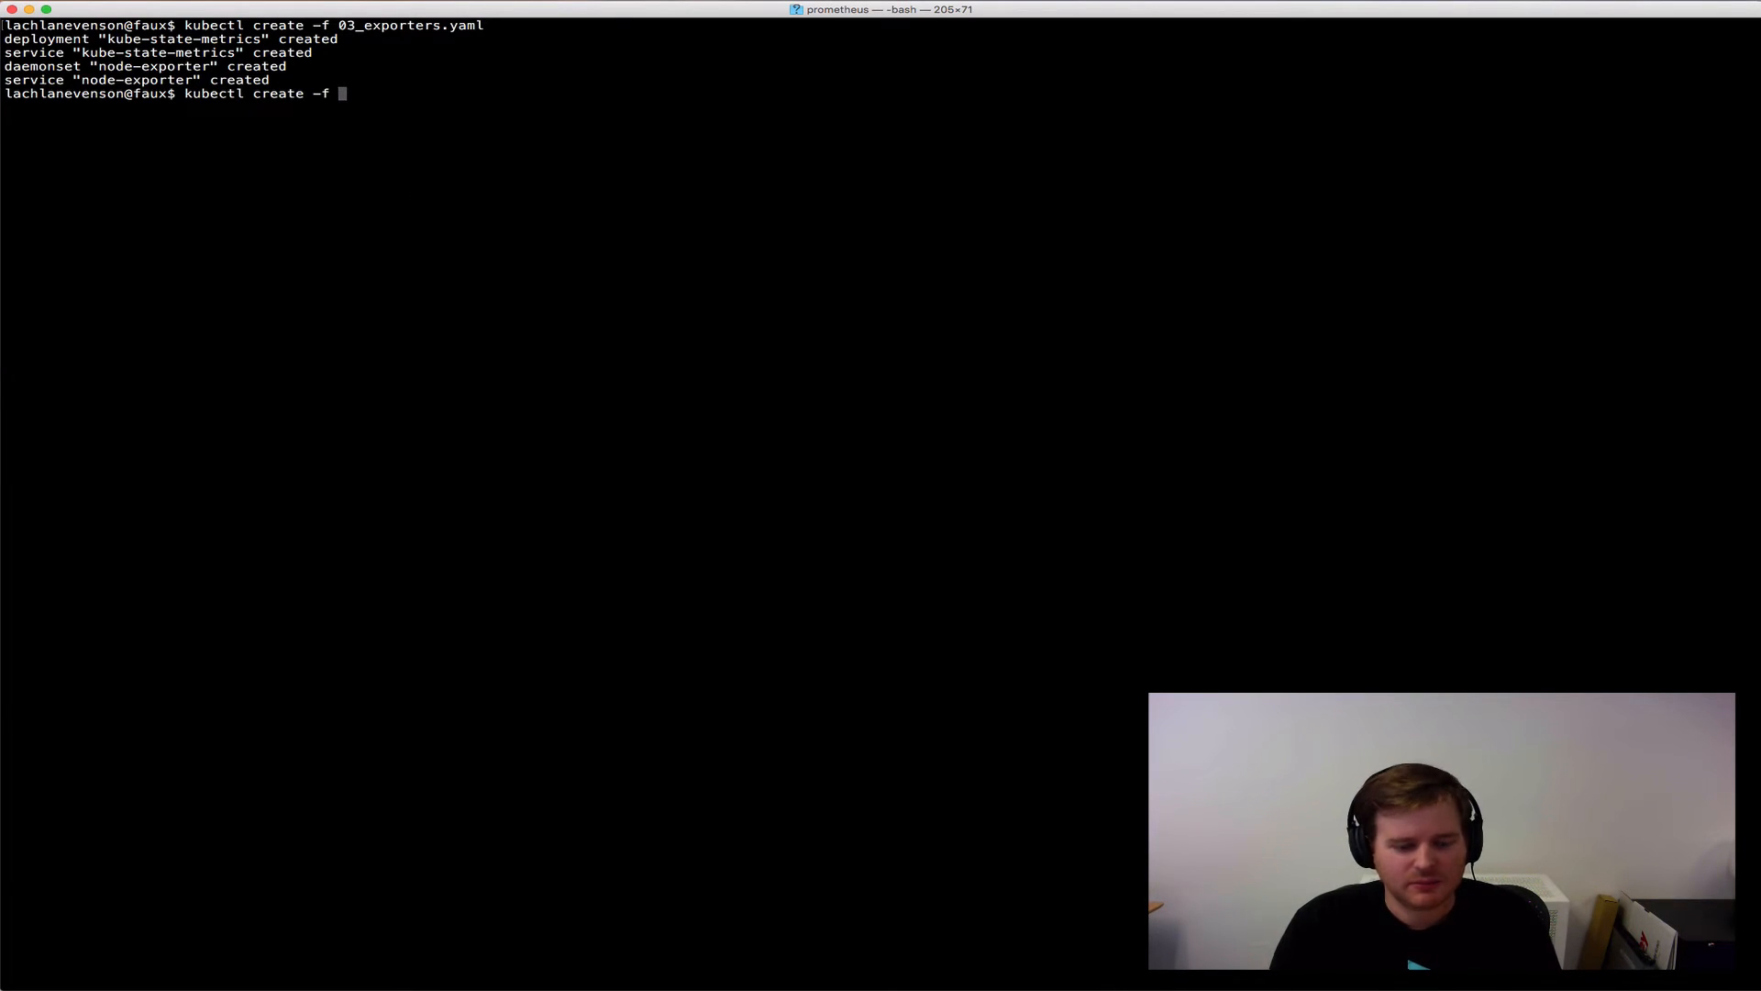
{"action": "type", "text": "04_prometheus-k8s-cm.yaml"}
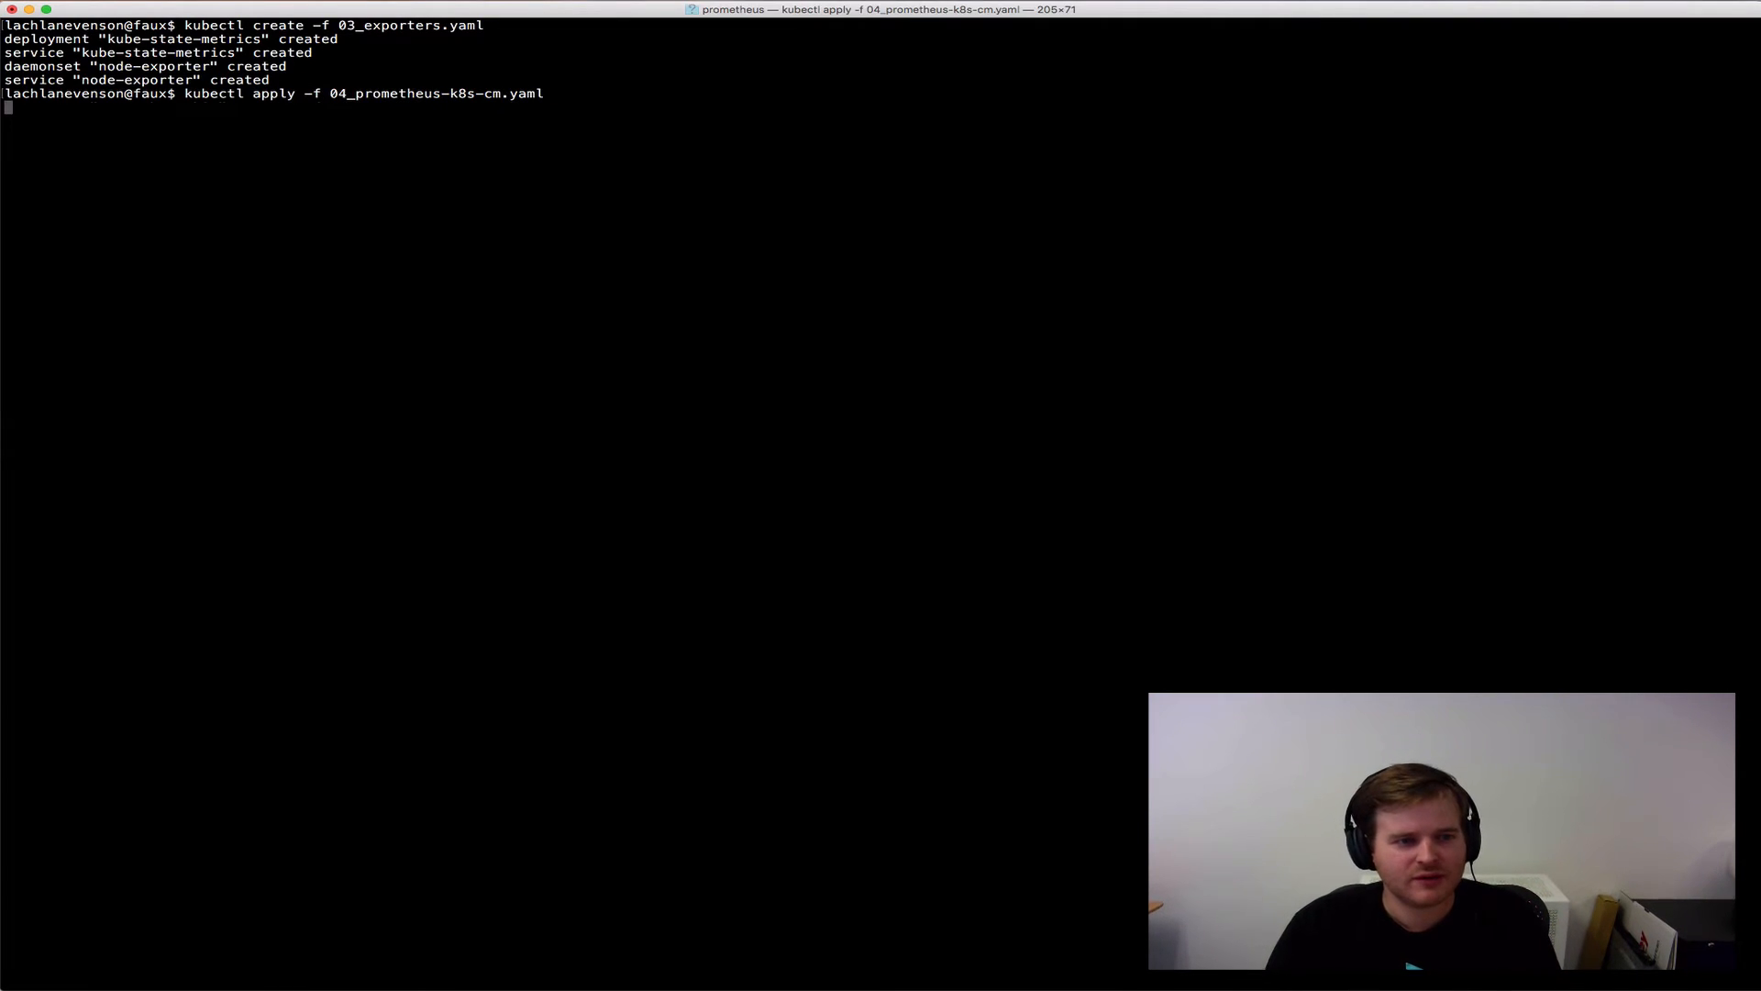
{"action": "key", "text": "Return"}
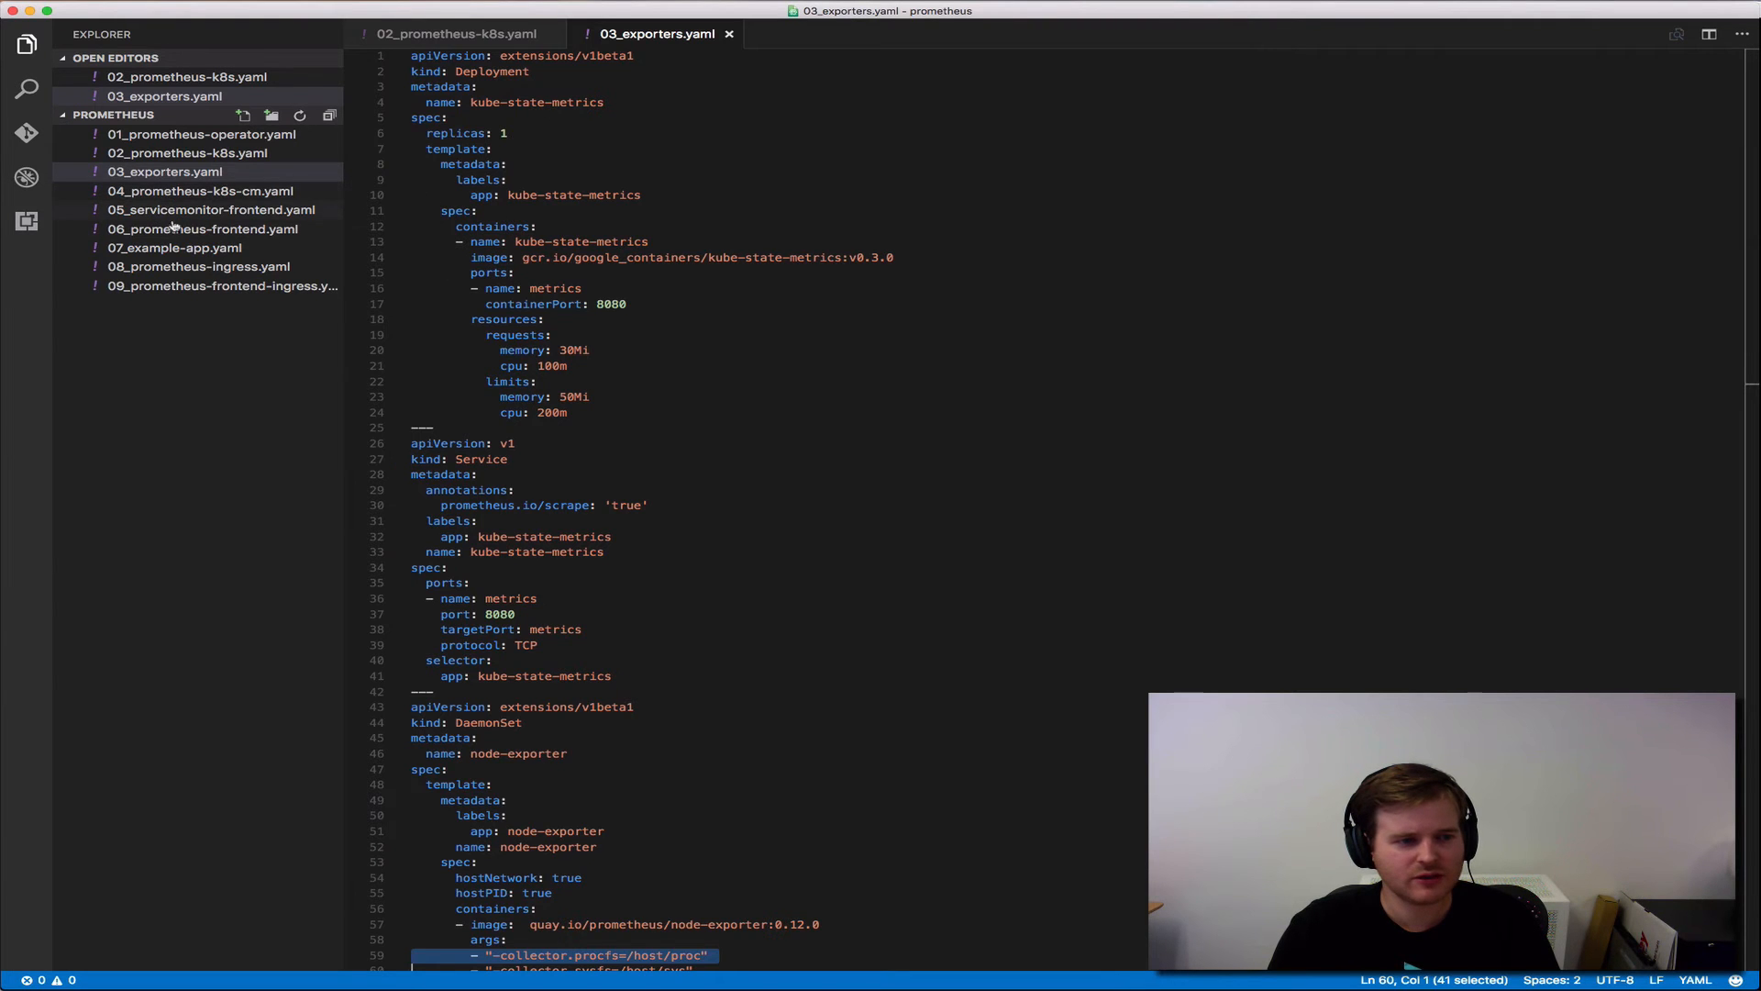
- Review the tier: frontend selector in 05_servicemonitor-frontend.yaml and 07_example-app.yaml, then return to Terminal
{"action": "left_click", "coordinate": [211, 209]}
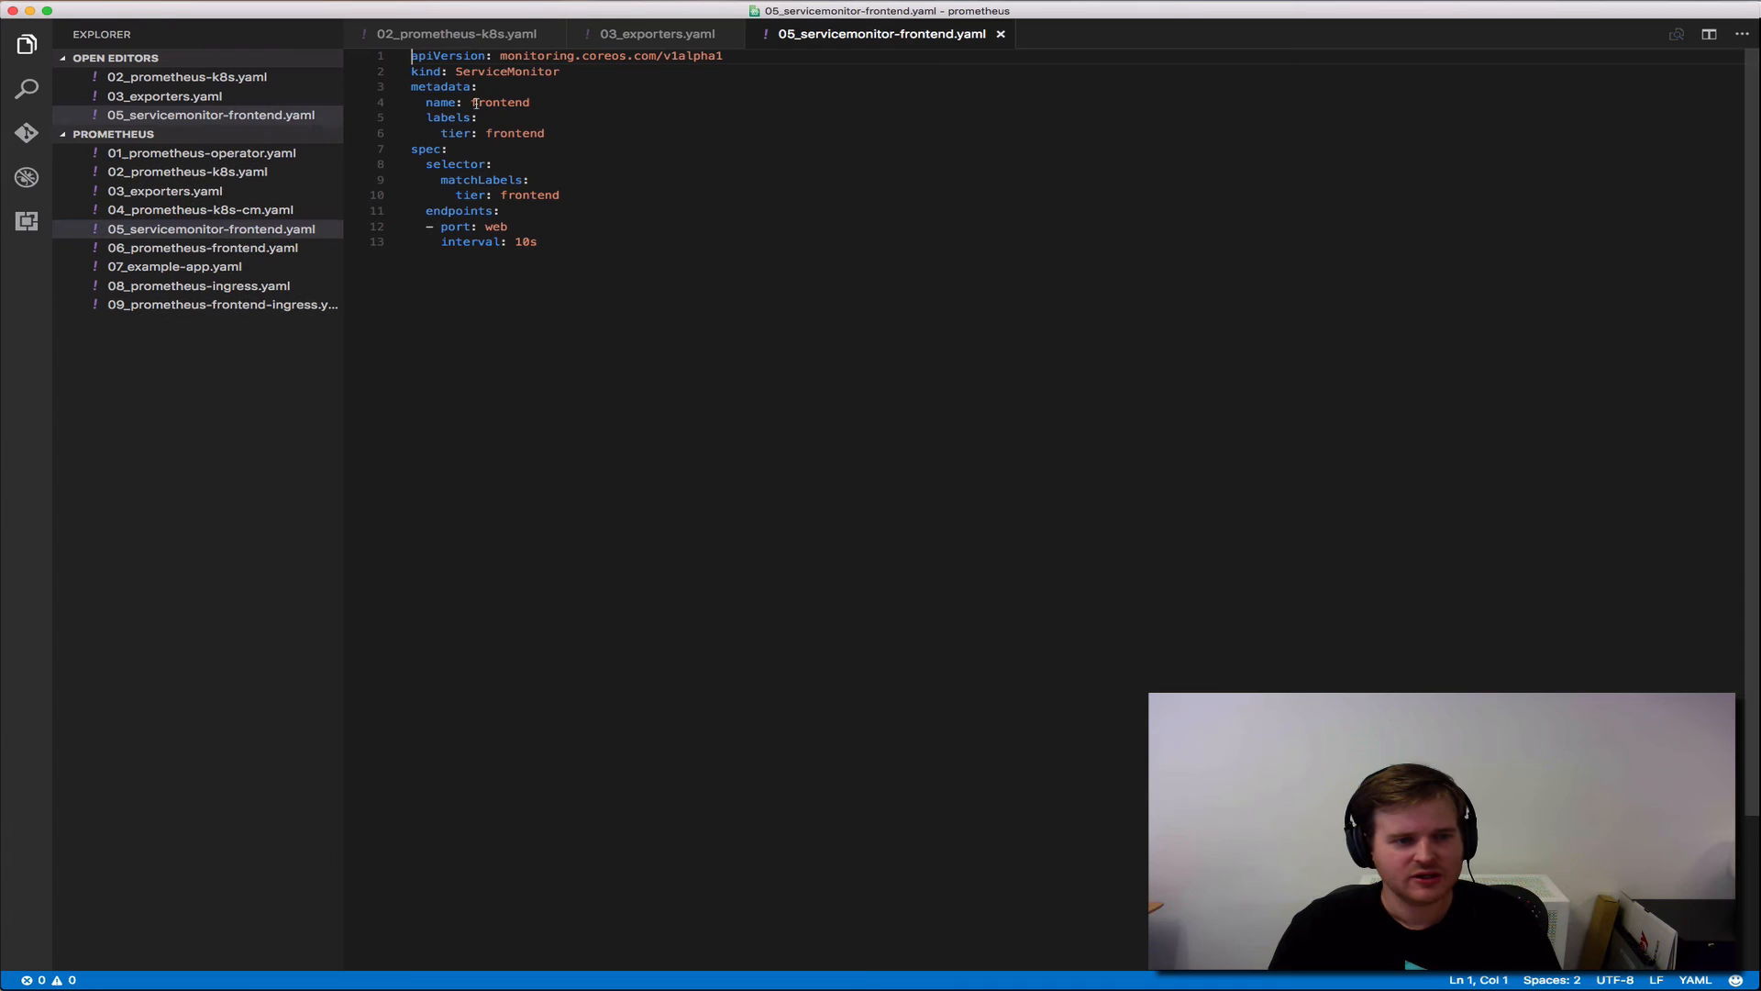
{"action": "double_click", "coordinate": [530, 194]}
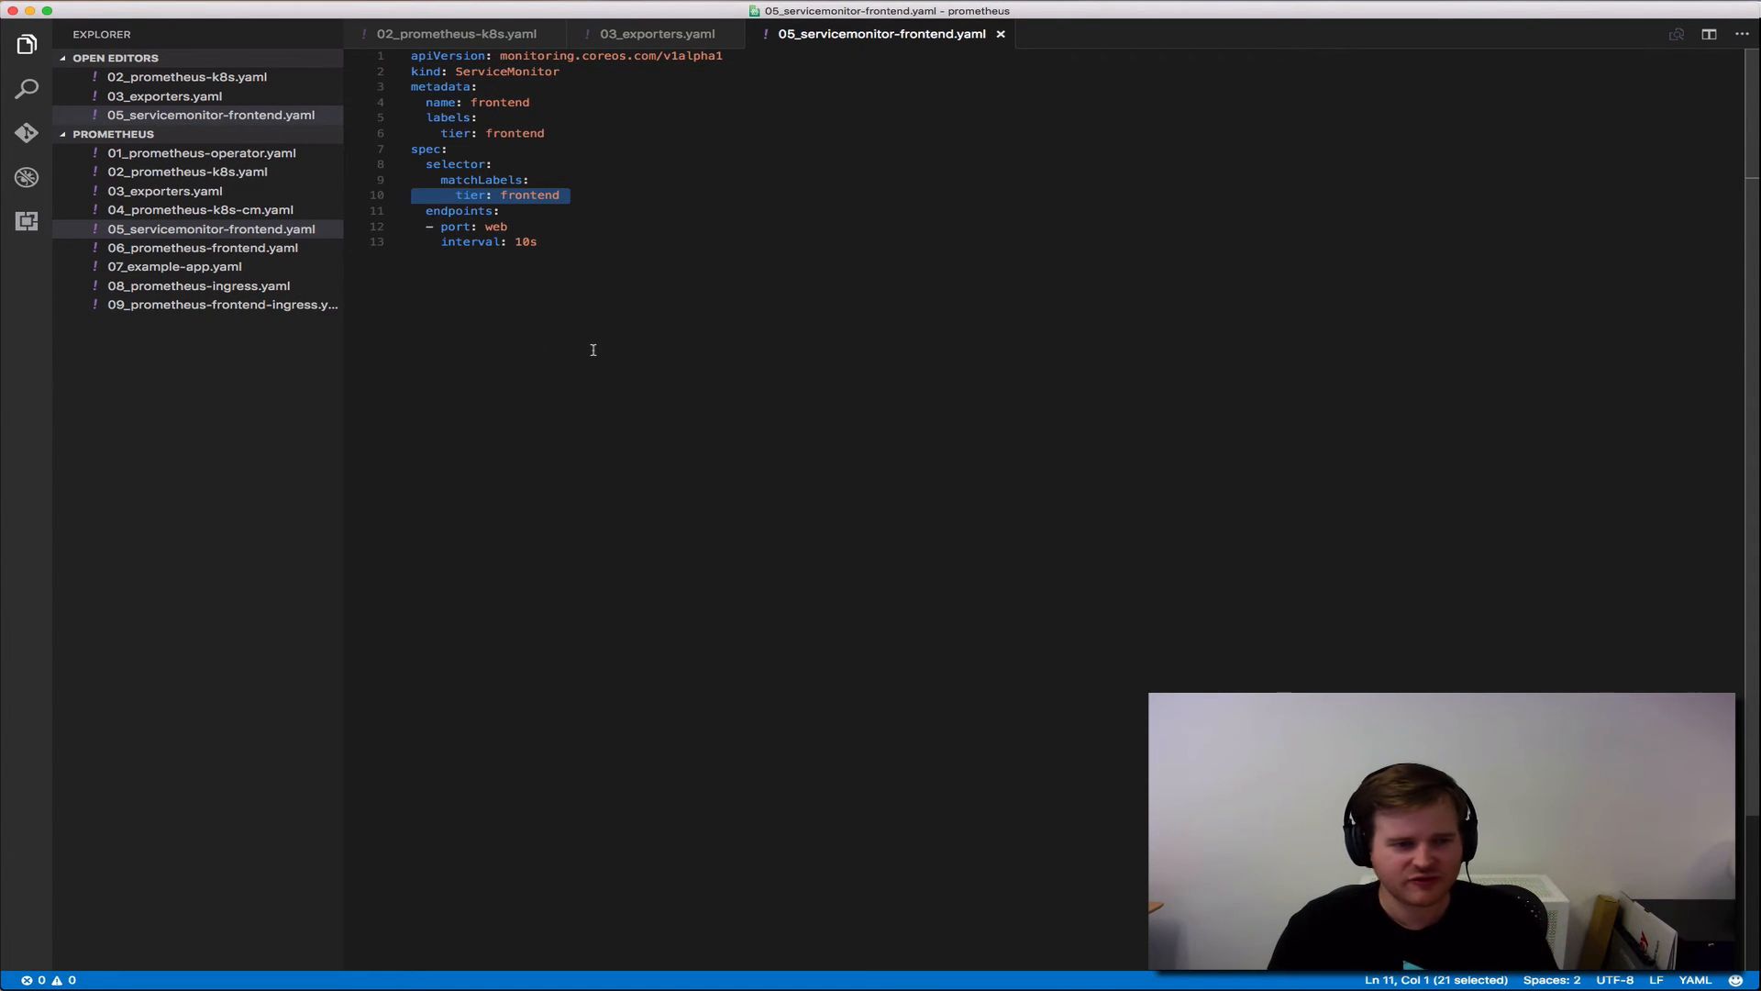
{"action": "left_click", "coordinate": [175, 266]}
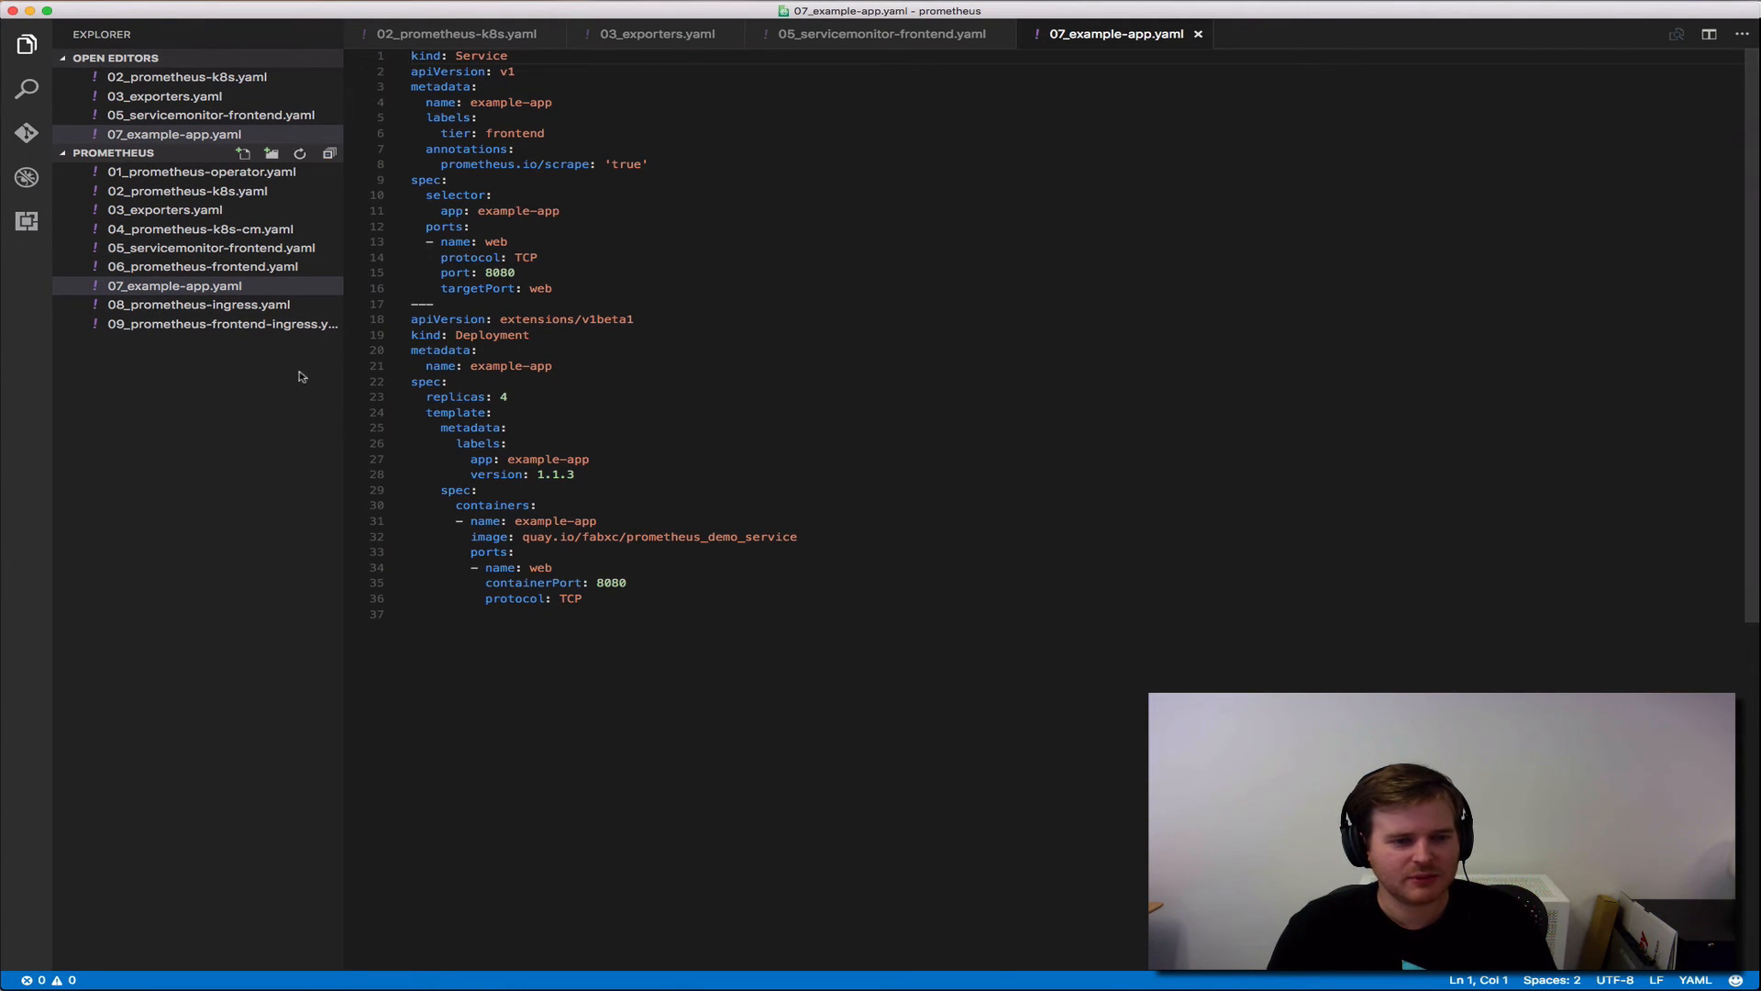
{"action": "left_click", "coordinate": [204, 266]}
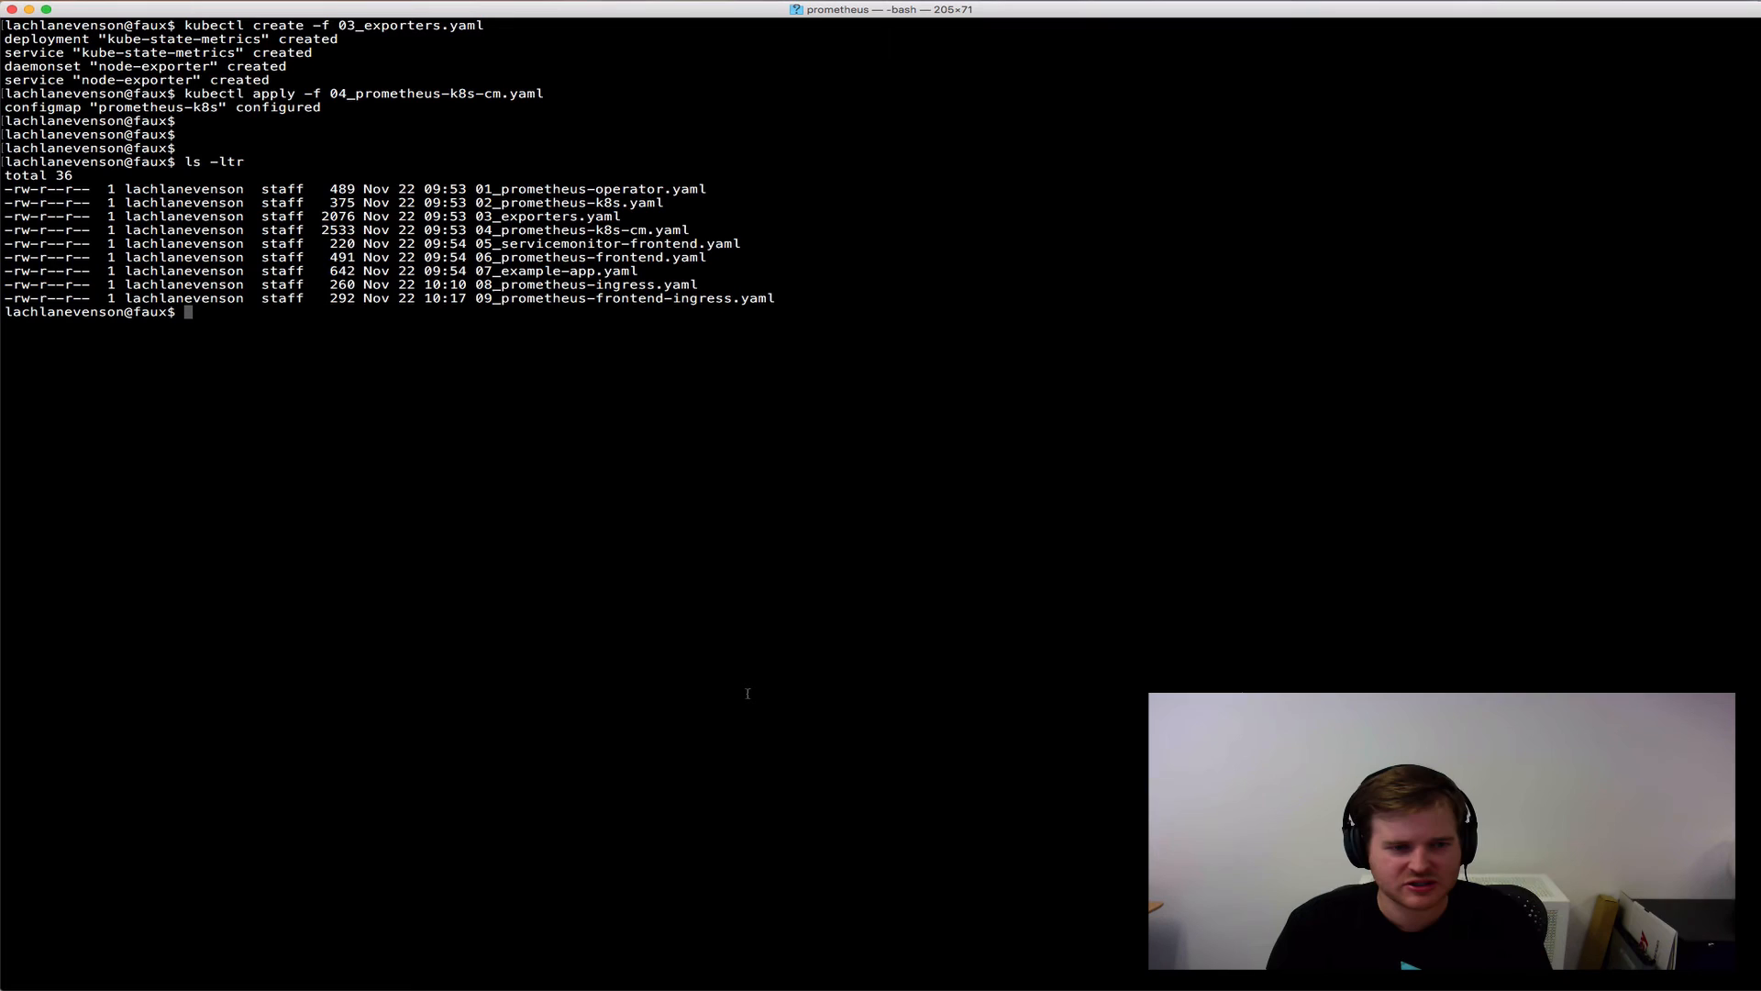
- Create the prometheus-frontend resources, then the example app from 07_example-app.yaml
{"action": "type", "text": "kubectl create -f 06"}
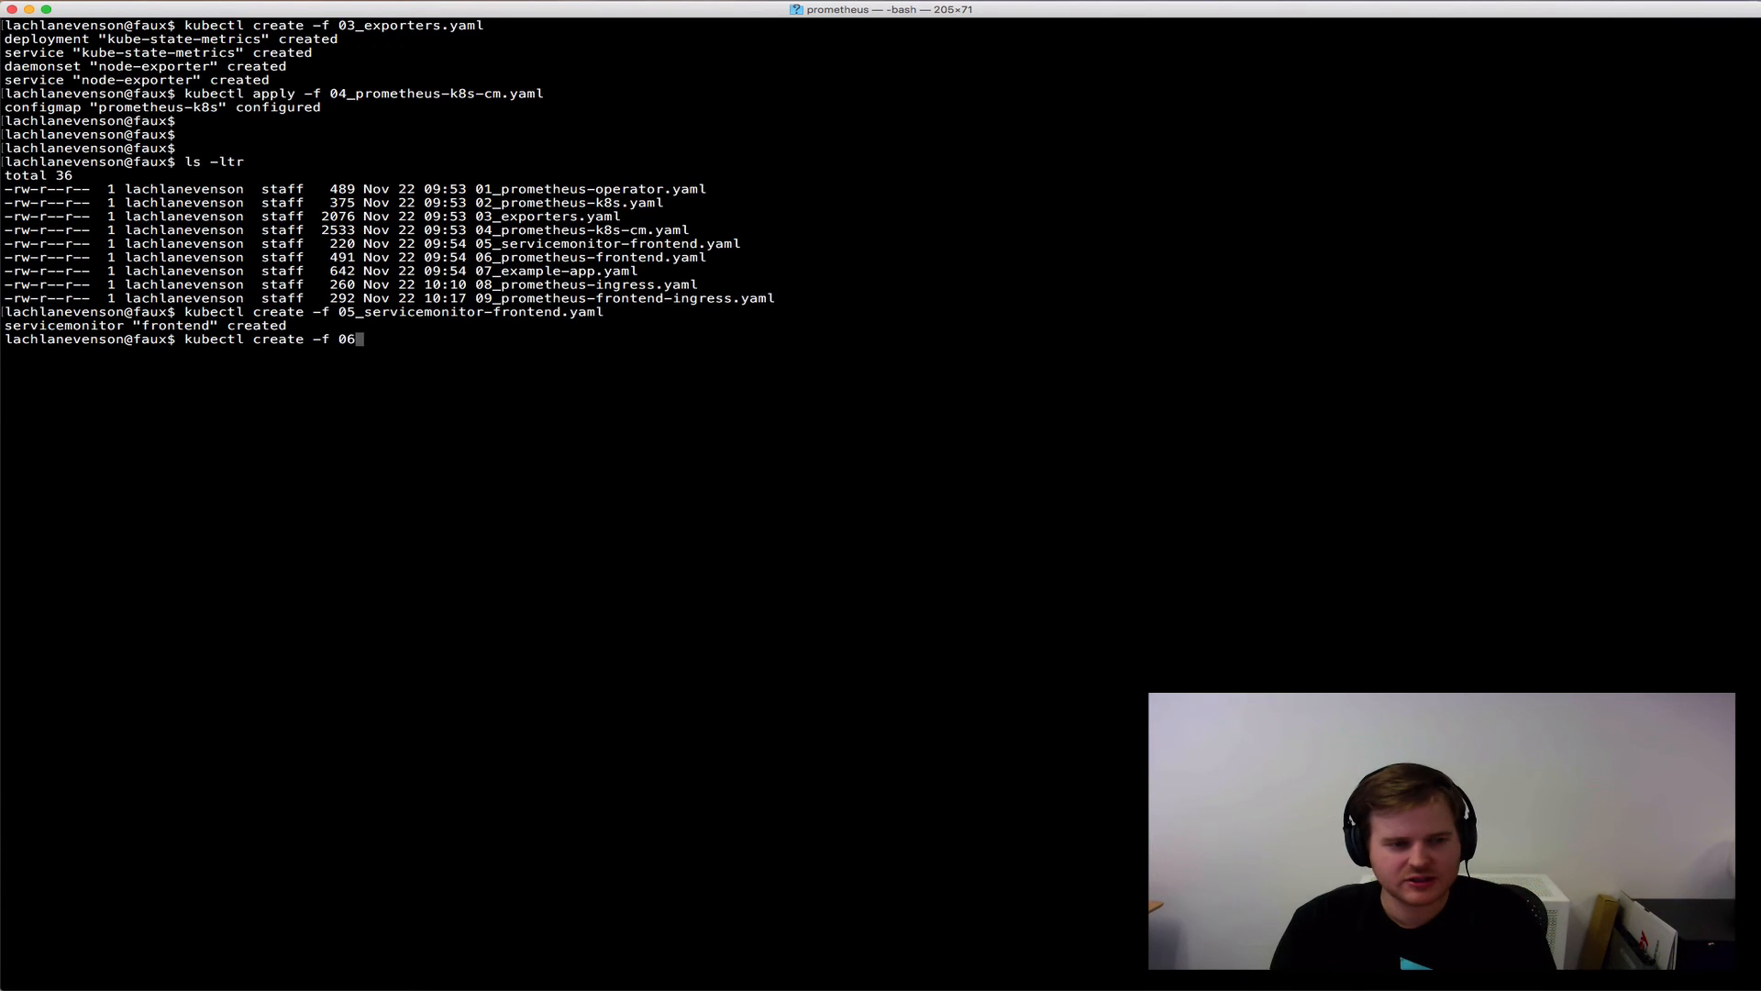
{"action": "key", "text": "Return"}
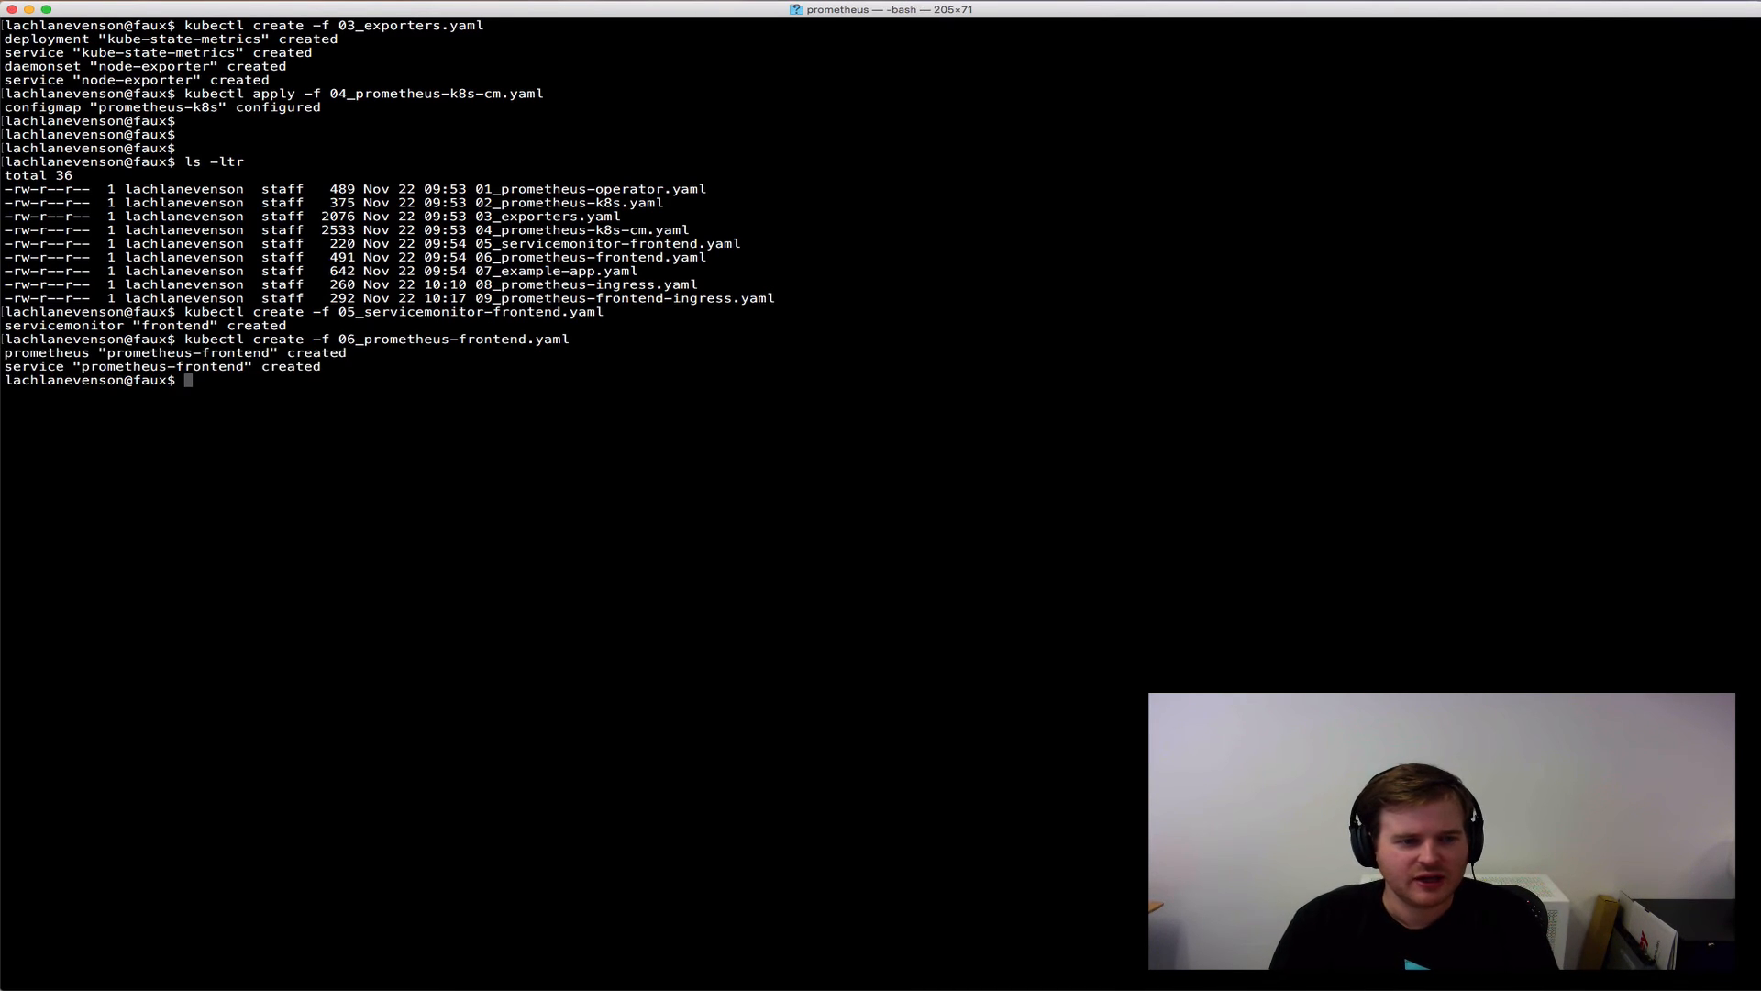
{"action": "type", "text": "kubectl create -f 07_example-app.yaml"}
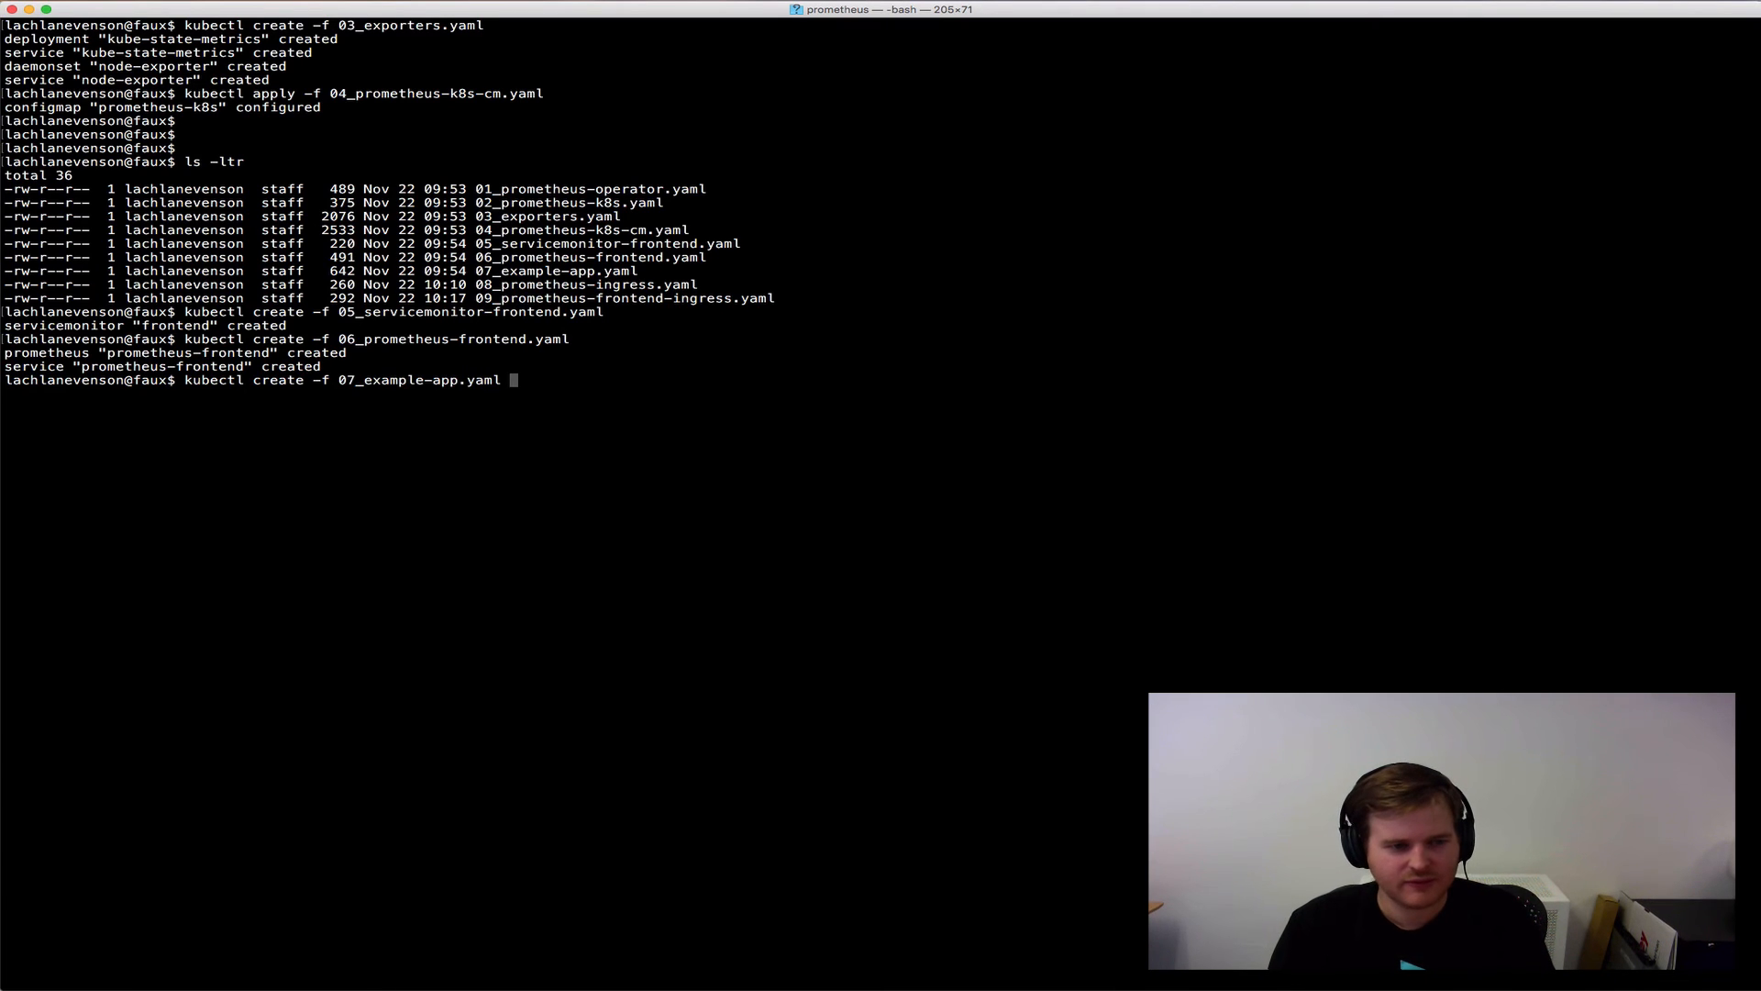
{"action": "key", "text": "Return"}
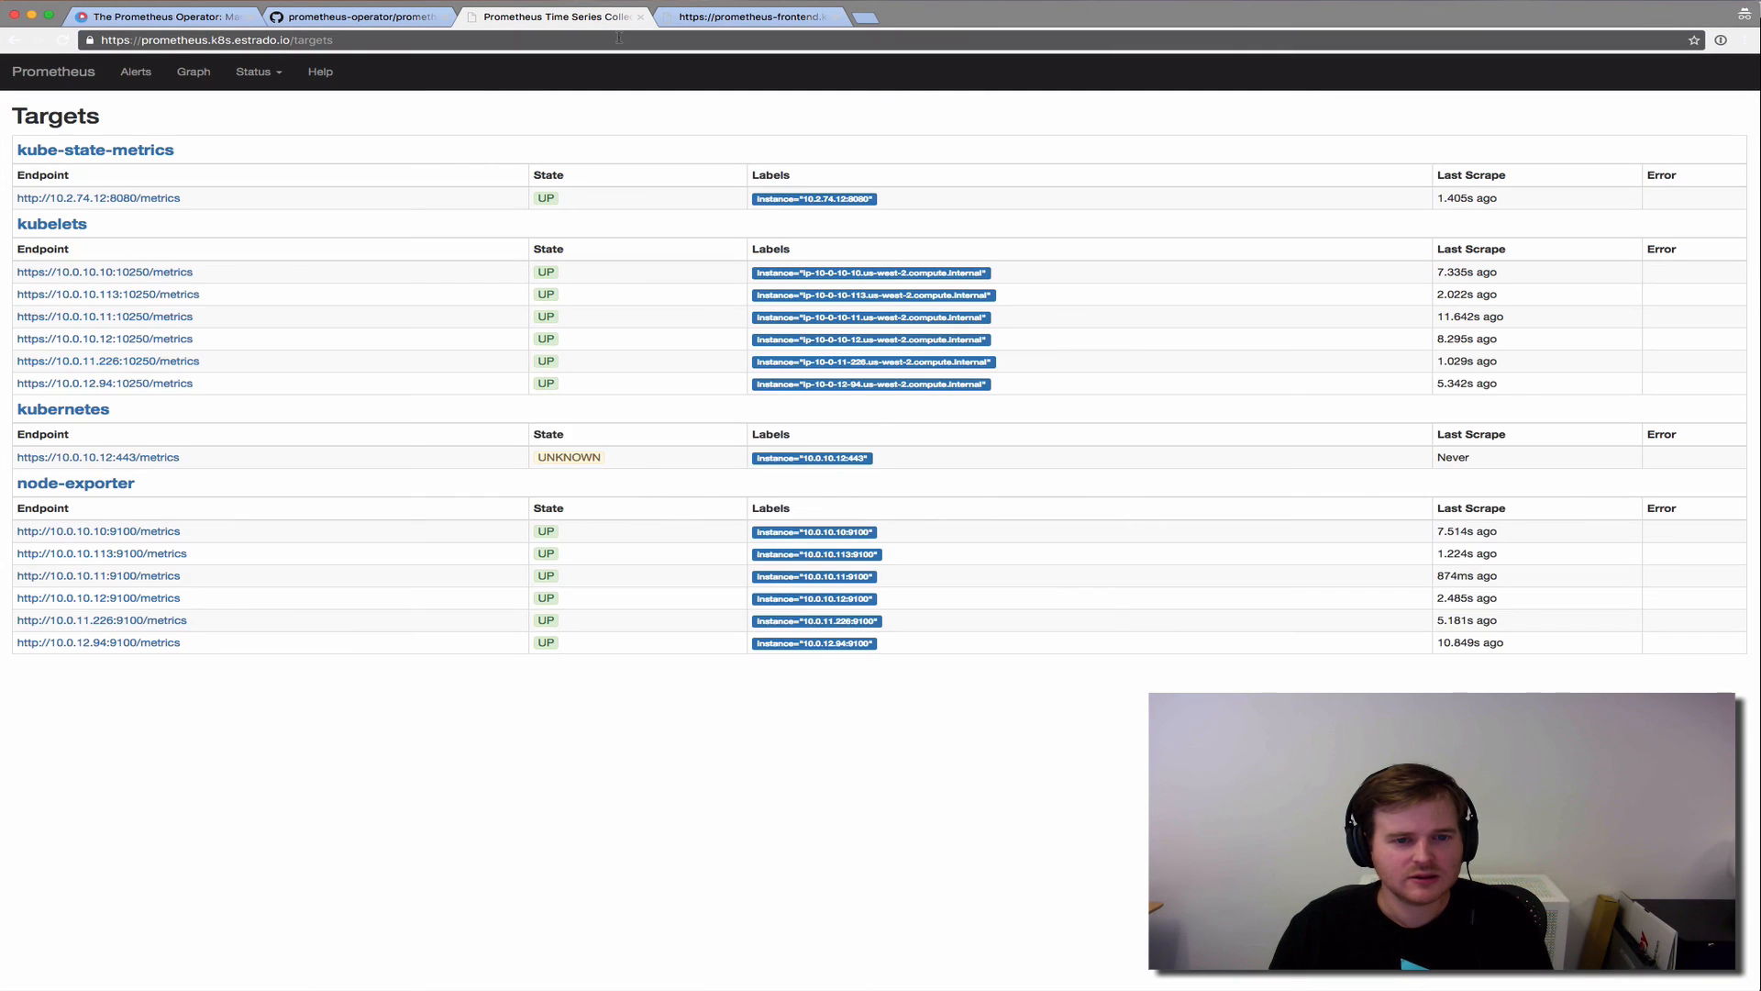
{"action": "mouse_move", "coordinate": [150, 176]}
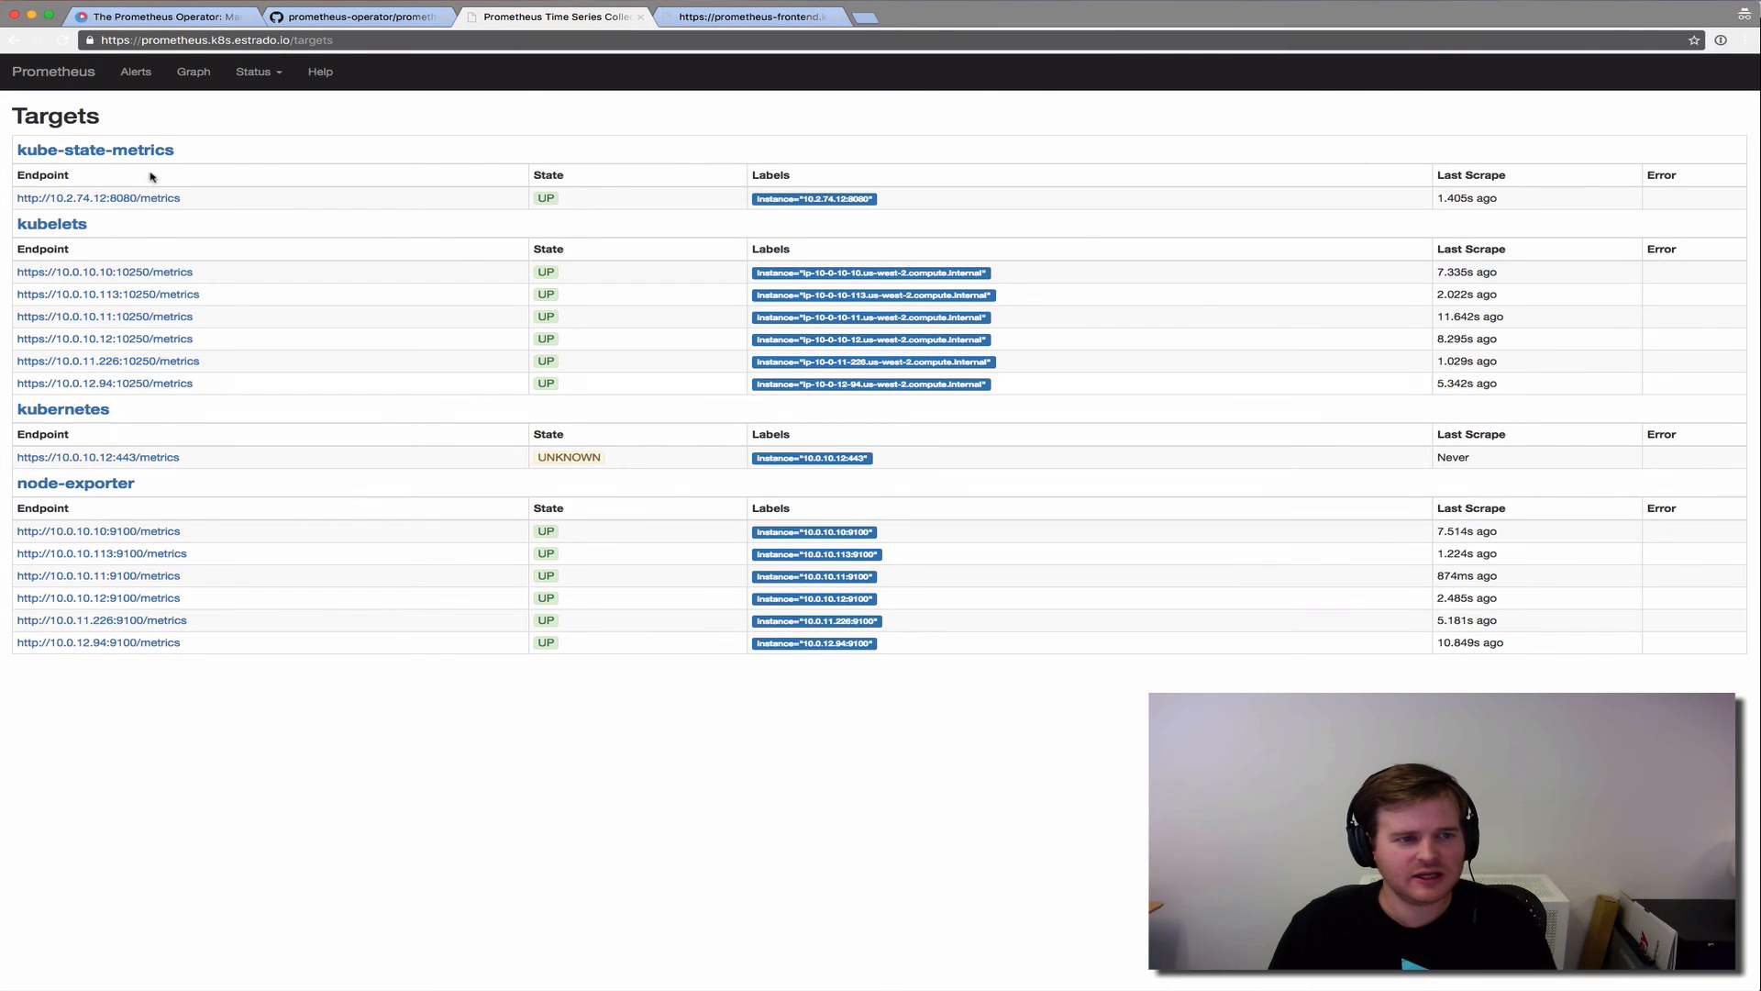
{"action": "mouse_move", "coordinate": [472, 350]}
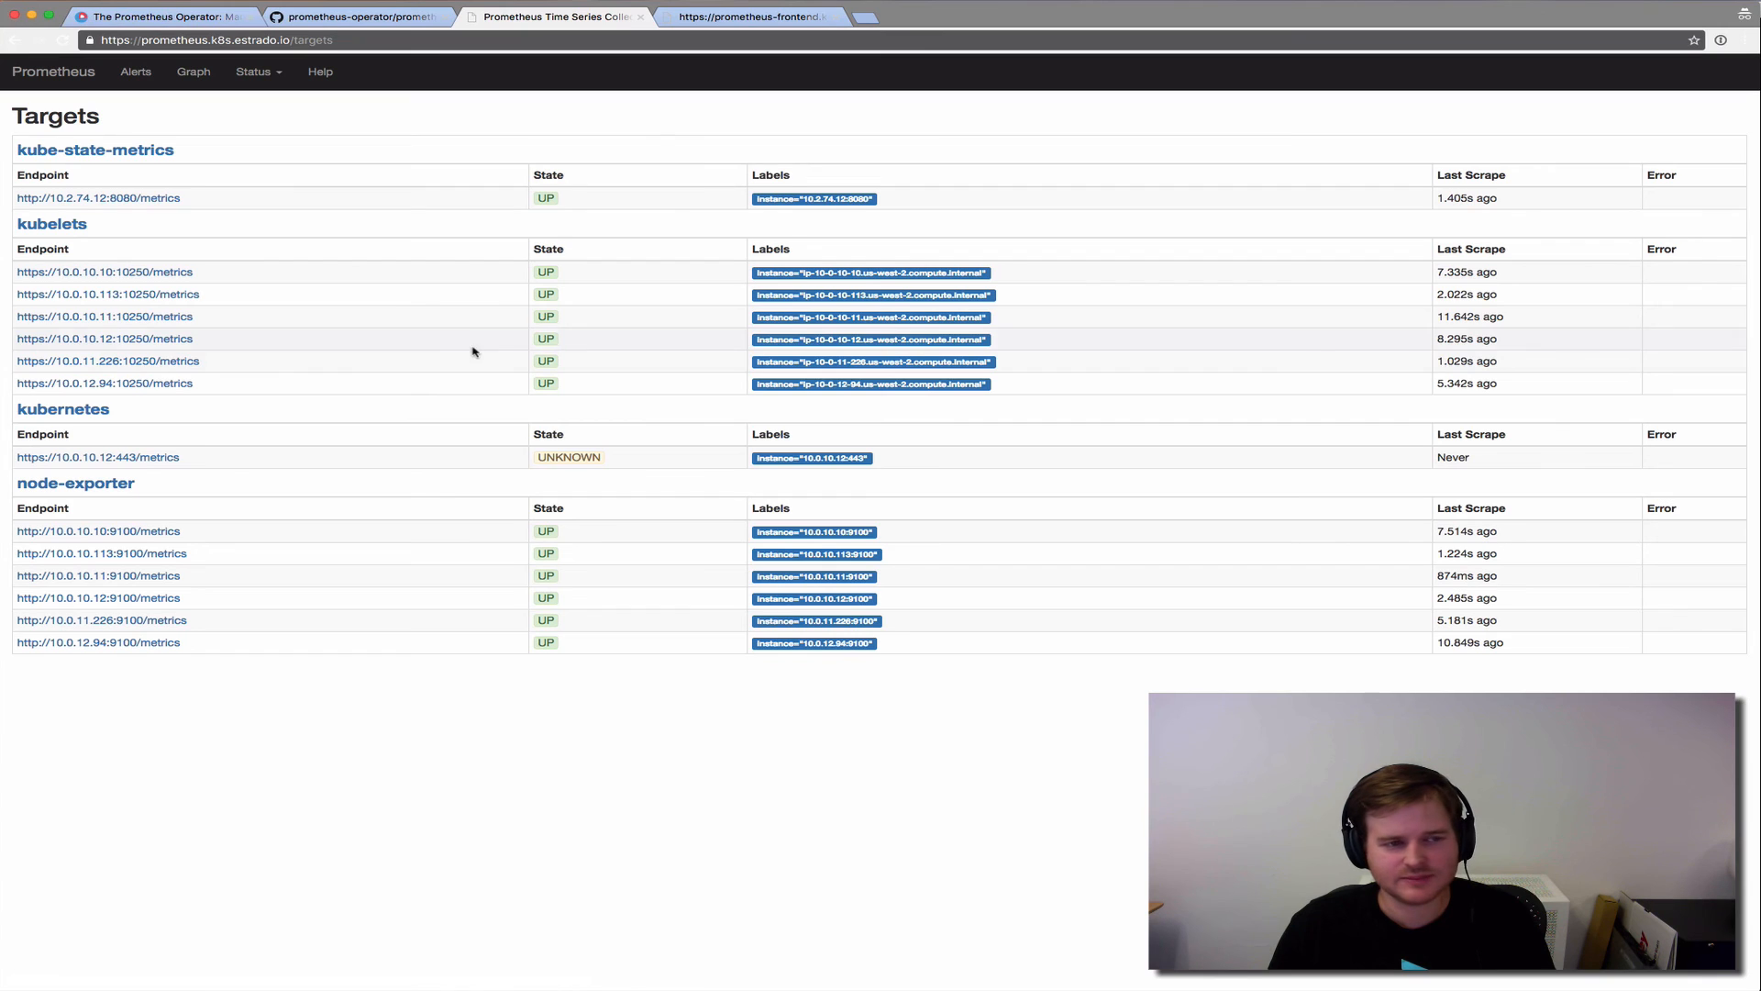
{"action": "mouse_move", "coordinate": [95, 149]}
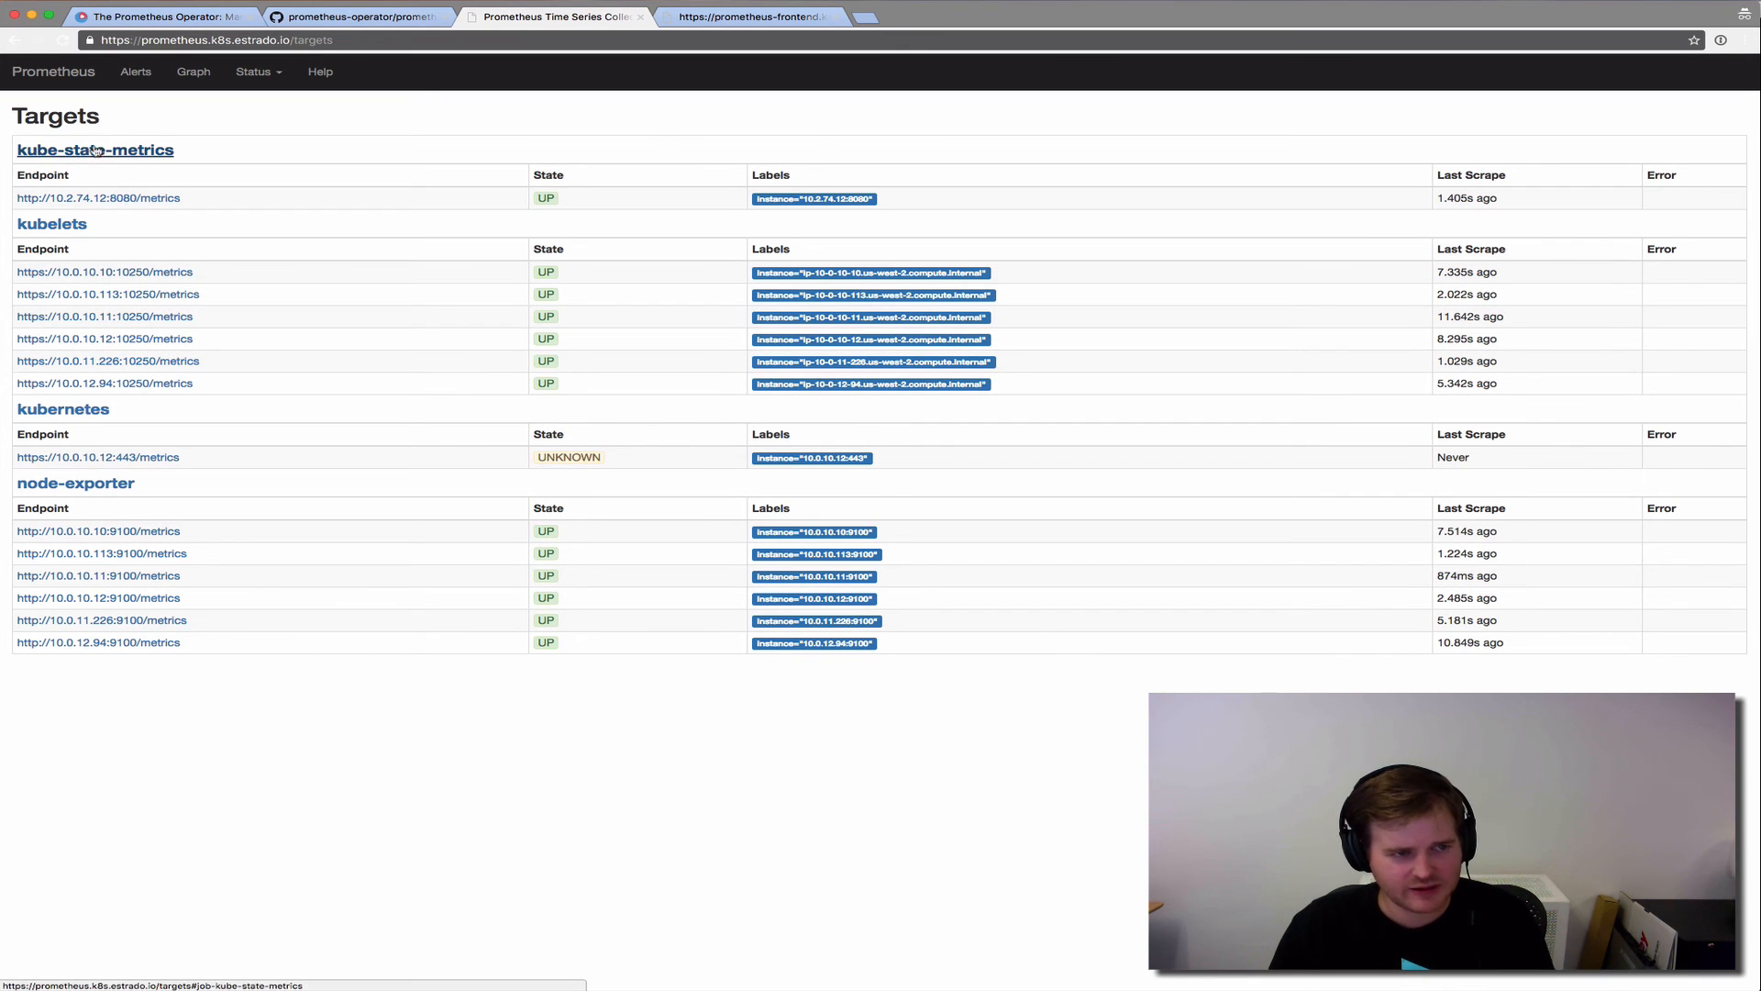
{"action": "mouse_move", "coordinate": [115, 629]}
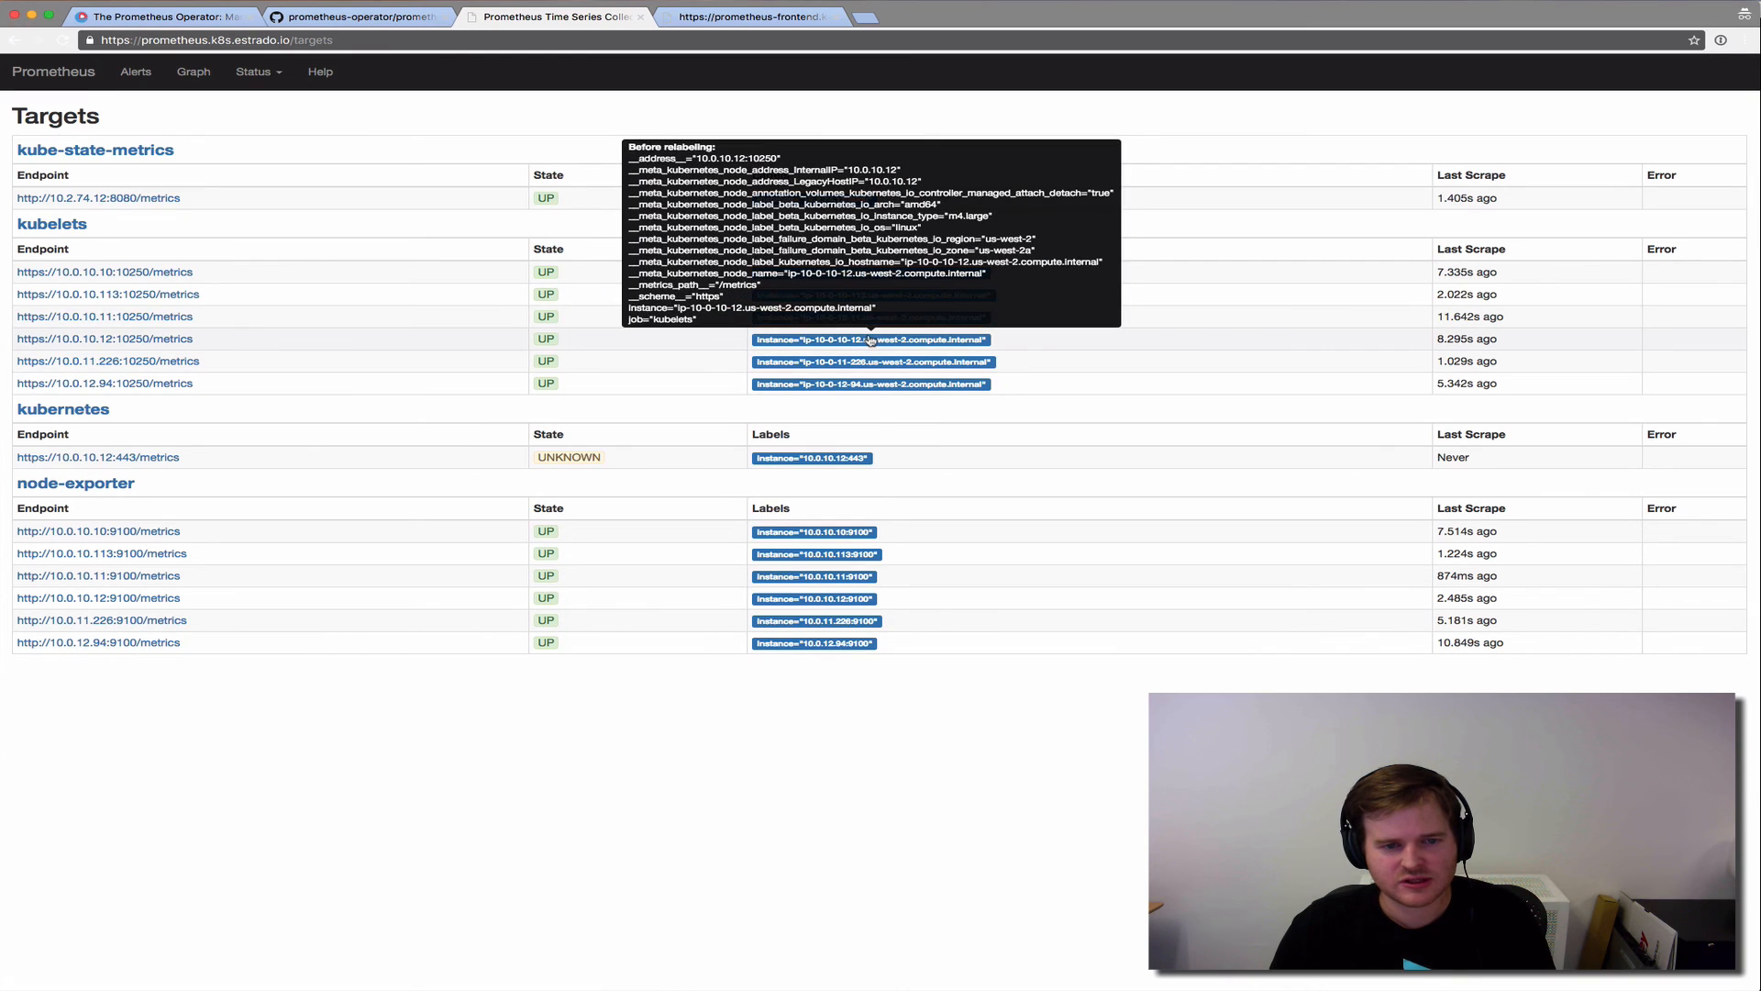
{"action": "mouse_move", "coordinate": [764, 772]}
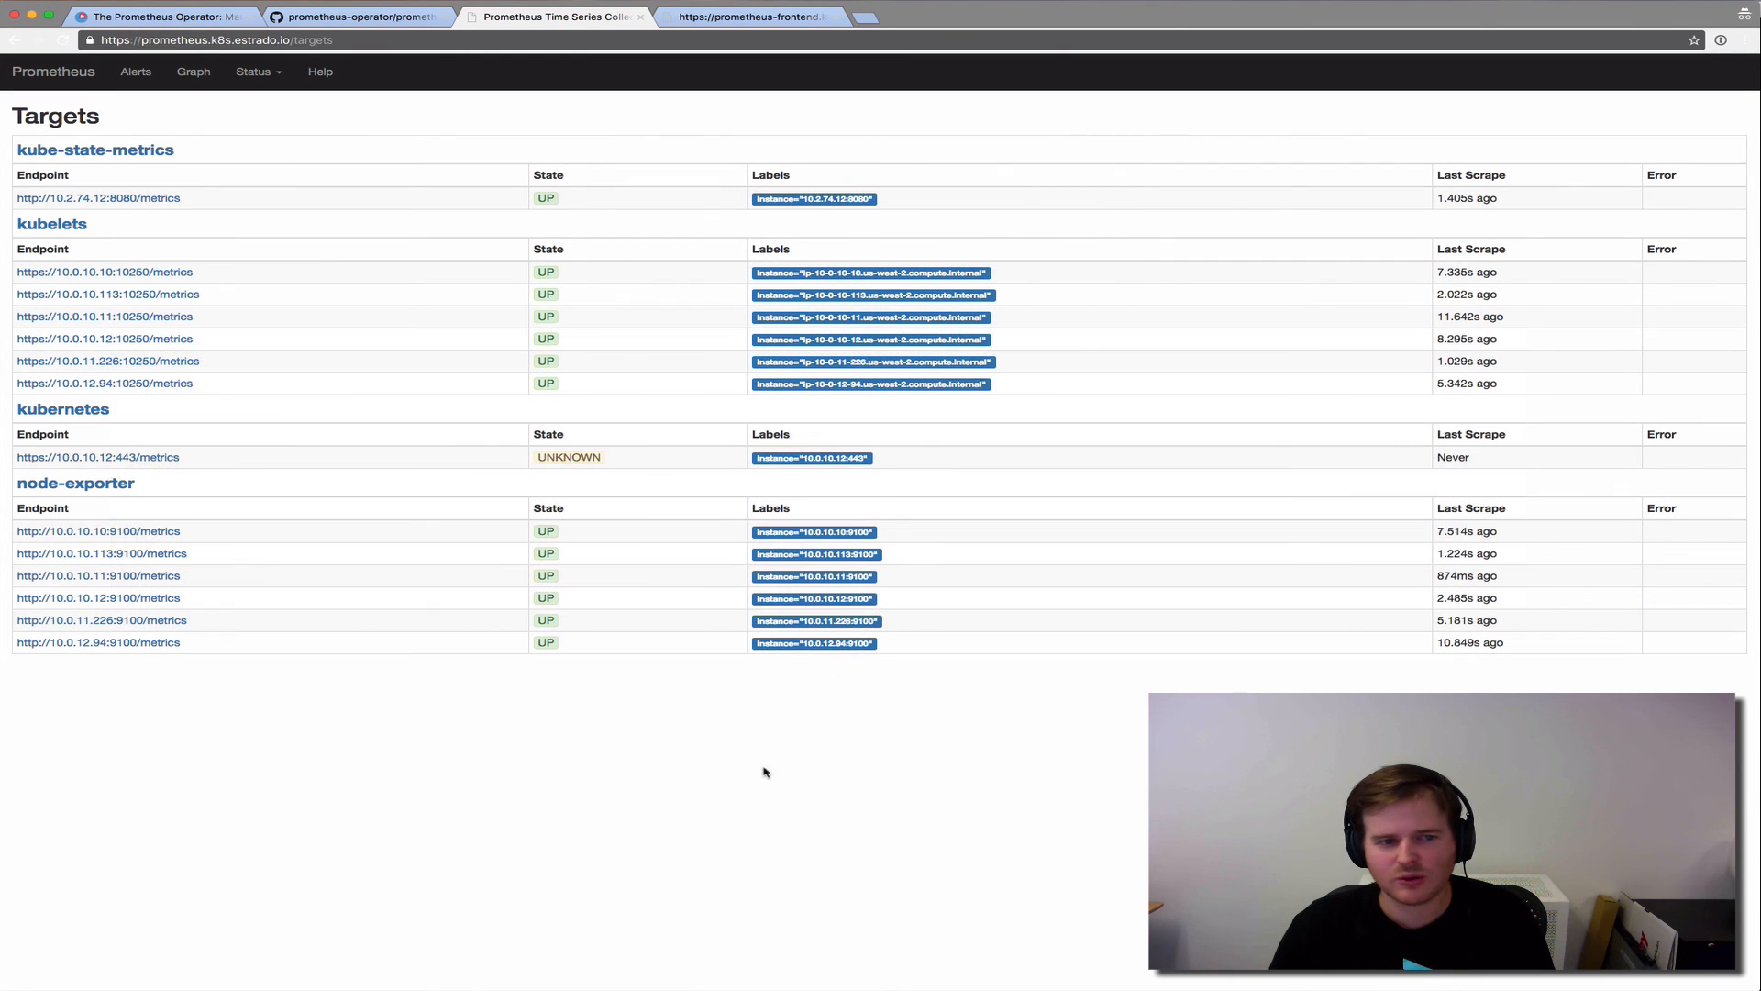
{"action": "mouse_move", "coordinate": [485, 131]}
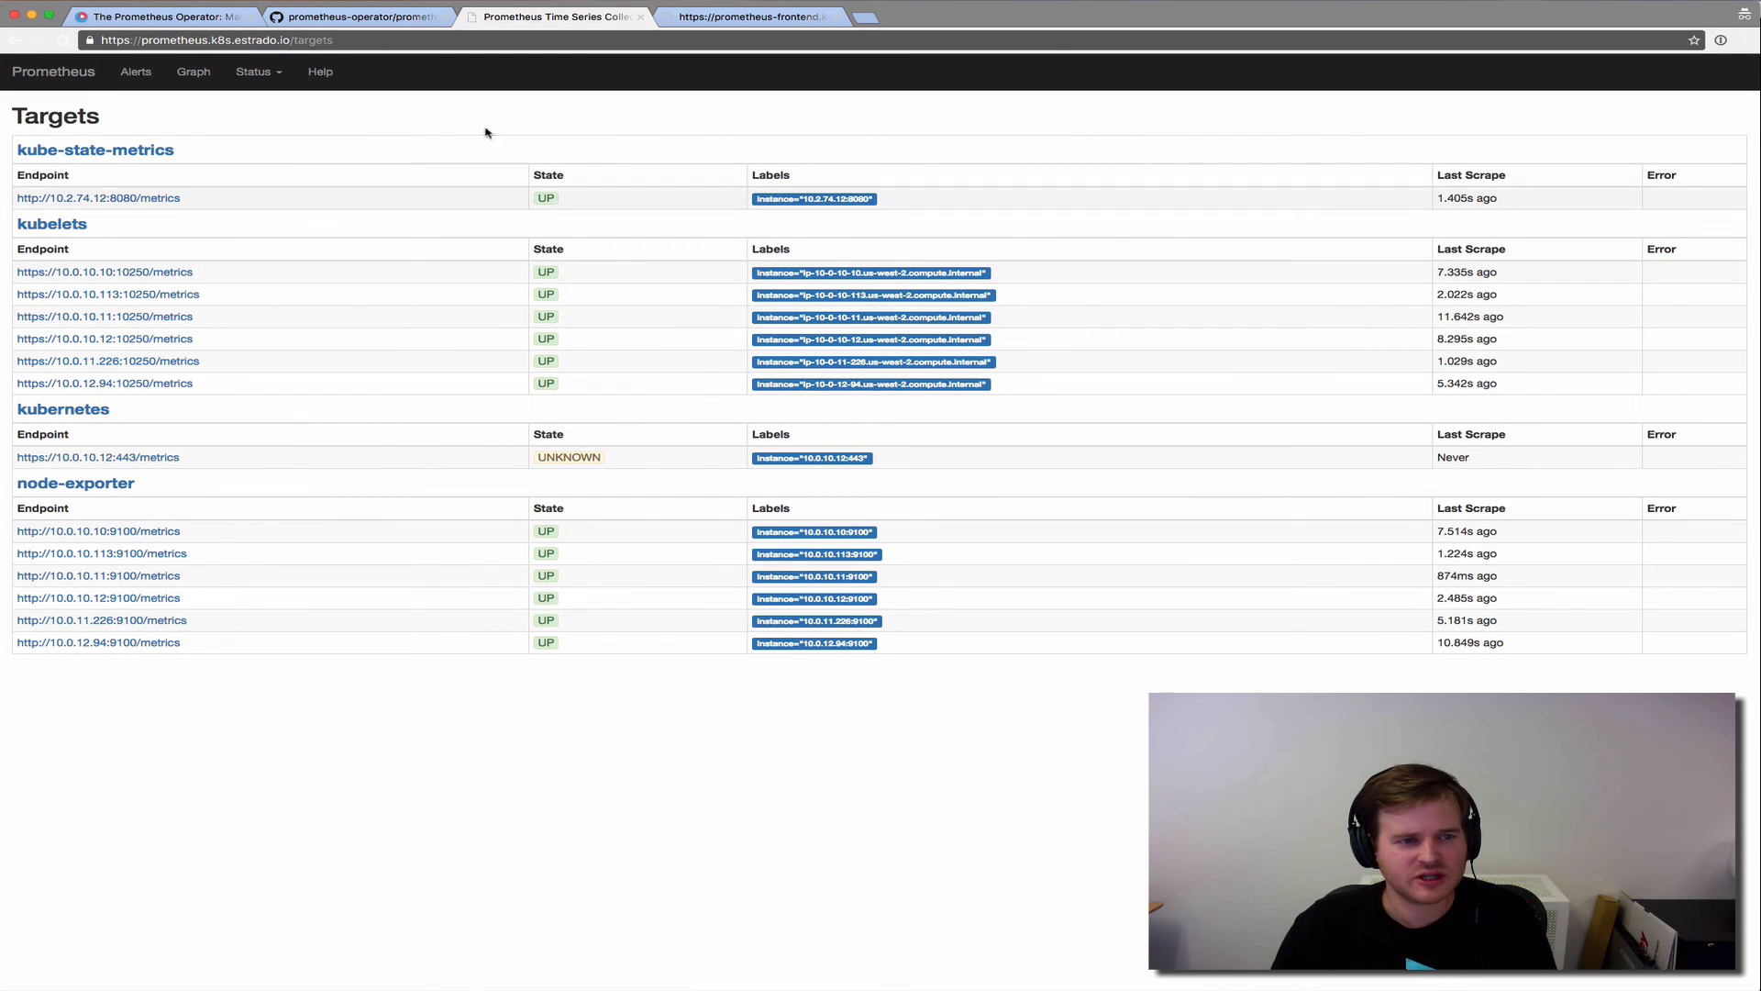
{"action": "left_click", "coordinate": [752, 15]}
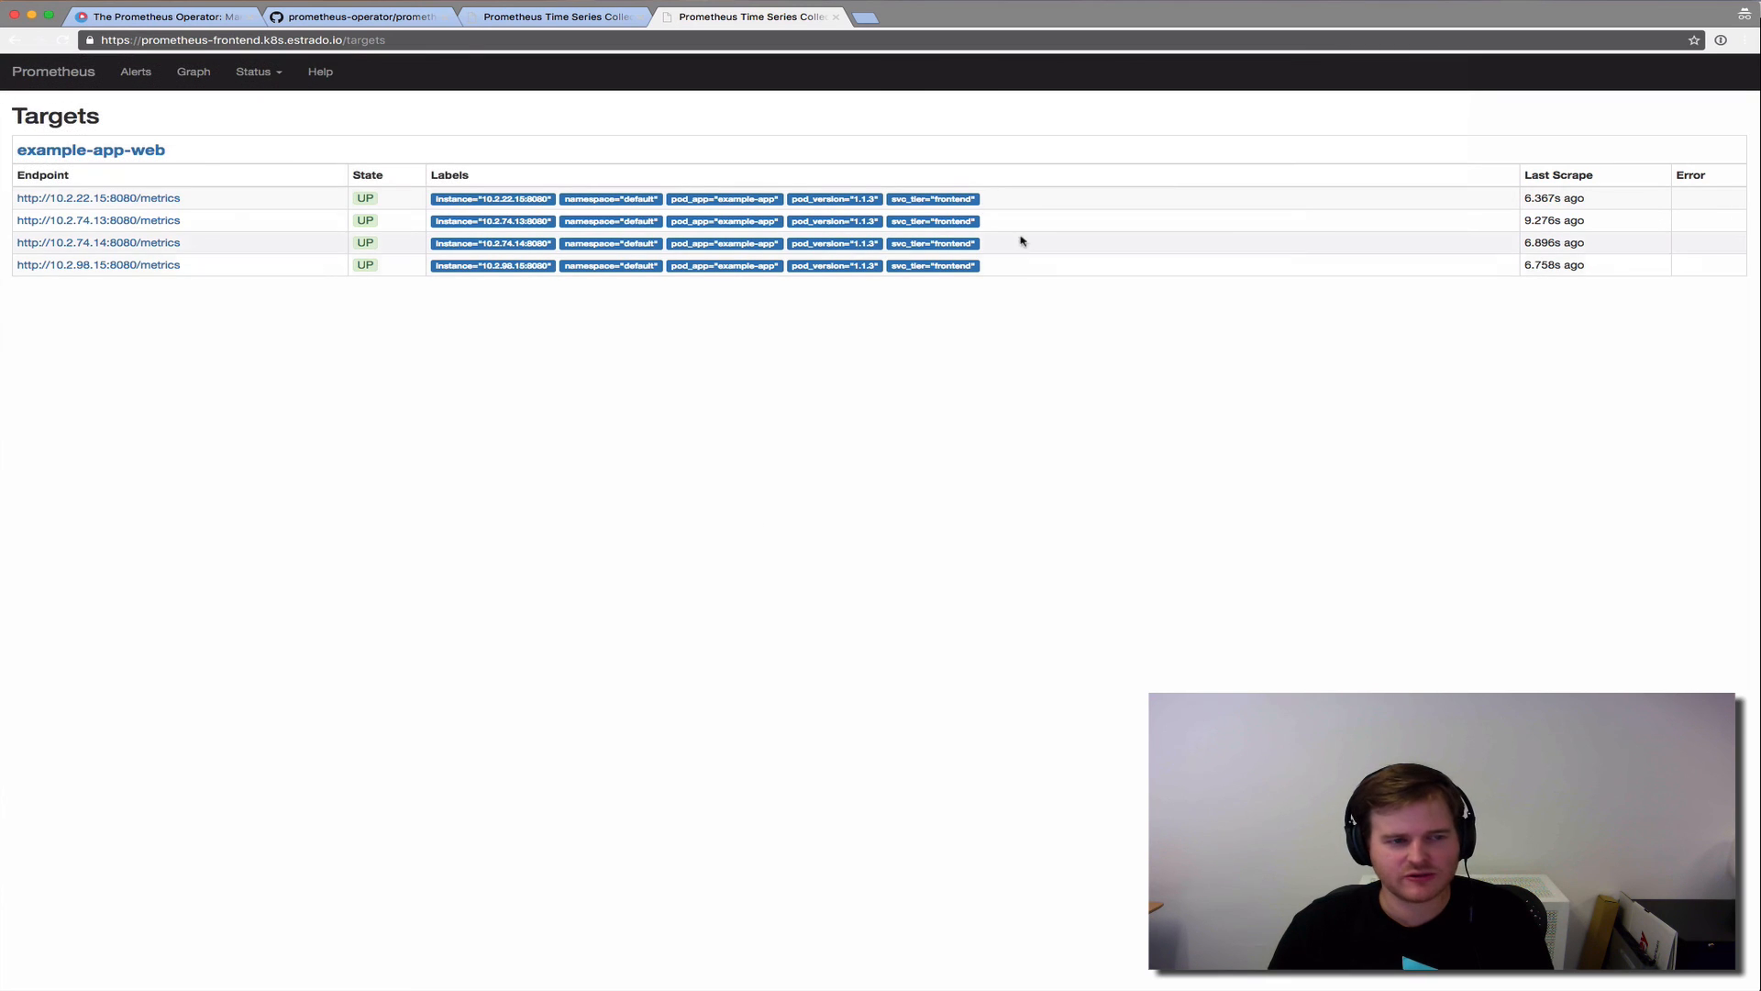
{"action": "mouse_move", "coordinate": [275, 226]}
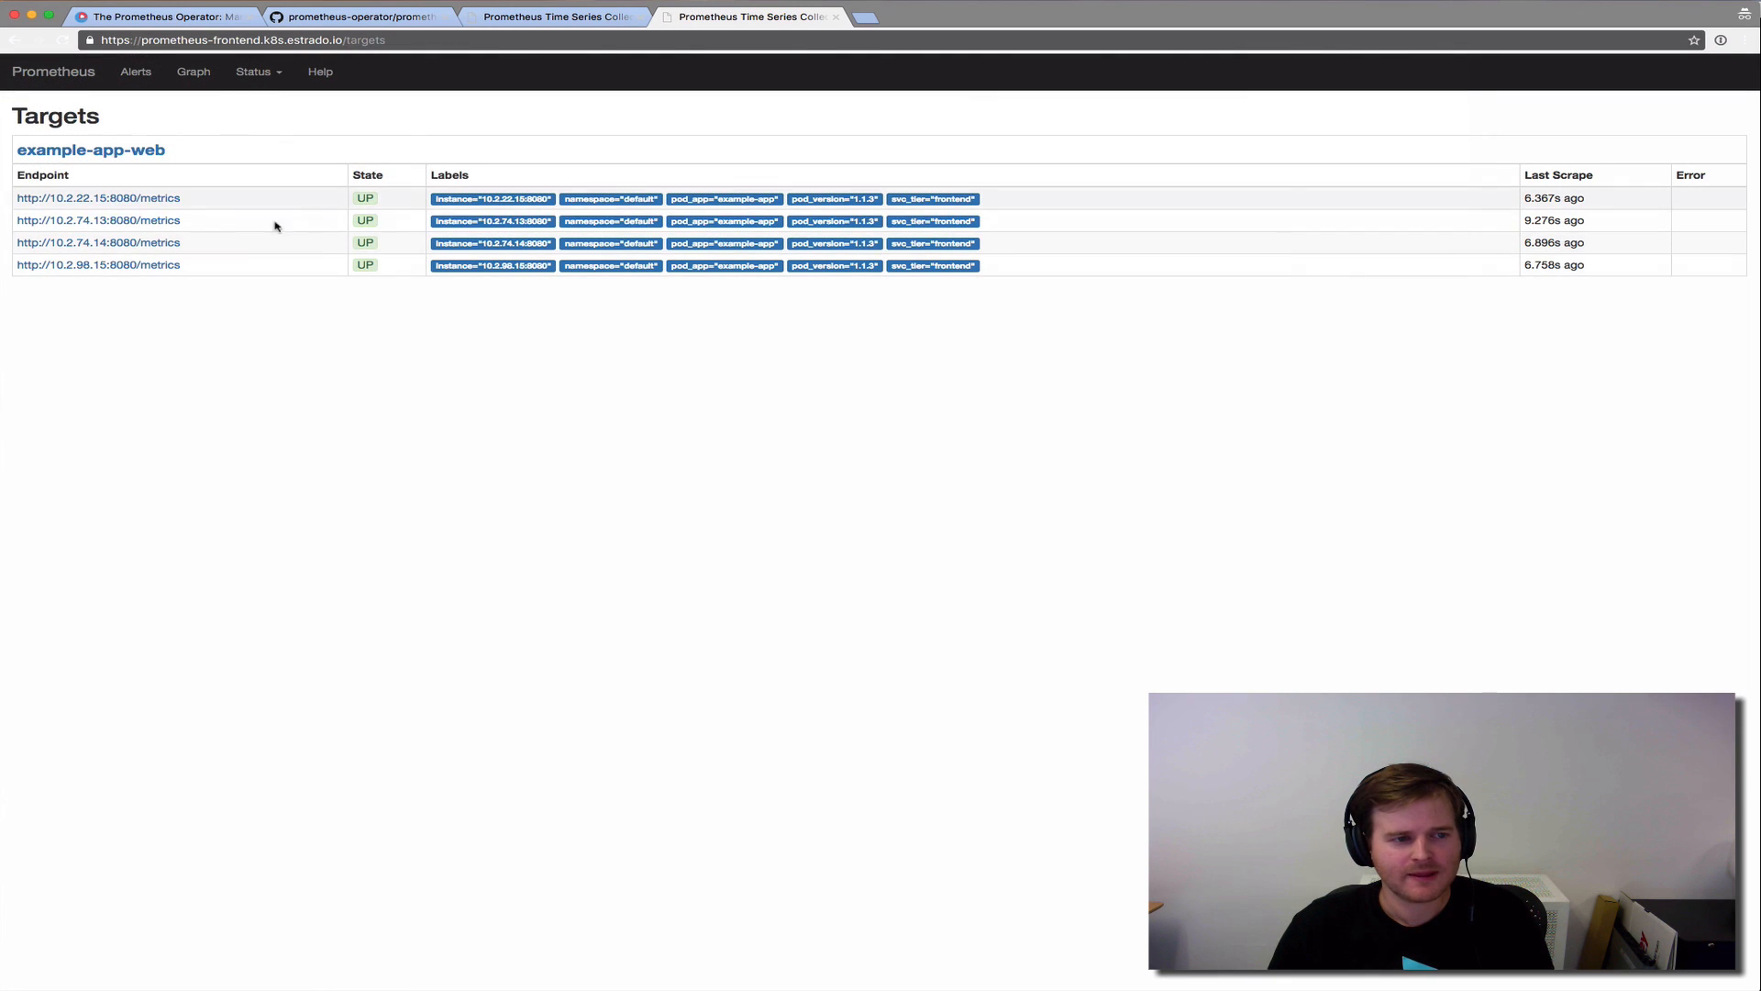
{"action": "mouse_move", "coordinate": [100, 198]}
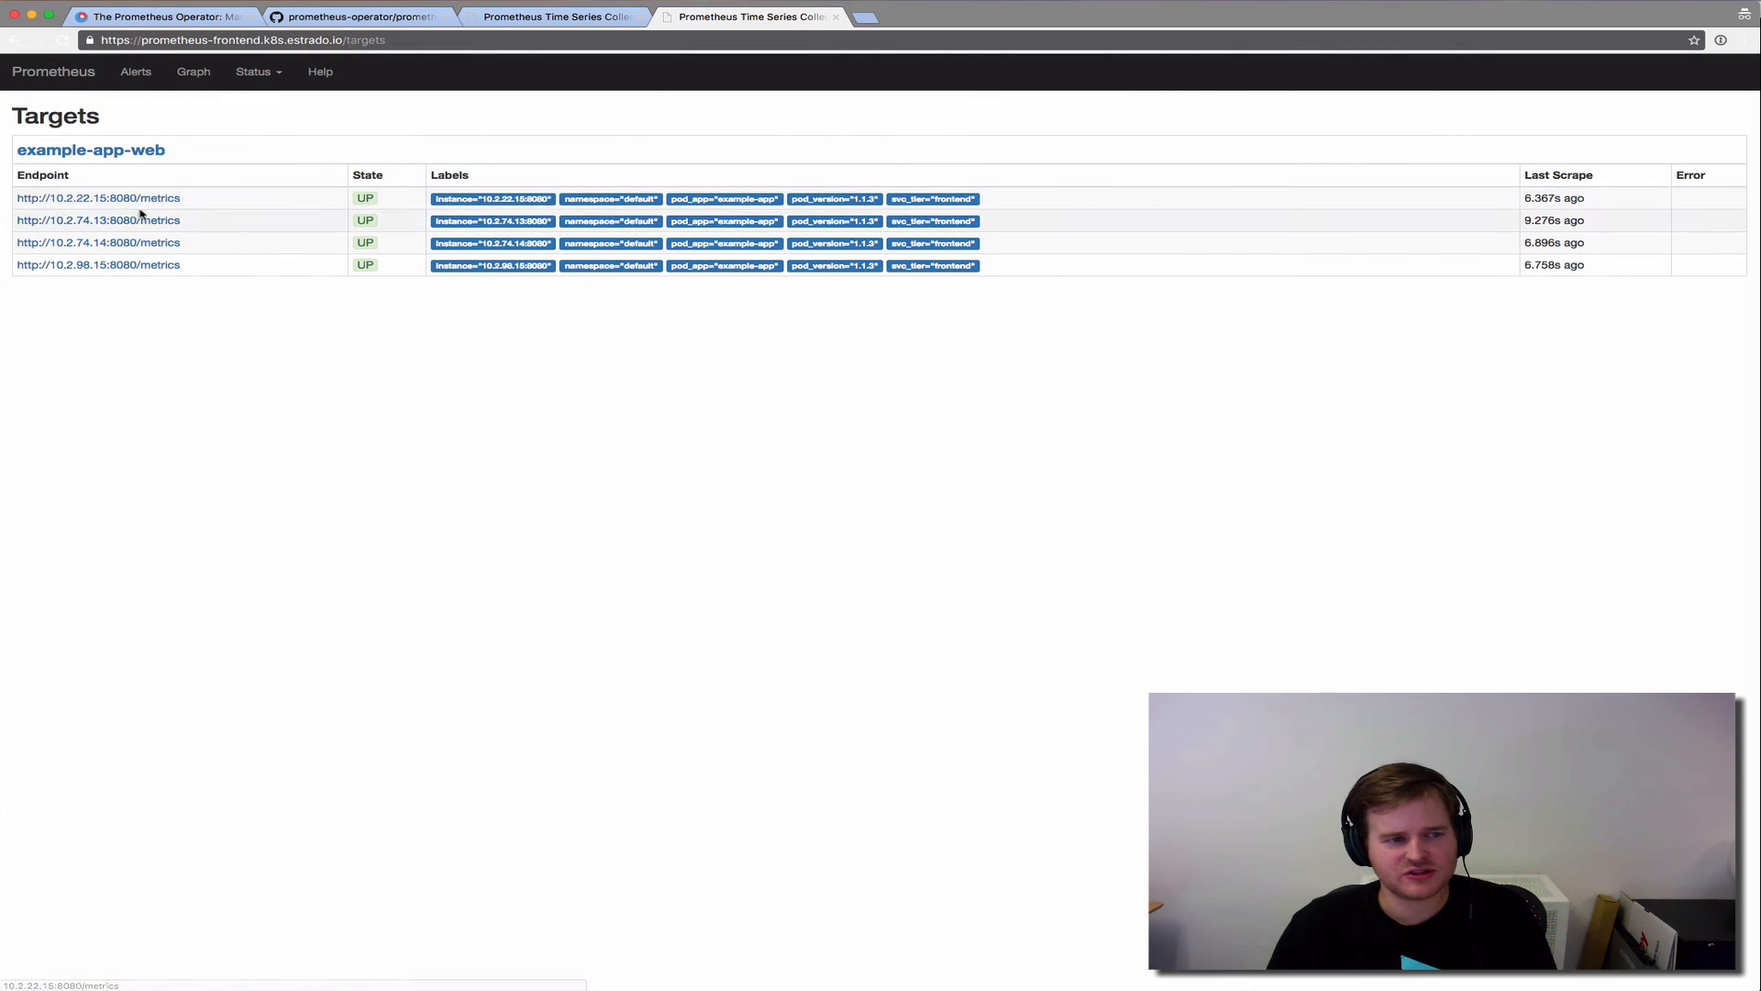
{"action": "mouse_move", "coordinate": [781, 144]}
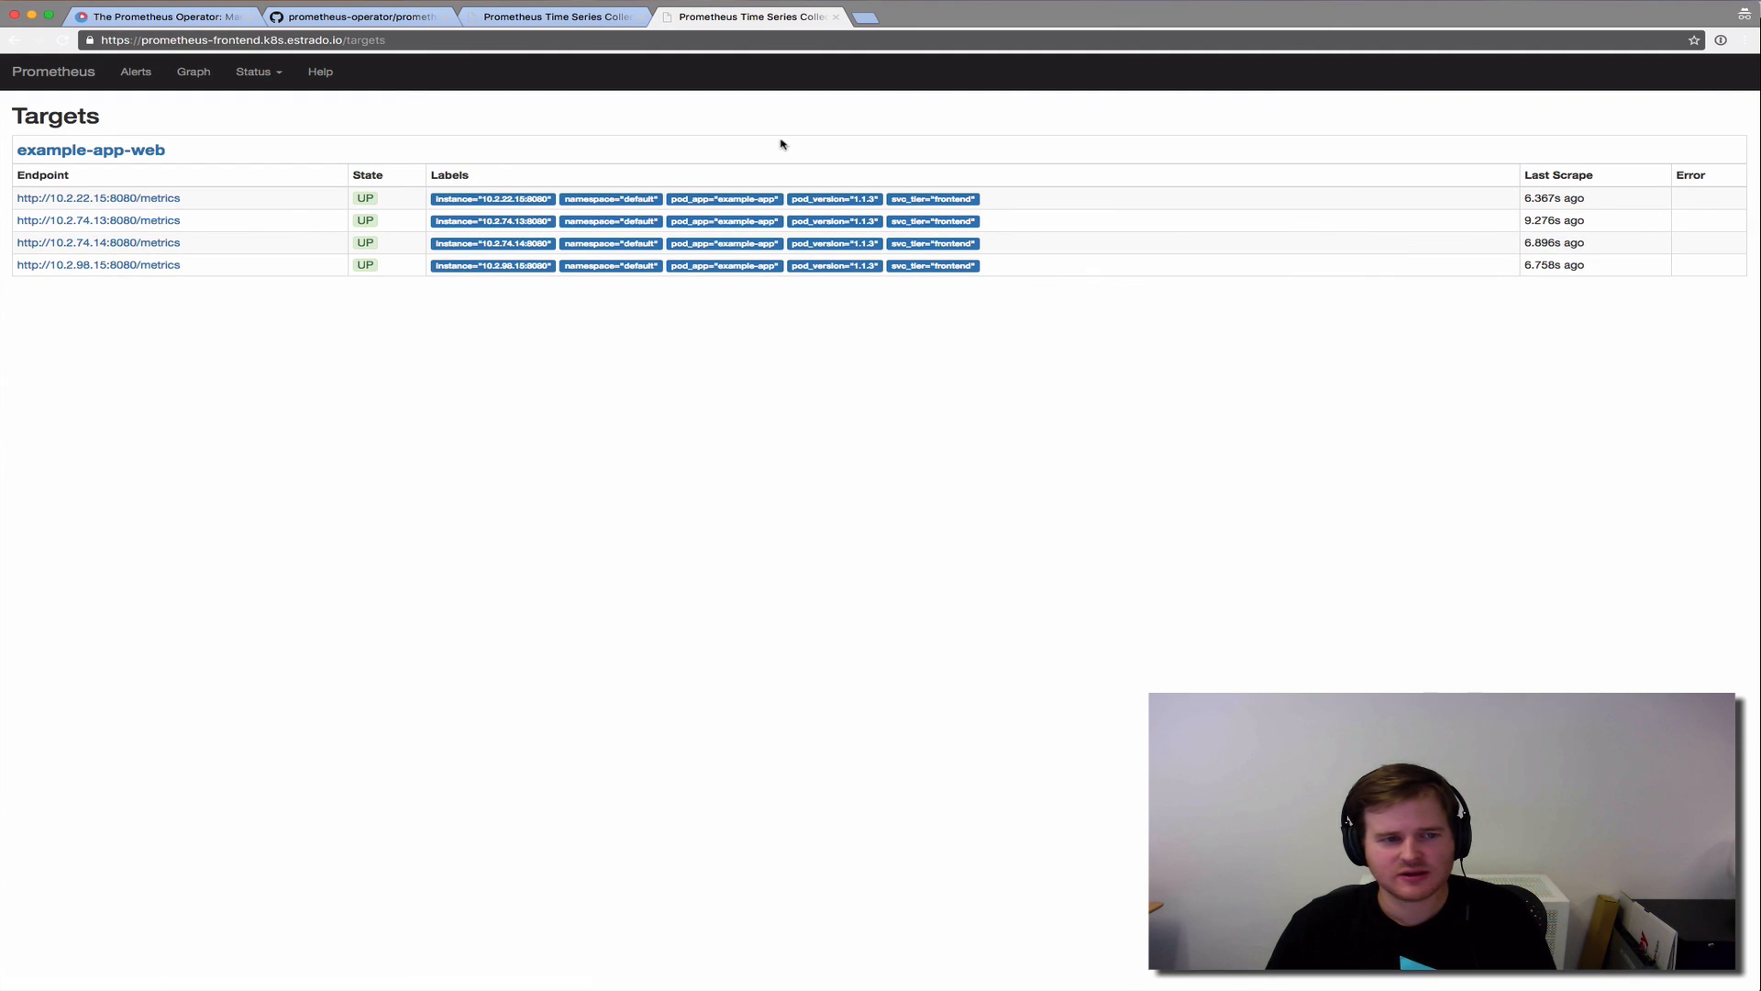
{"action": "mouse_move", "coordinate": [510, 766]}
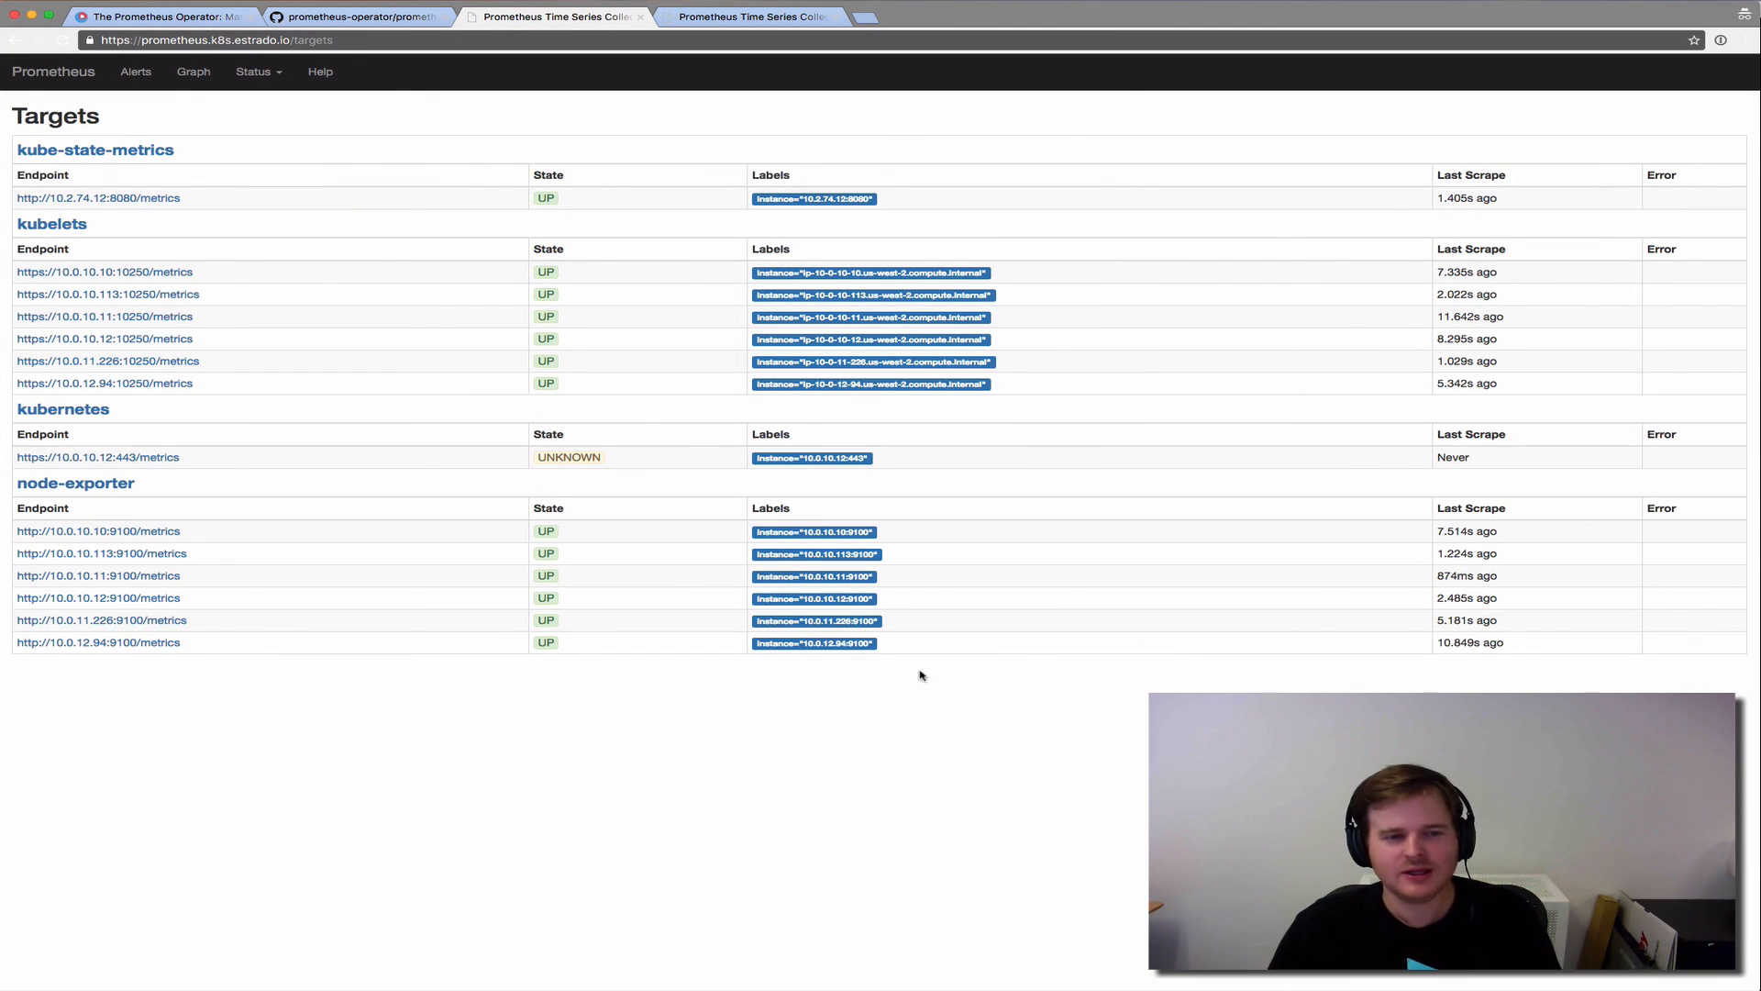
{"action": "mouse_move", "coordinate": [957, 897]}
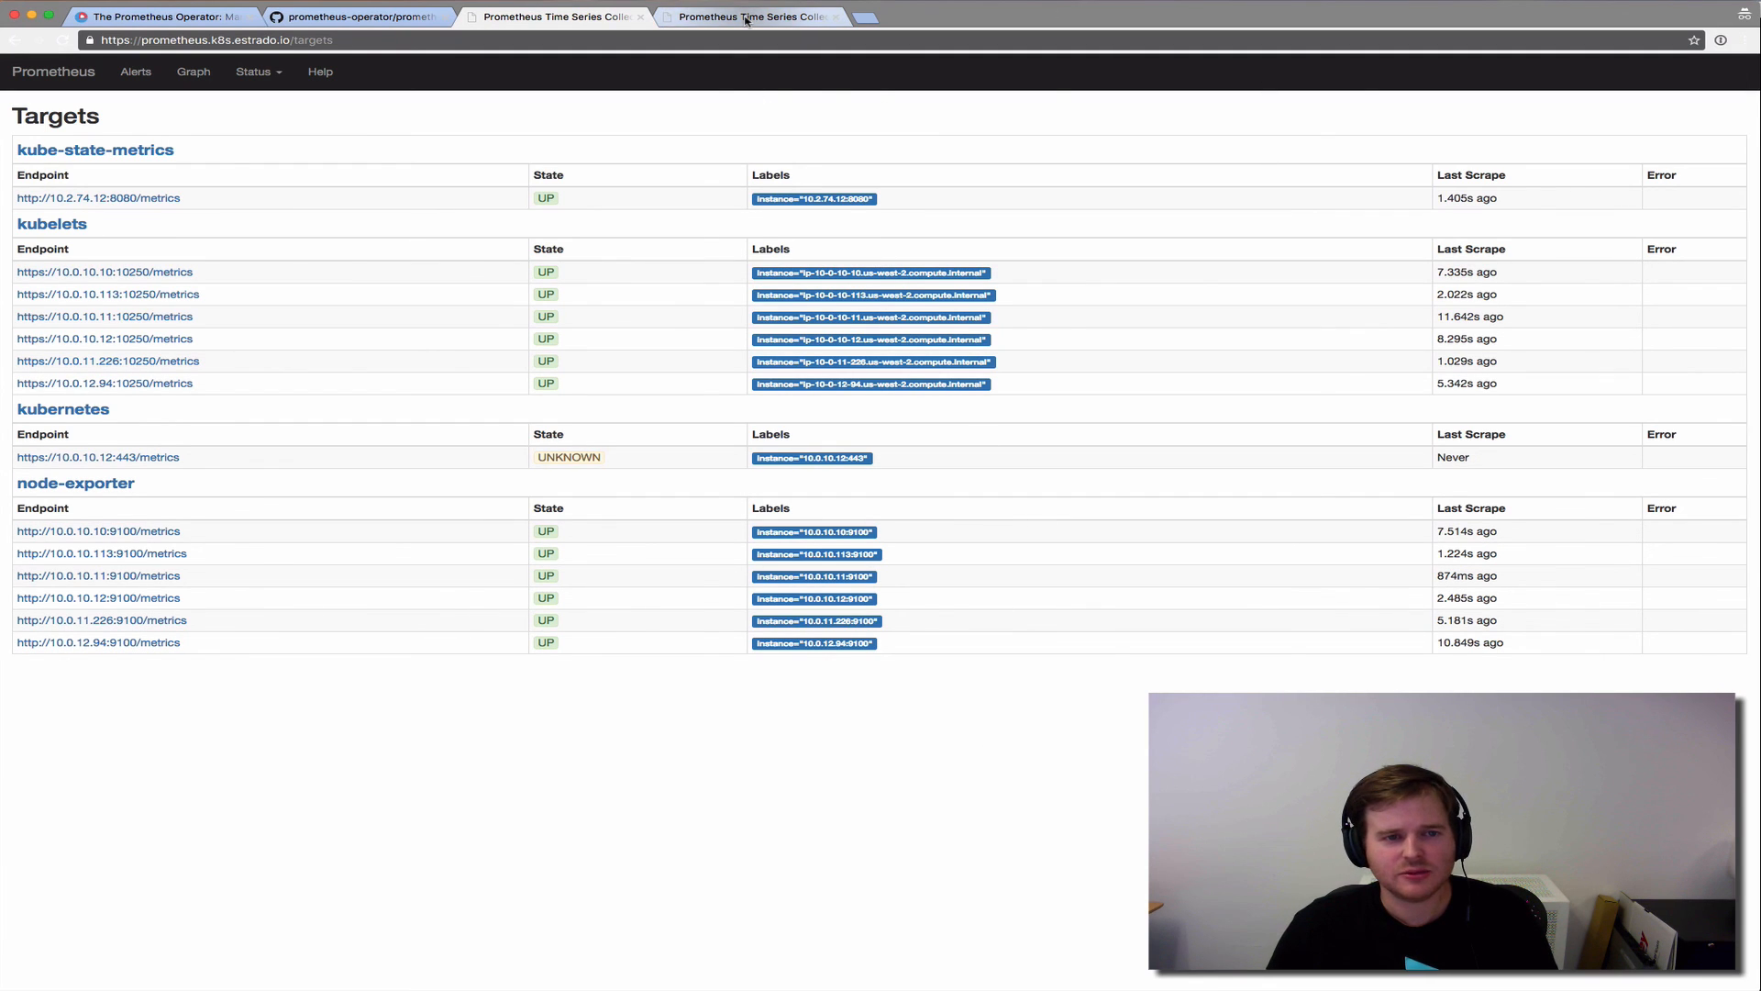
- Switch to the prometheus-frontend tab listing four example-app-web targets UP
{"action": "left_click", "coordinate": [755, 15]}
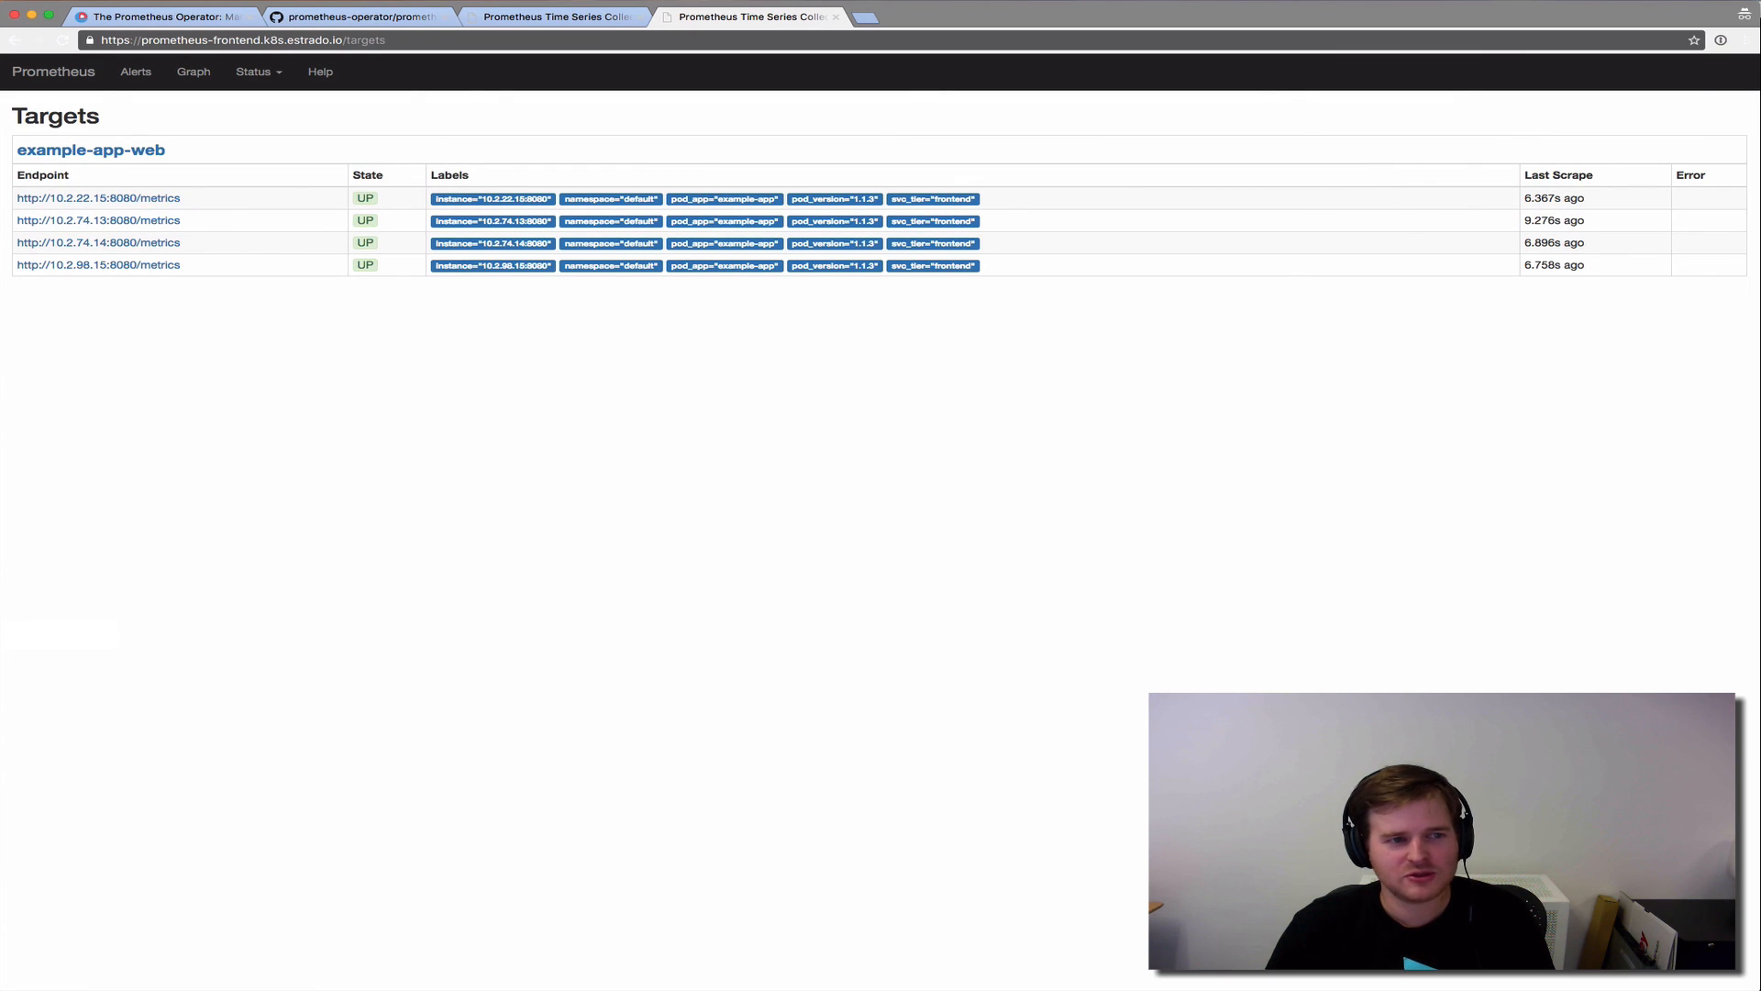
{"action": "mouse_move", "coordinate": [781, 596]}
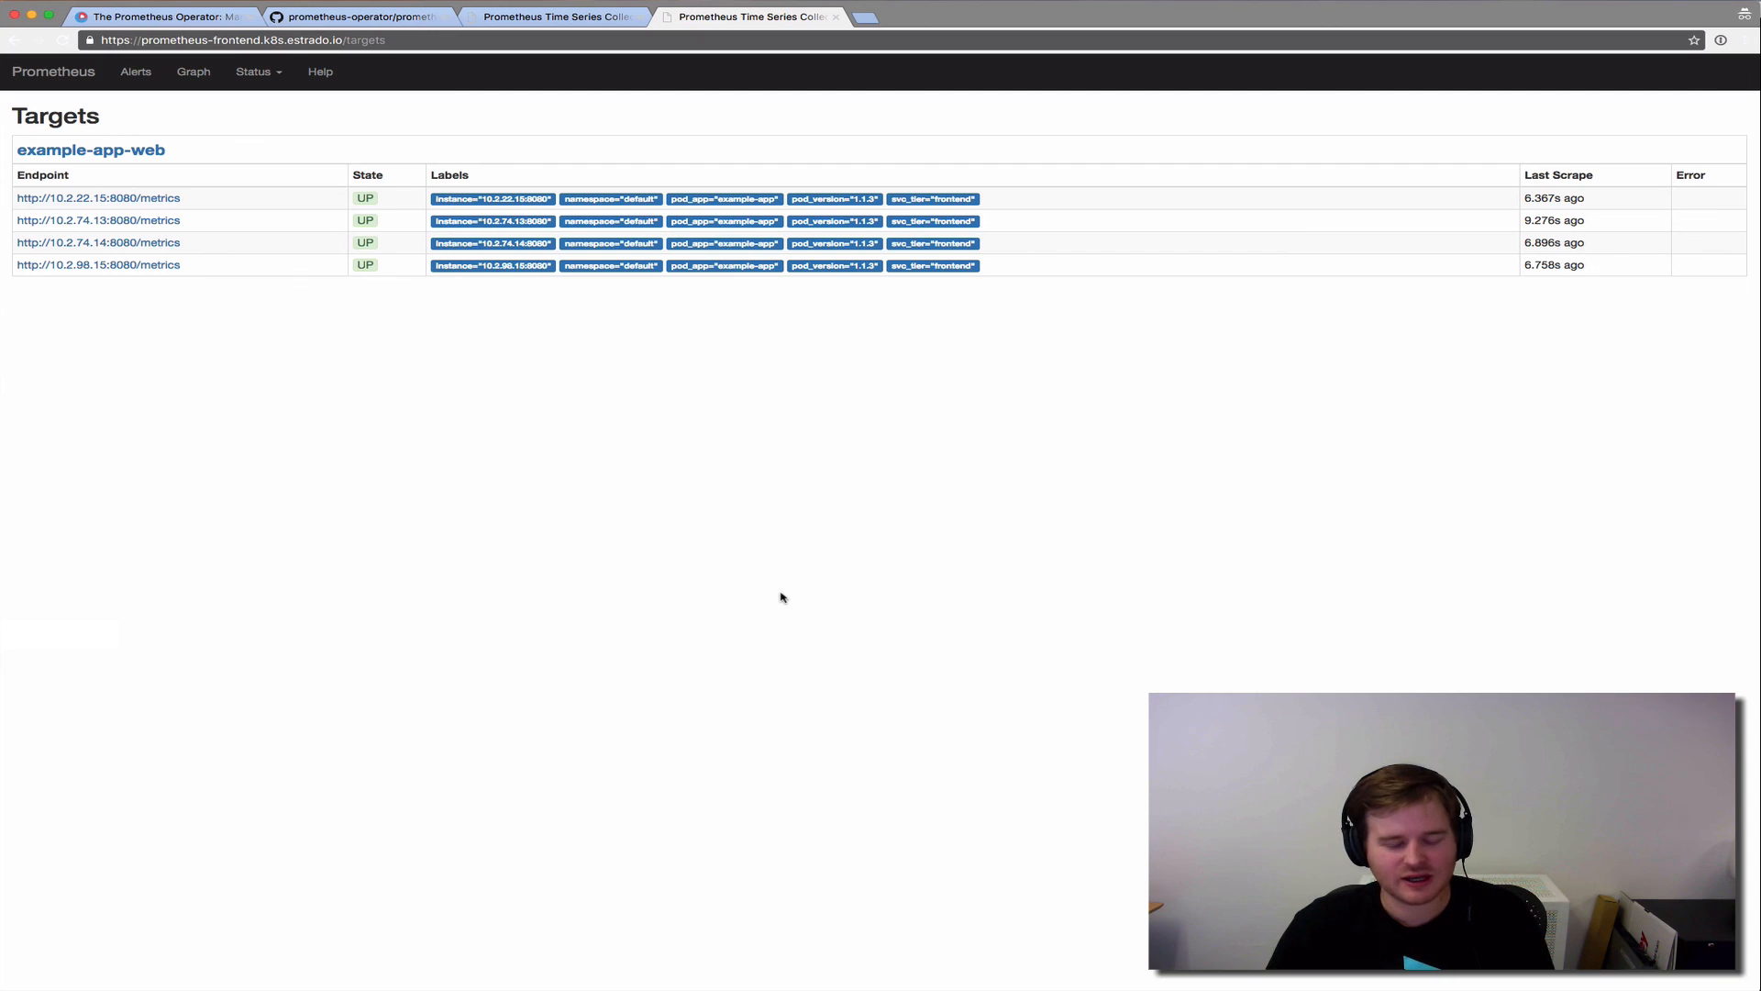
{"action": "mouse_move", "coordinate": [454, 139]}
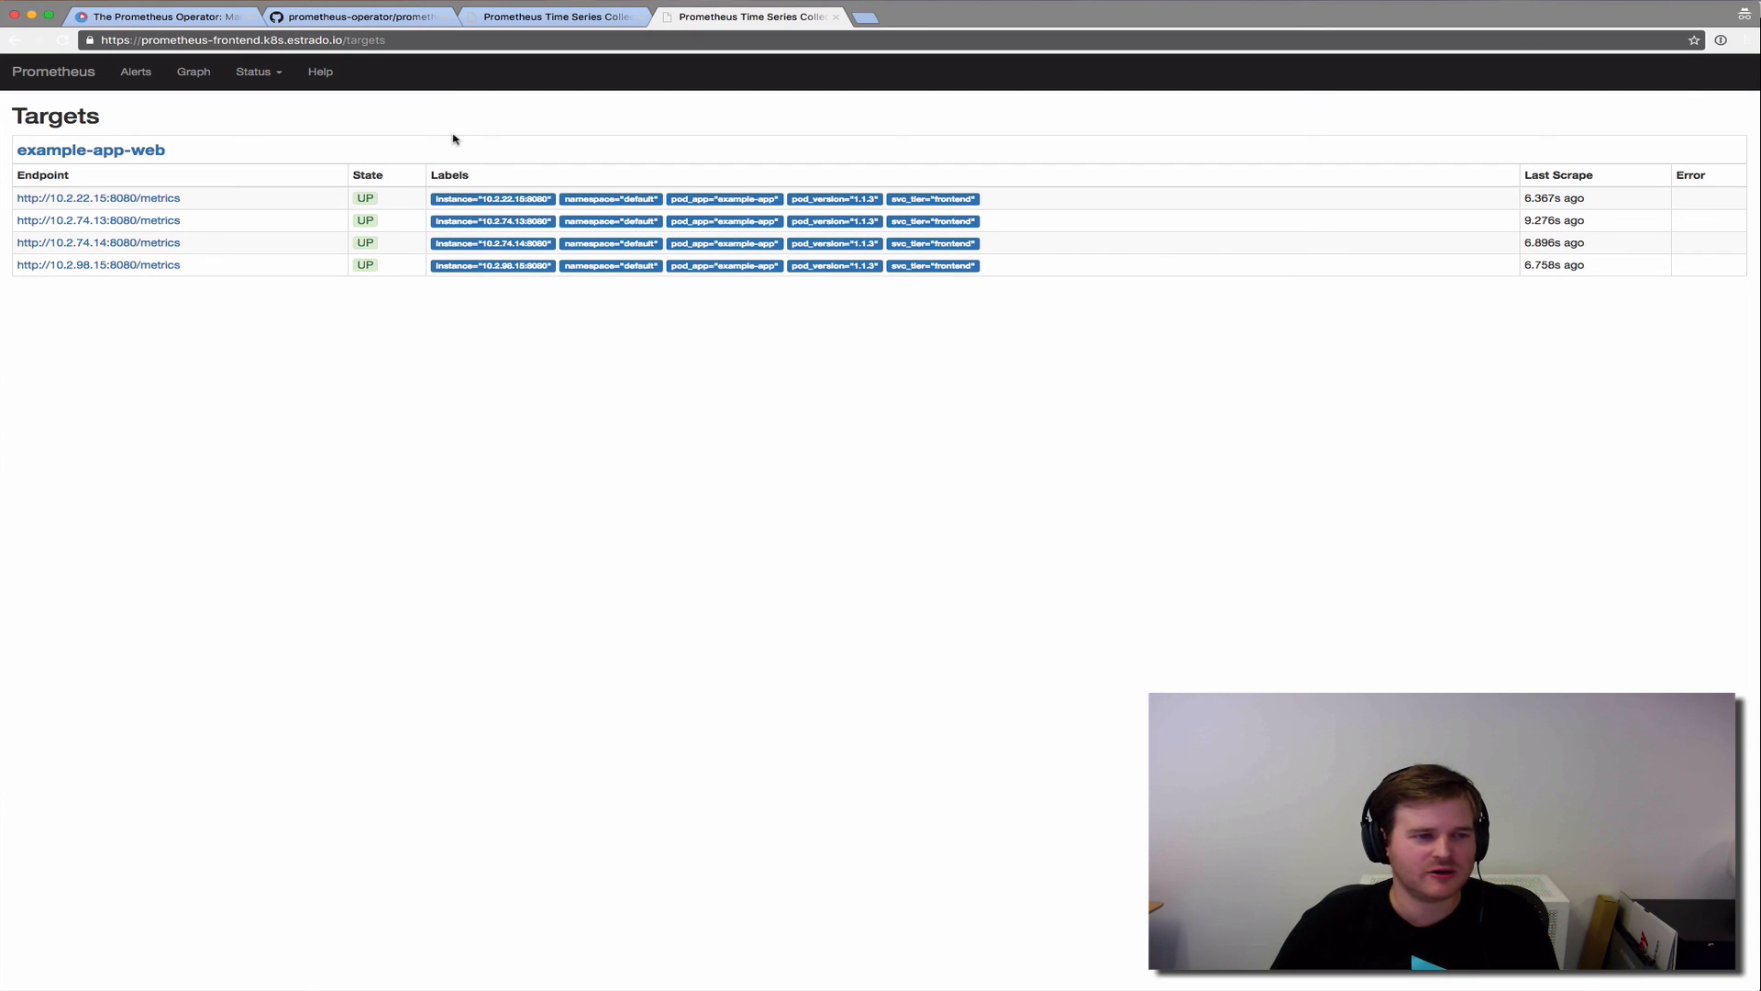